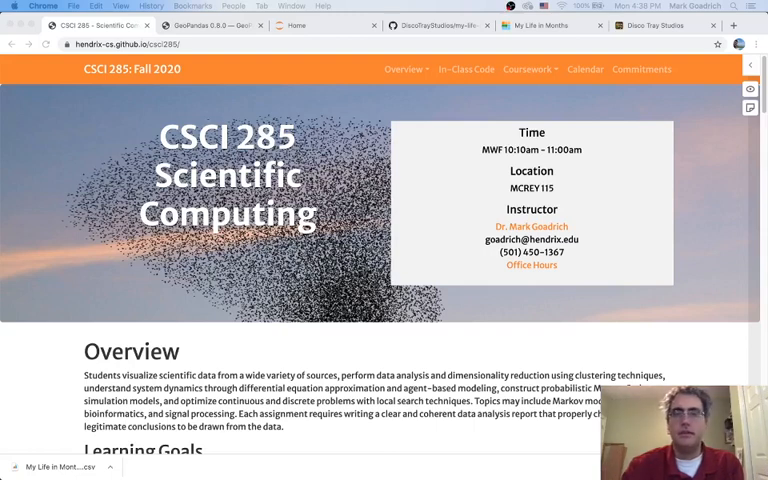
mouse_move(271, 74)
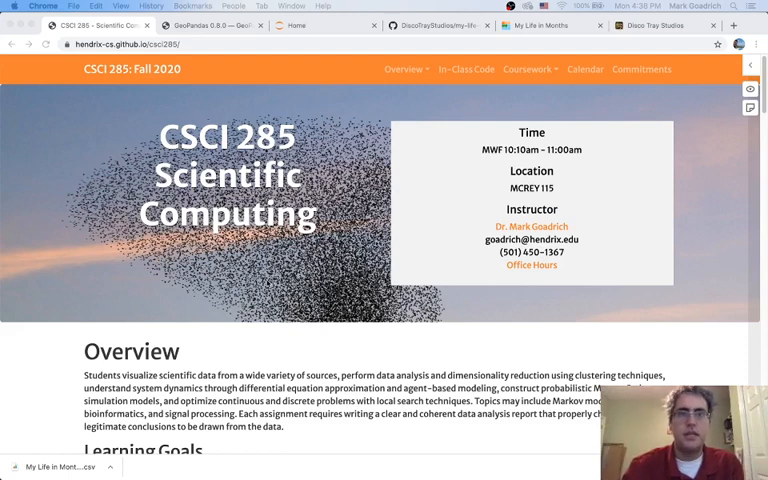
mouse_move(30, 185)
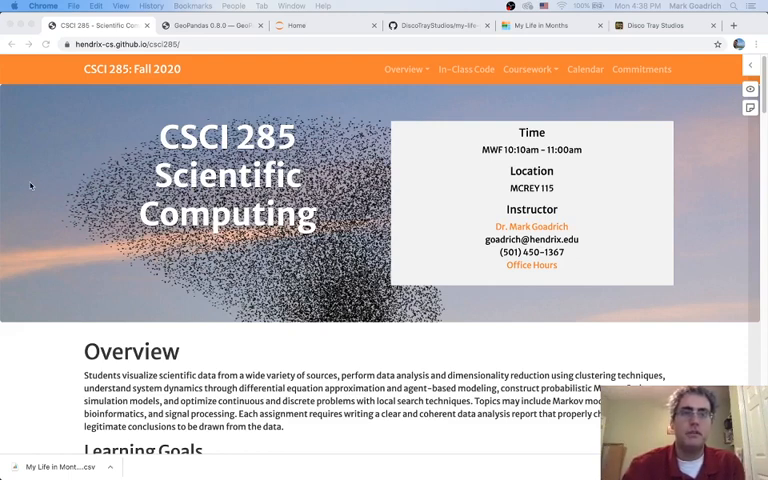
Switch to the GeoPandas 0.8.0 documentation tab to review its overview page
left_click(210, 25)
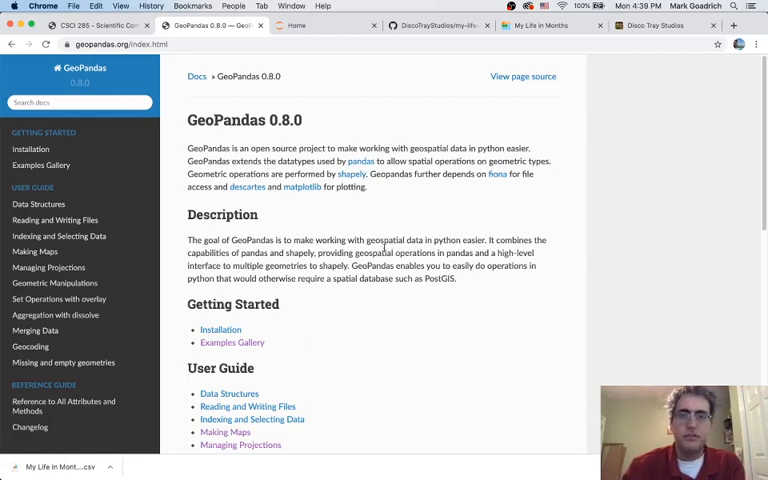
mouse_move(497, 174)
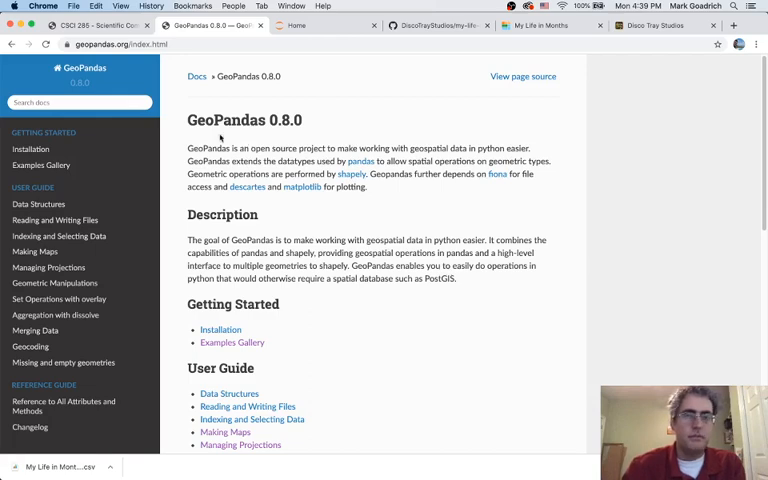
mouse_move(305, 198)
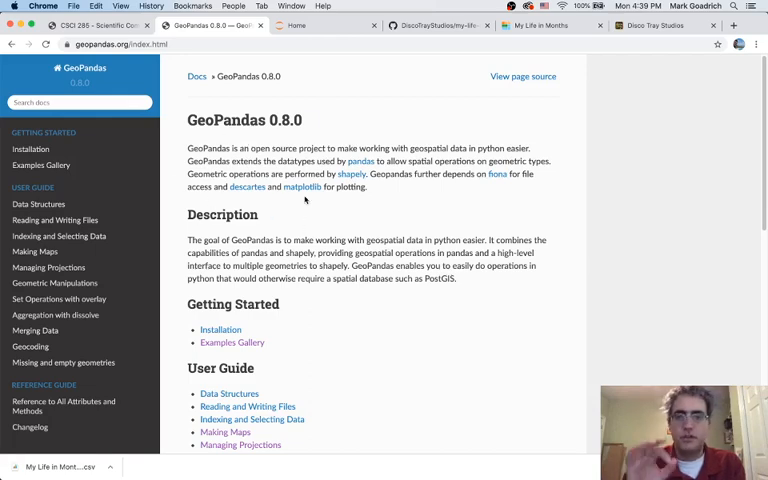
mouse_move(258, 147)
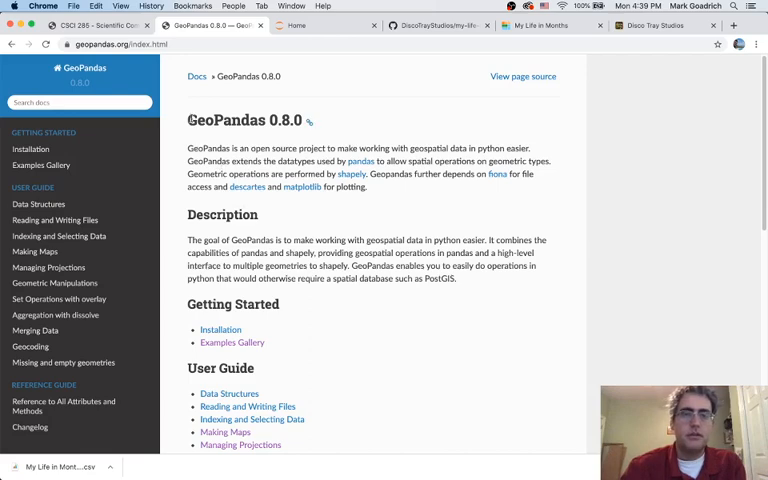
mouse_move(327, 268)
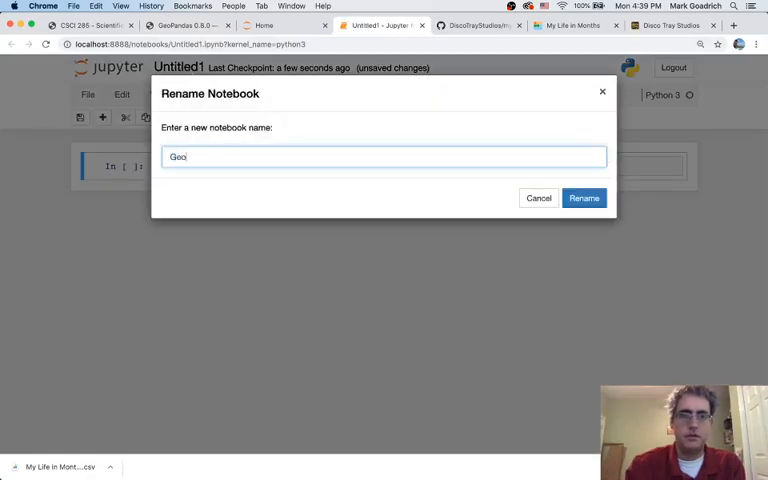
Enter 'Geopandas and Choropleths' as the notebook name and confirm the rename
type("pandas")
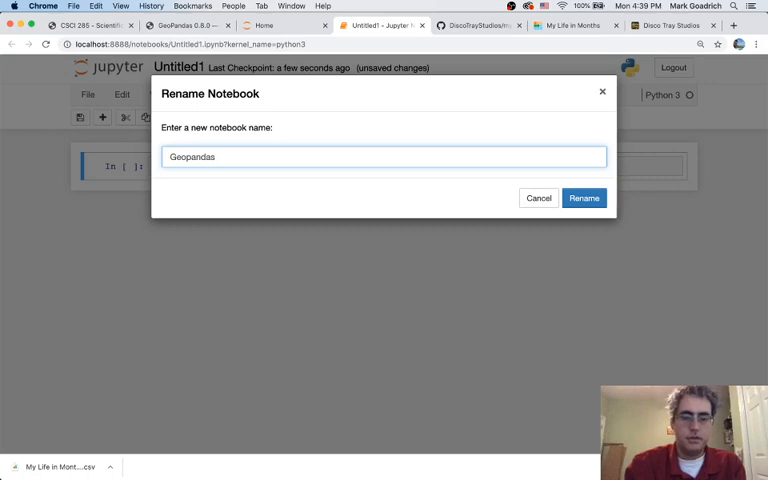
type("Vi")
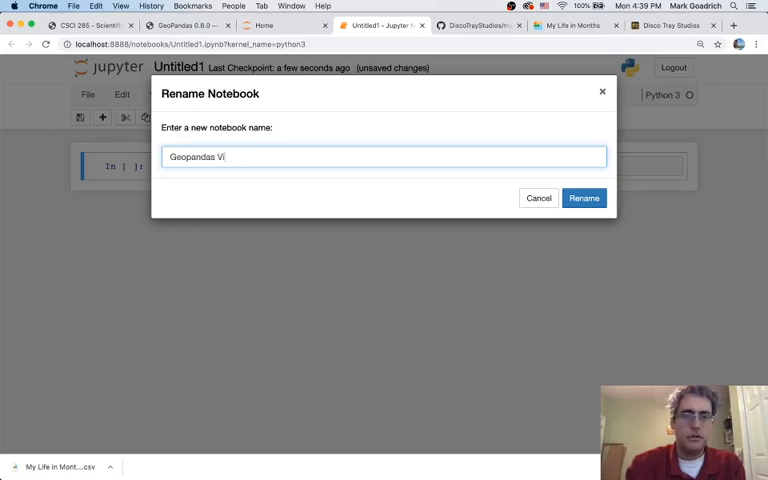
type("and Choropl")
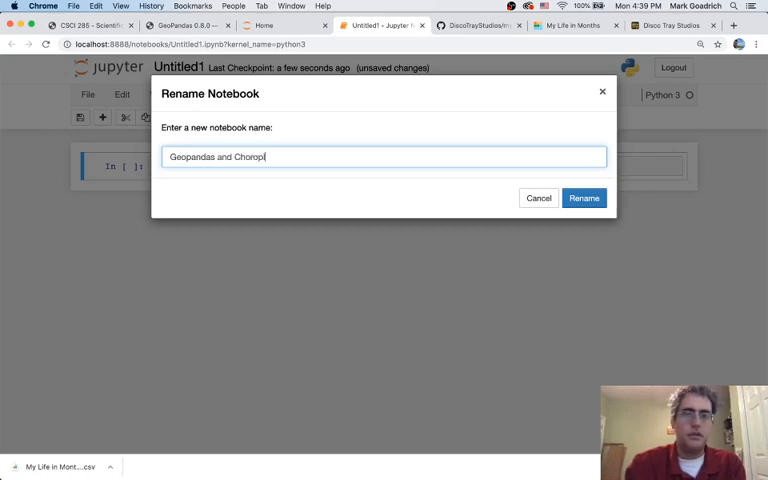
left_click(584, 198)
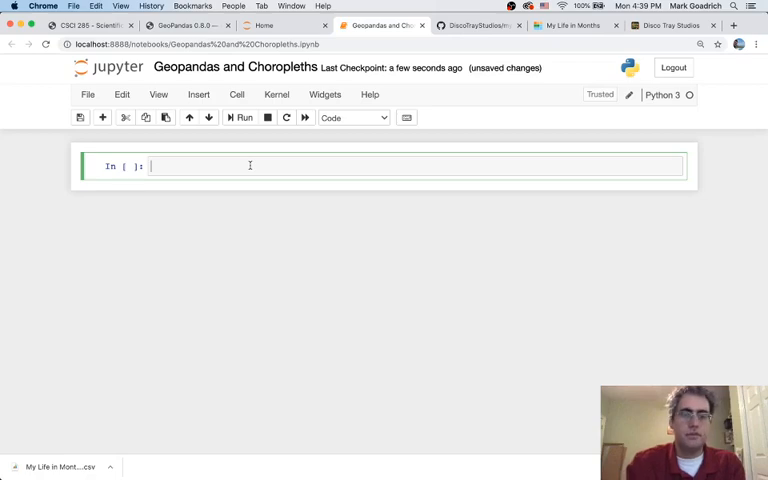
Fill the first cell with %matplotlib inline, import pandas as pd and import geopandas
type("%")
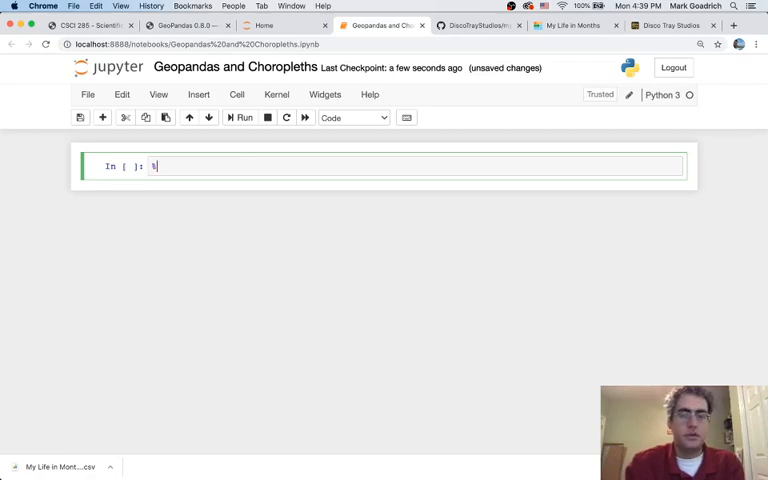
type("matplotlib")
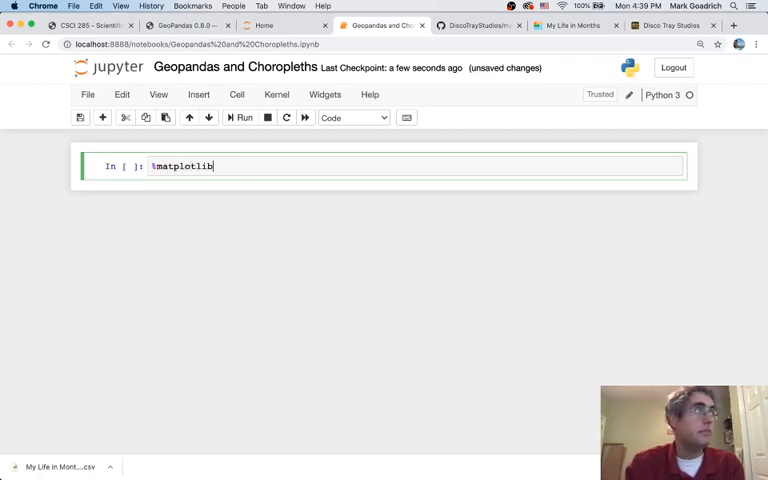
type("inline")
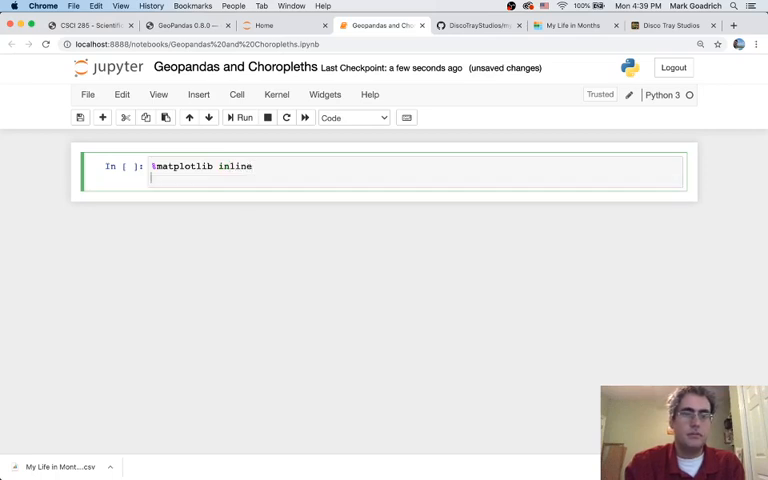
type("import")
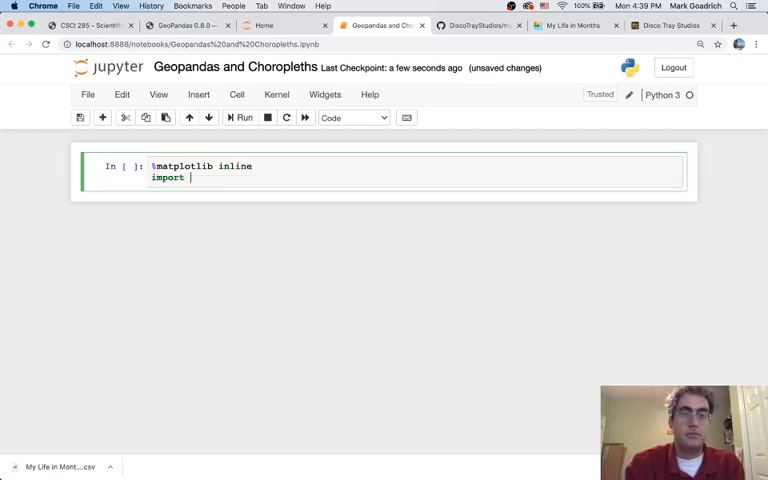
type("pandas as pd")
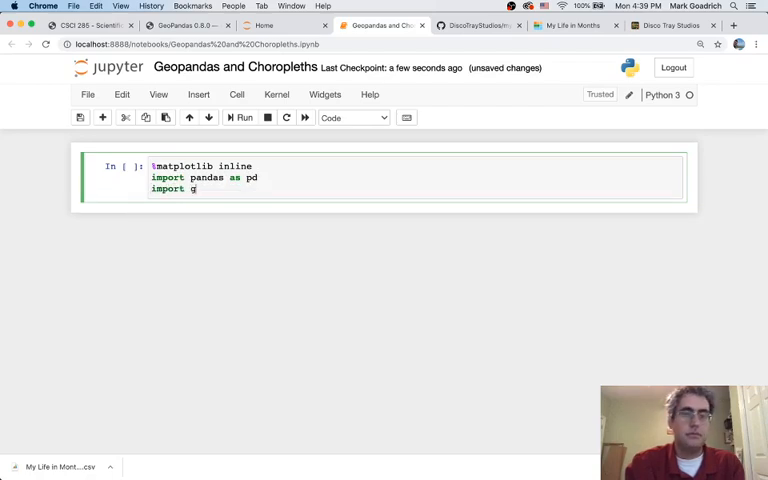
type("eopandas")
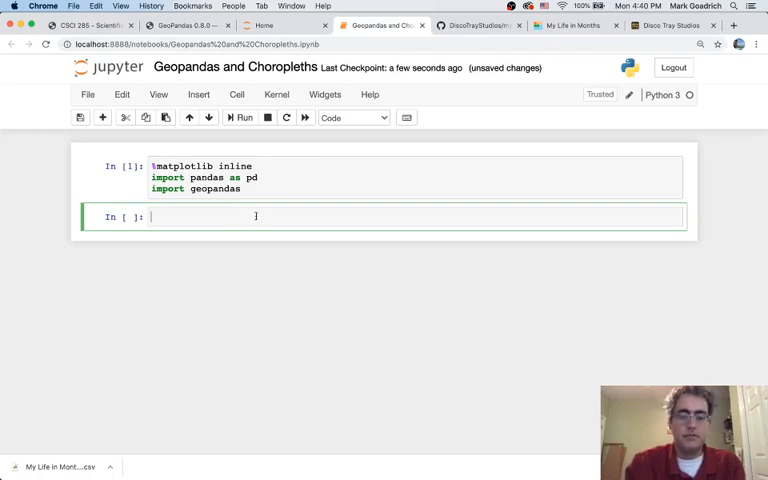
Start the second cell with world = geopandas.read_file()
type("worl")
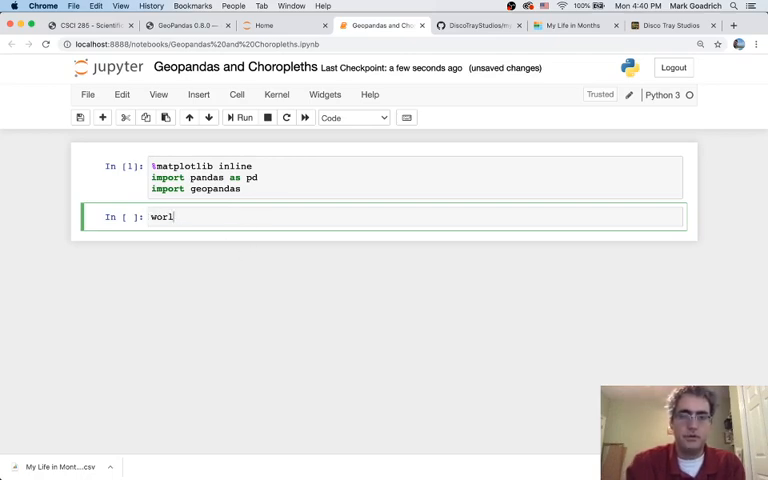
type("d")
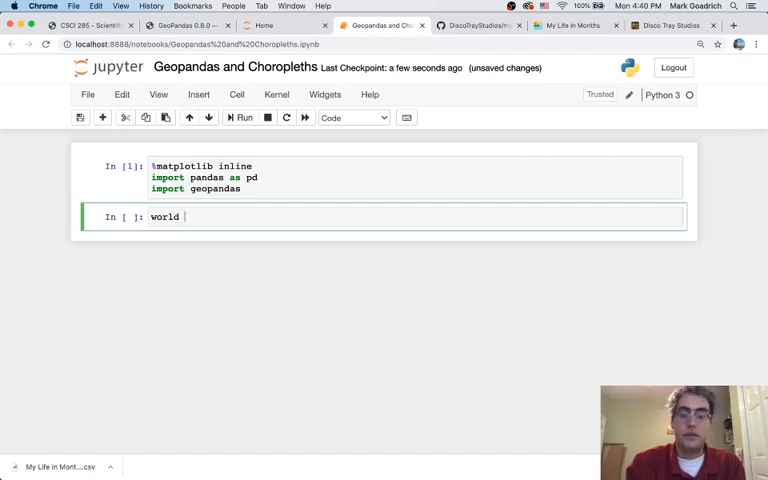
type("= g")
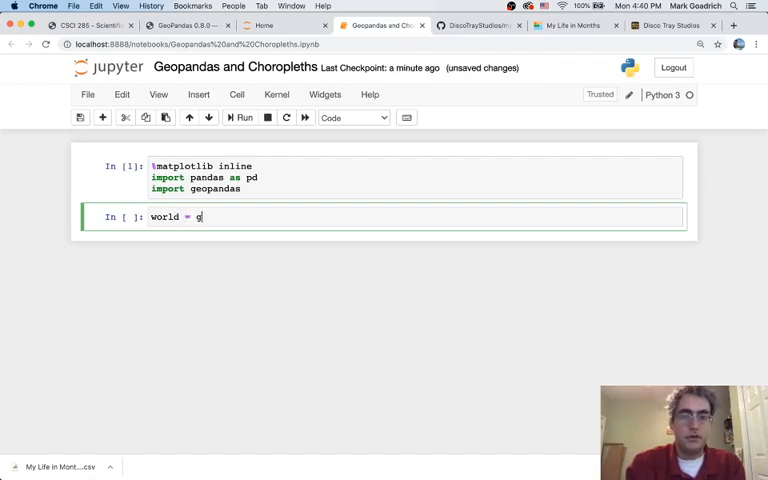
type("eopandas.re")
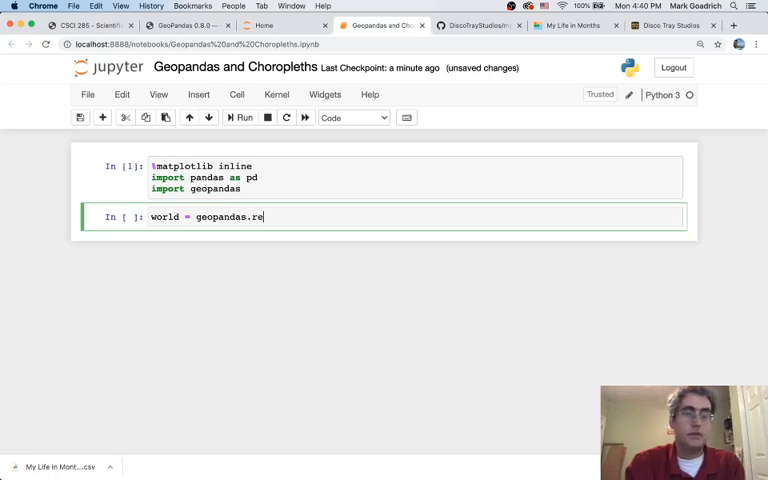
type("ad_fi")
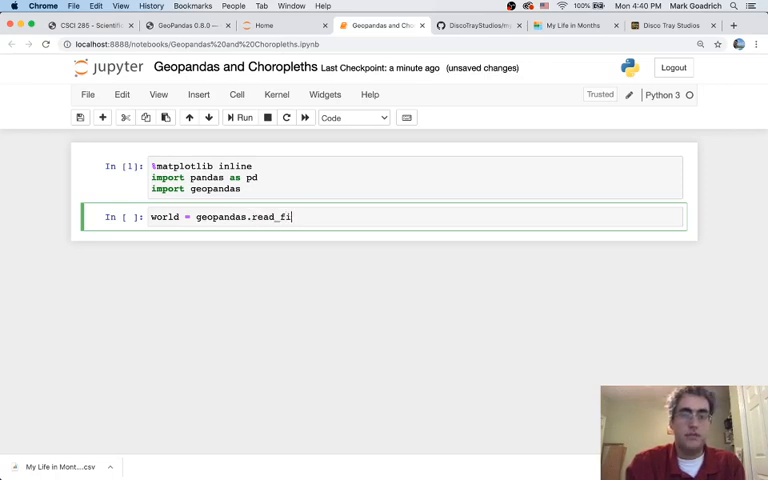
type("le()")
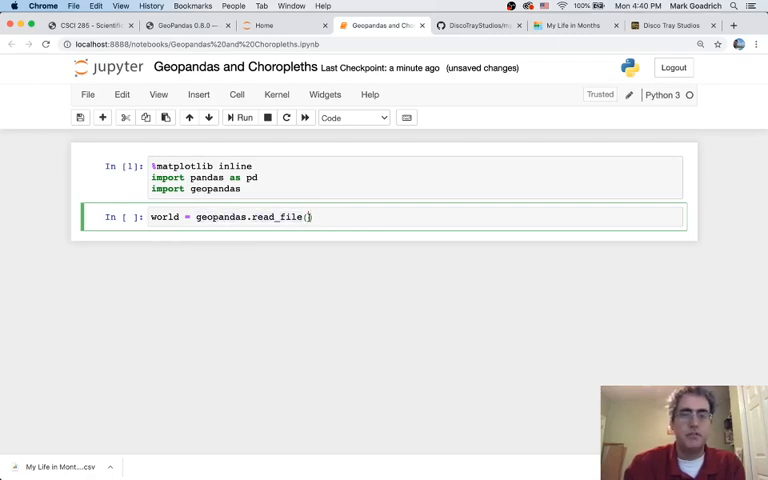
mouse_move(346, 239)
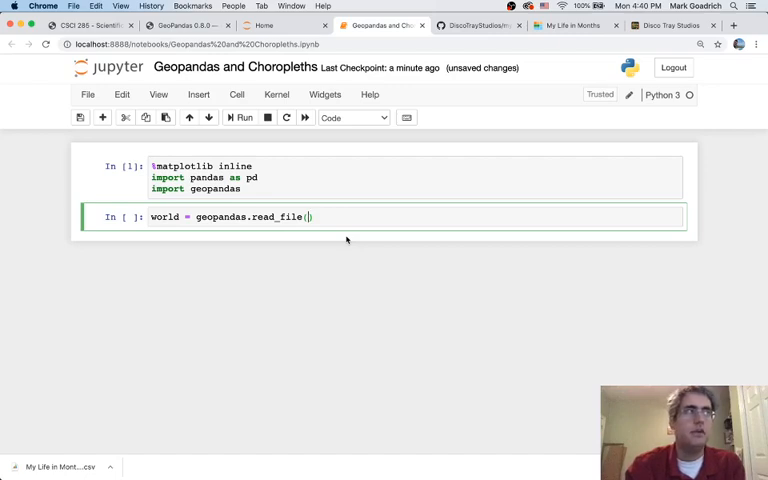
Pass geopandas.datasets.get_path for naturalearth_lowres into read_file and move to a new cell
type("ge")
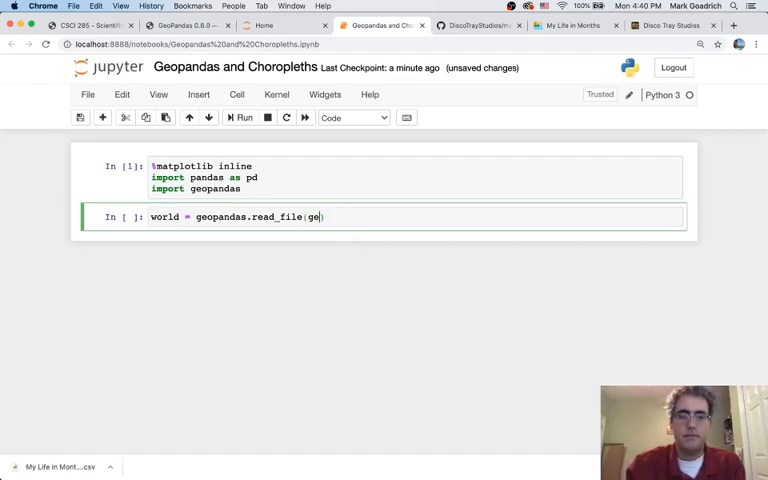
type("opandas.d")
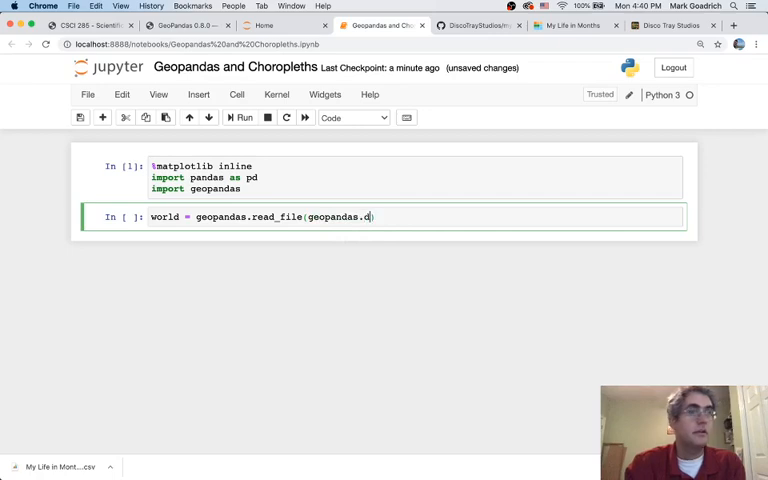
type("atasets)")
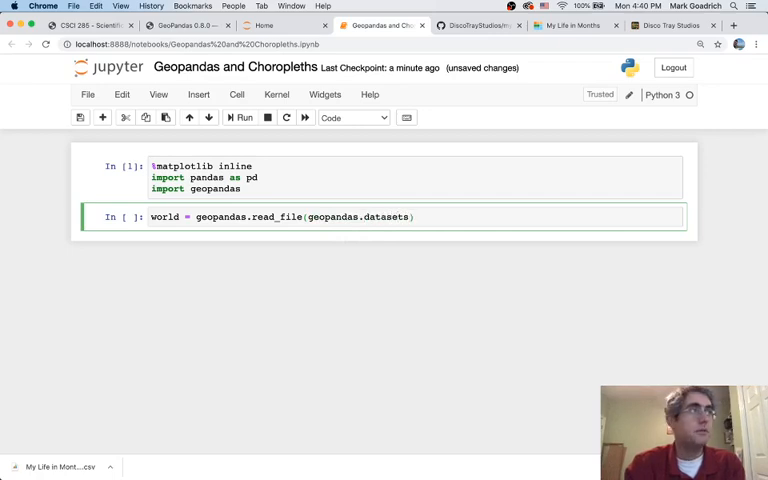
type(".get_path(\"natural")
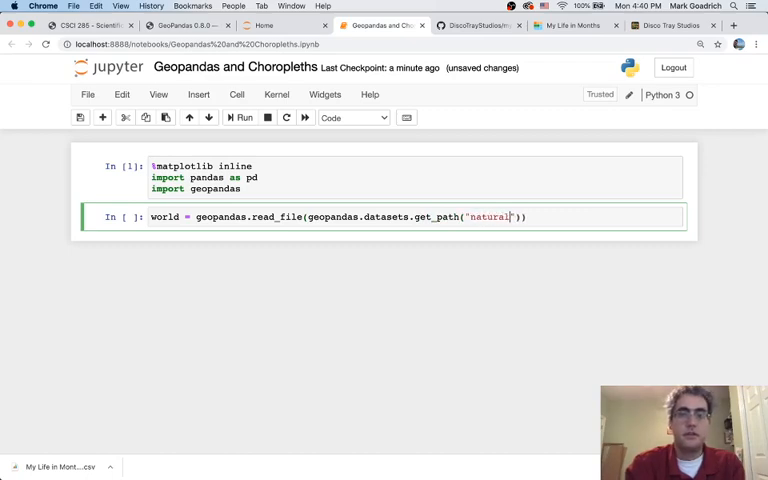
type("eath")
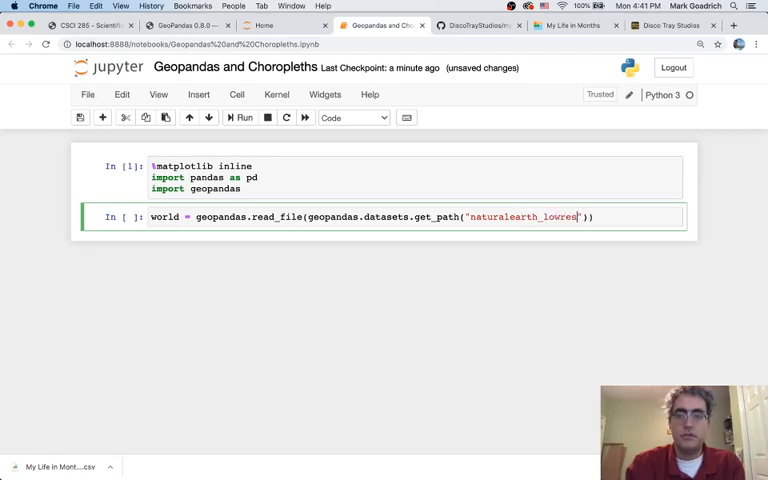
left_click(241, 117)
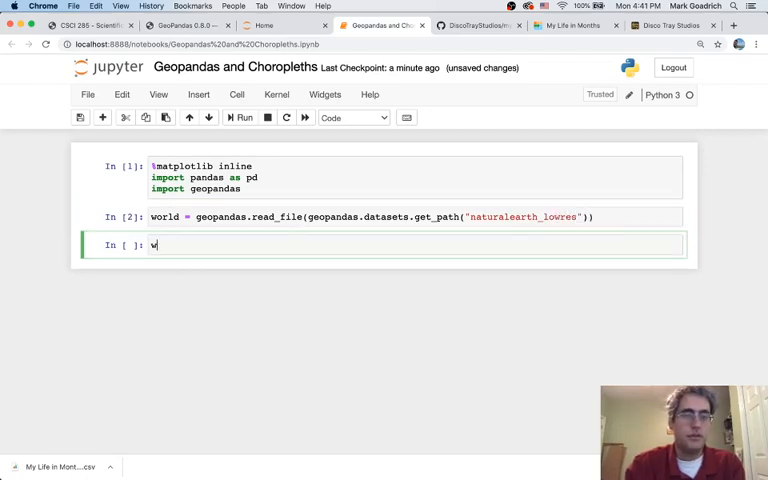
Enter world in the third cell to display the 177-country GeoDataFrame
type("world")
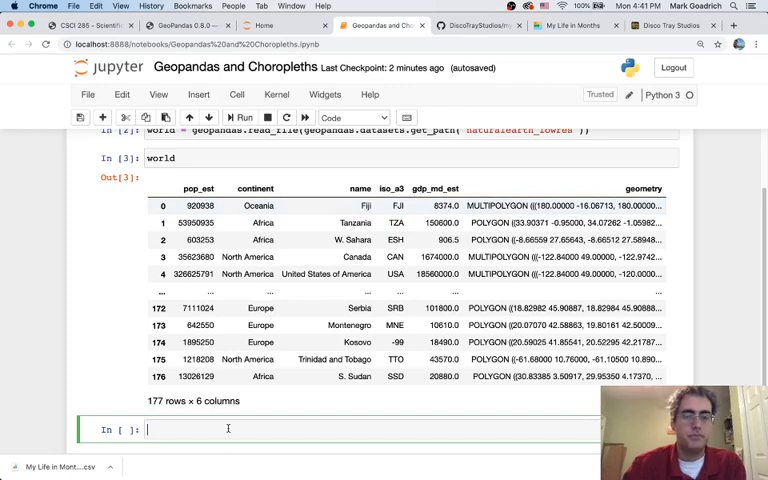
type("world.p")
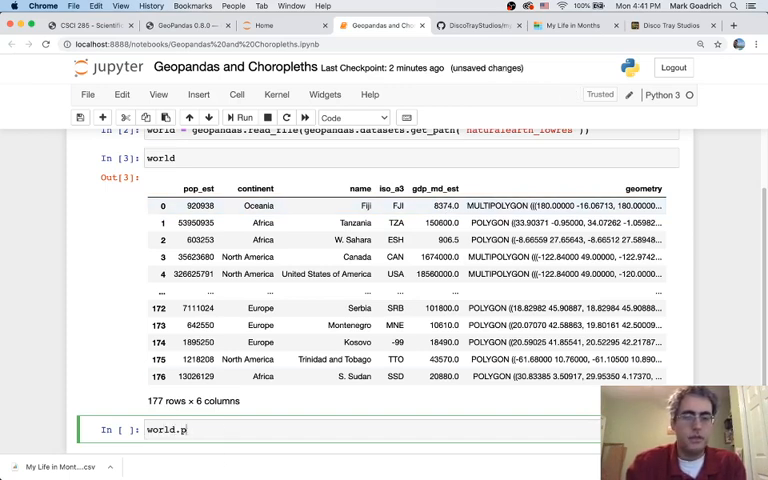
Run world.plot() and scroll to view the resulting blue world map
type("lot()")
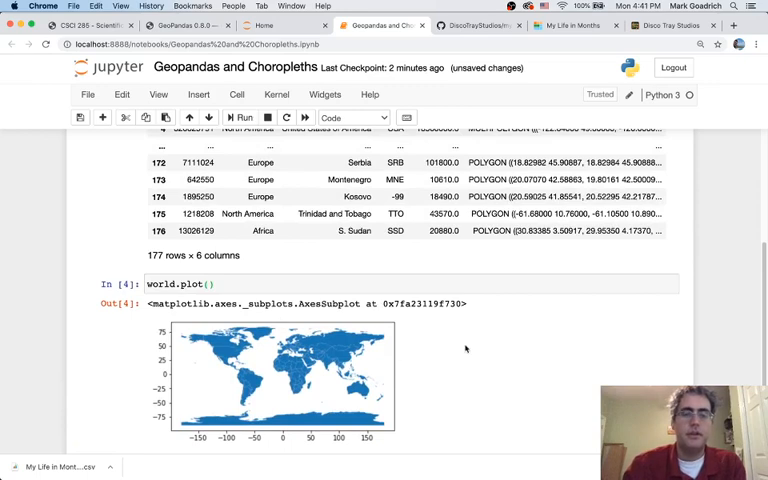
scroll("down", 3)
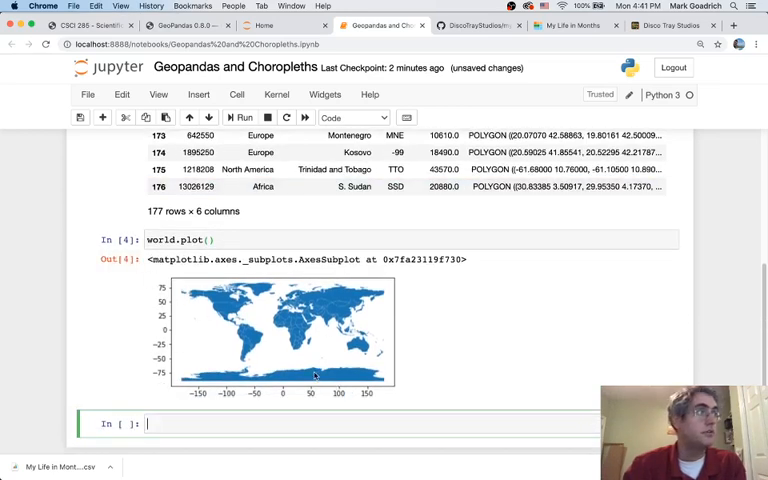
mouse_move(210, 335)
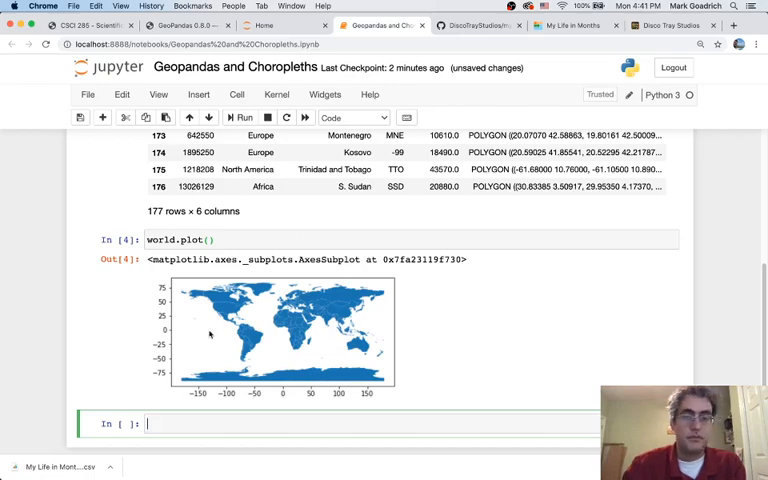
scroll("up", 3)
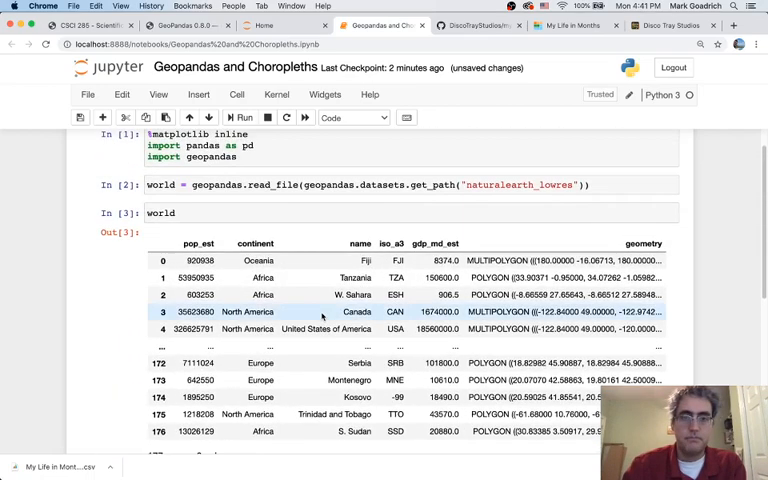
scroll("down", 3)
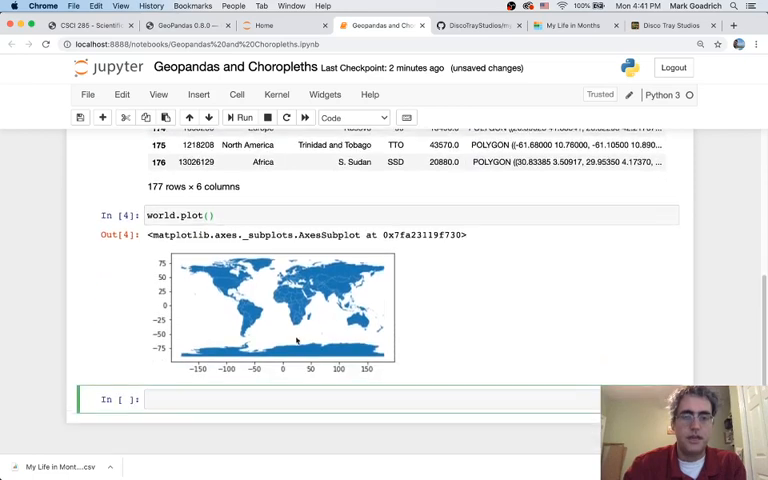
Filter world to continent "South America" into sa using world.loc
type("worl")
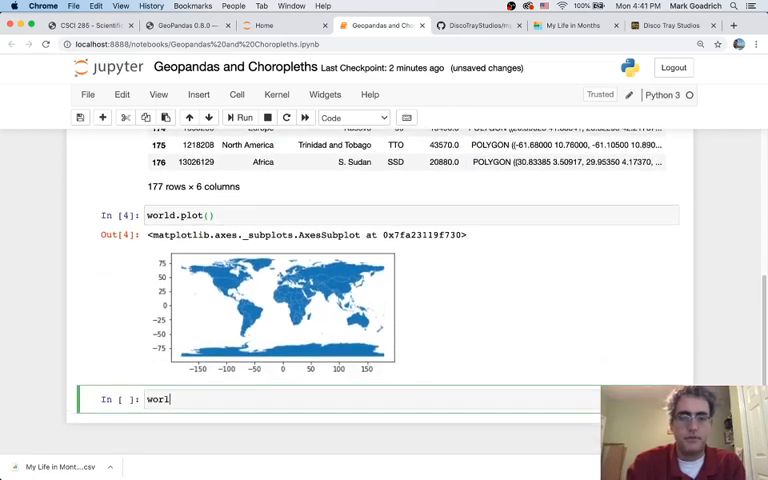
type("d")
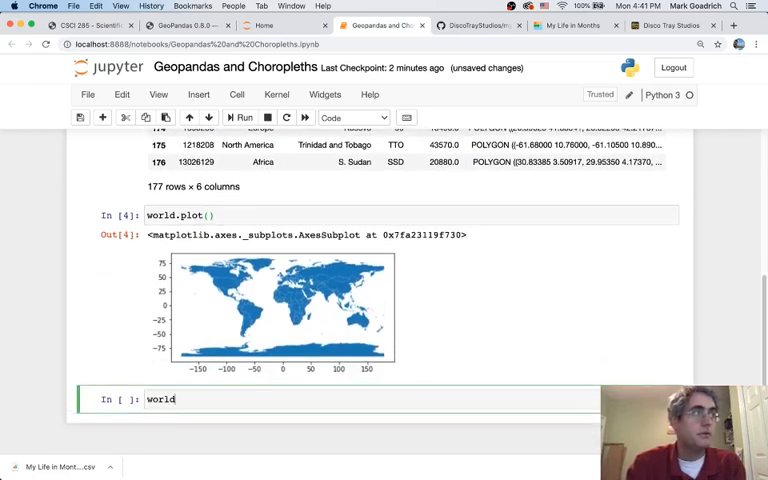
type(".loc[")
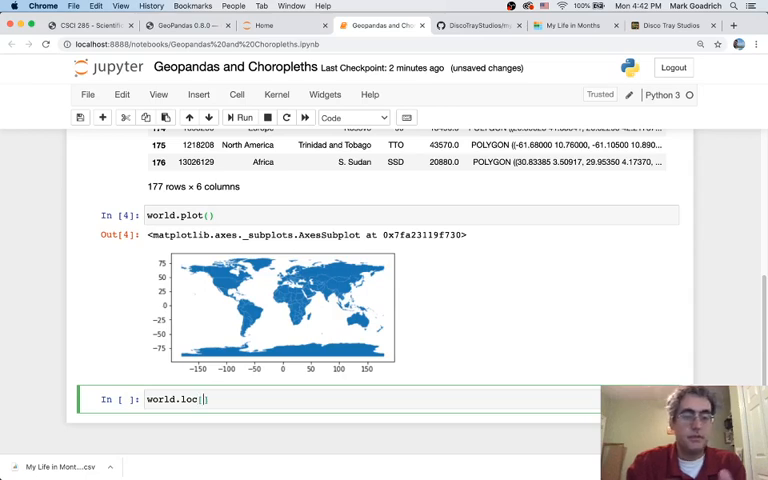
type("[world[\"contin")
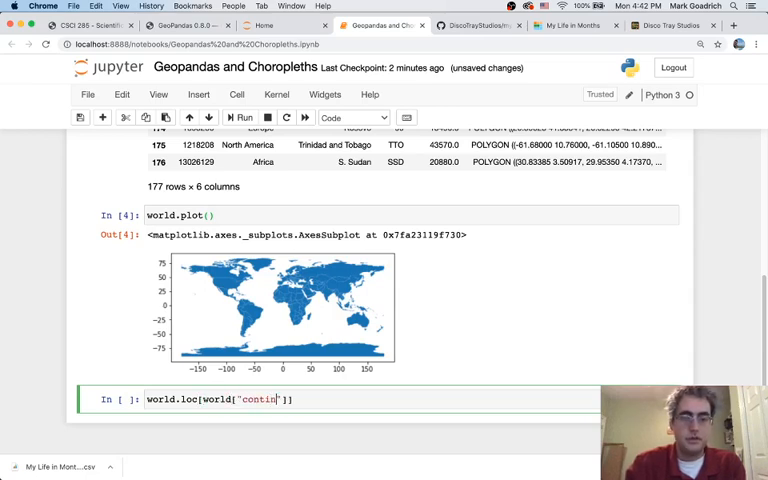
type("ent")
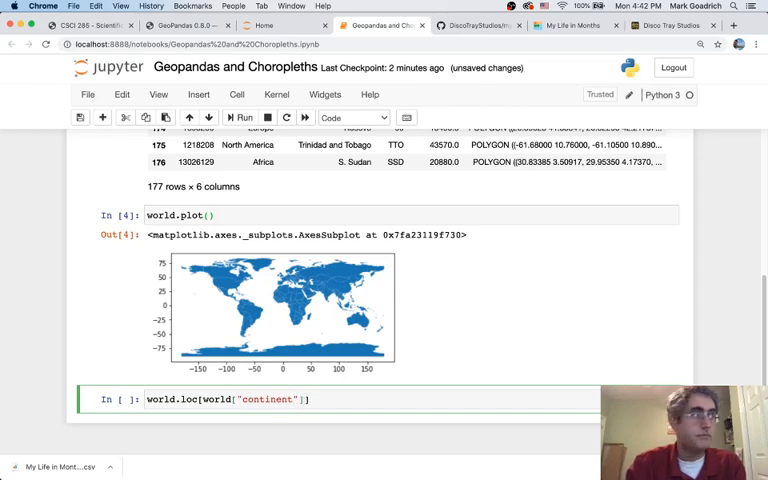
type("== \"South America")
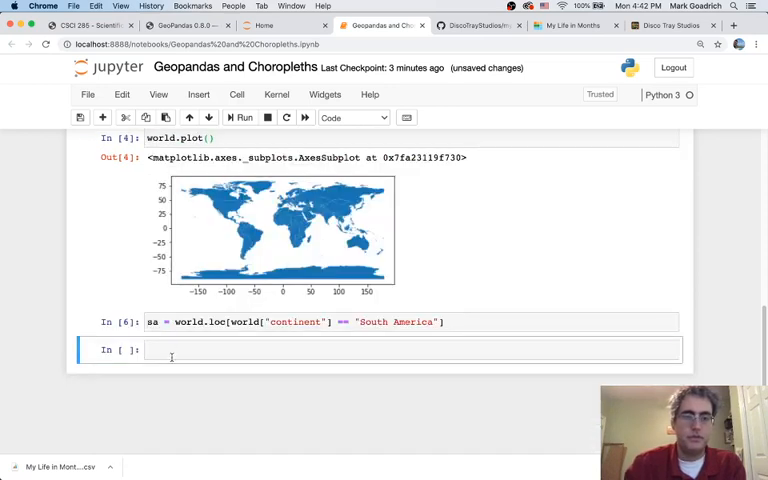
Plot the South America countries with sa.plot()
type("sa.plot()")
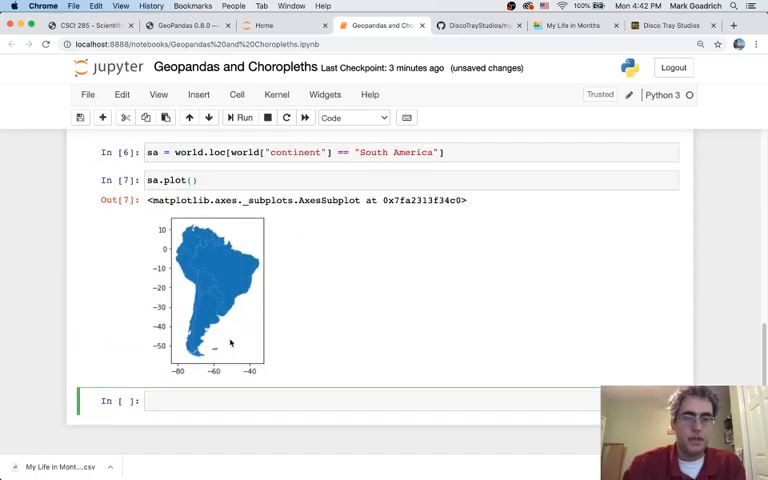
mouse_move(214, 218)
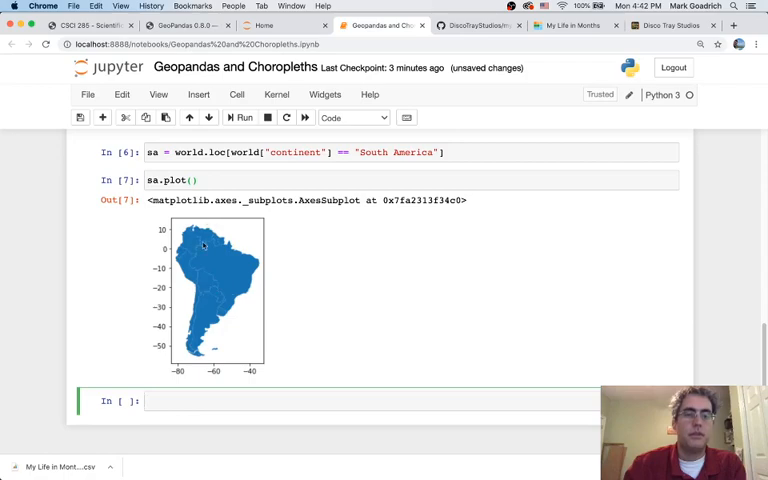
scroll("up", 3)
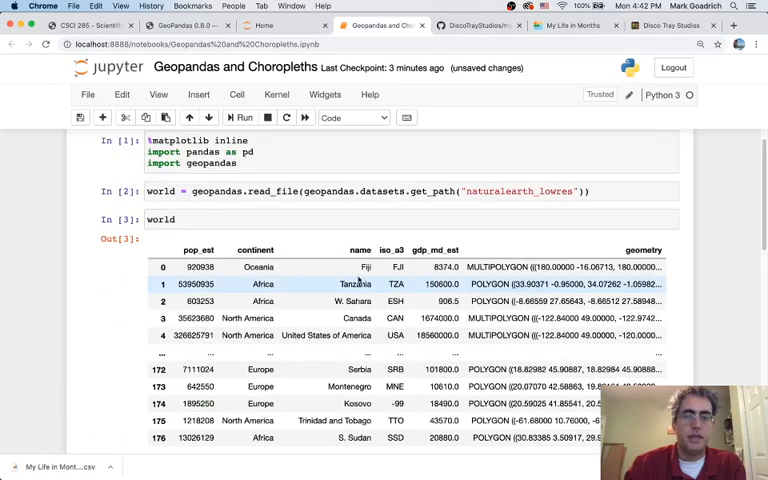
scroll("down", 3)
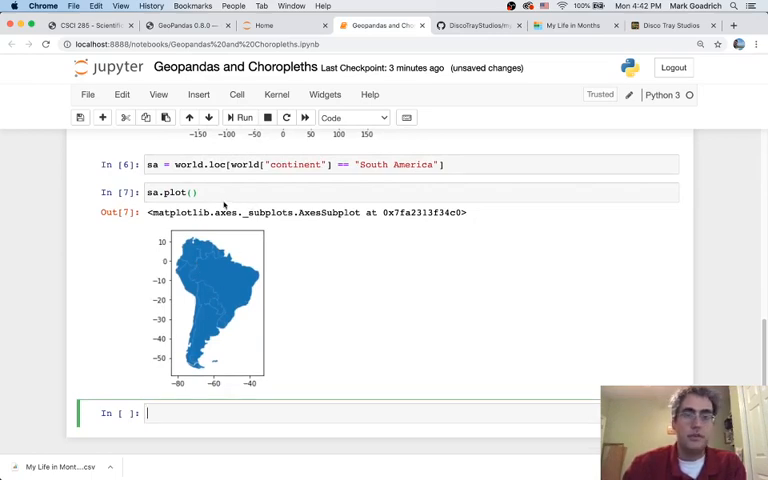
Add column="pop_est" to sa.plot() and rerun to shade countries by population
left_click(180, 192)
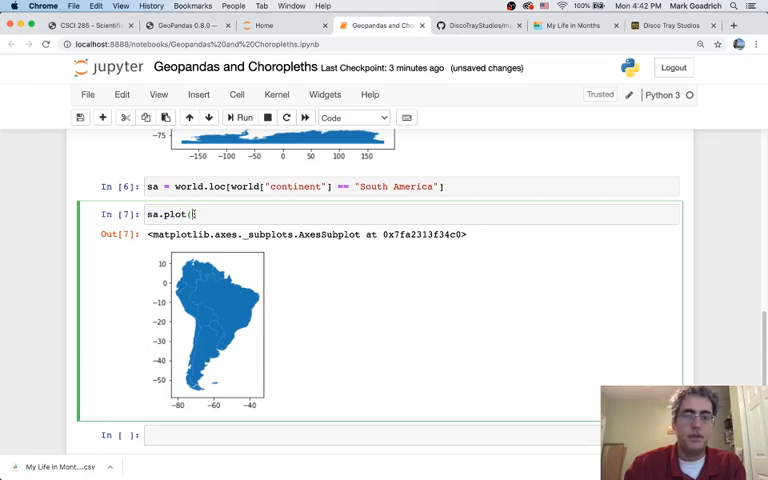
type("column")
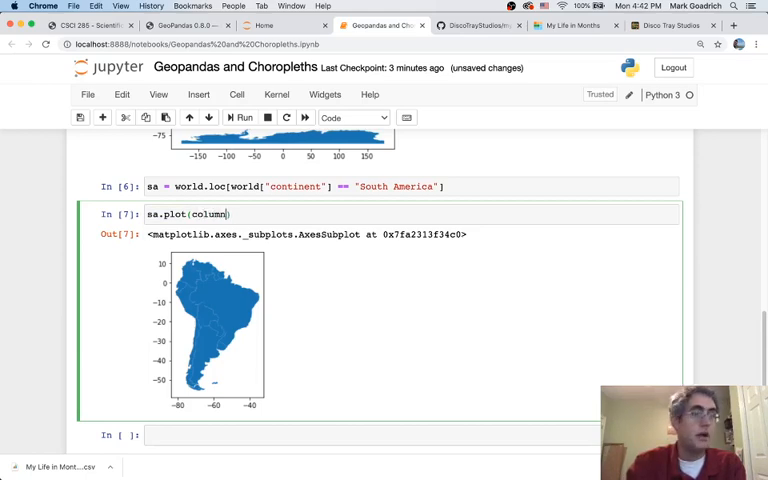
scroll("up", 3)
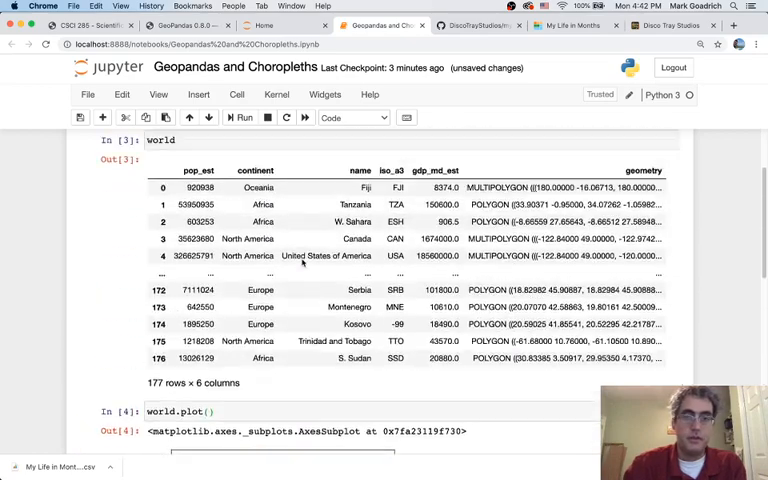
scroll("up", 3)
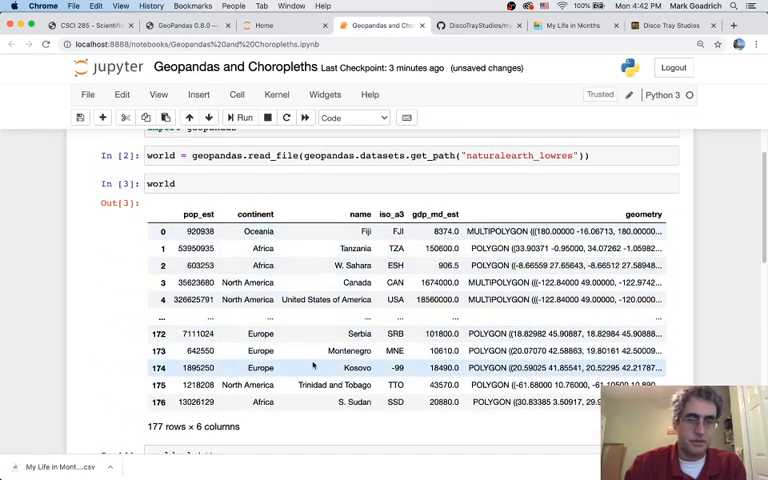
scroll("down", 3)
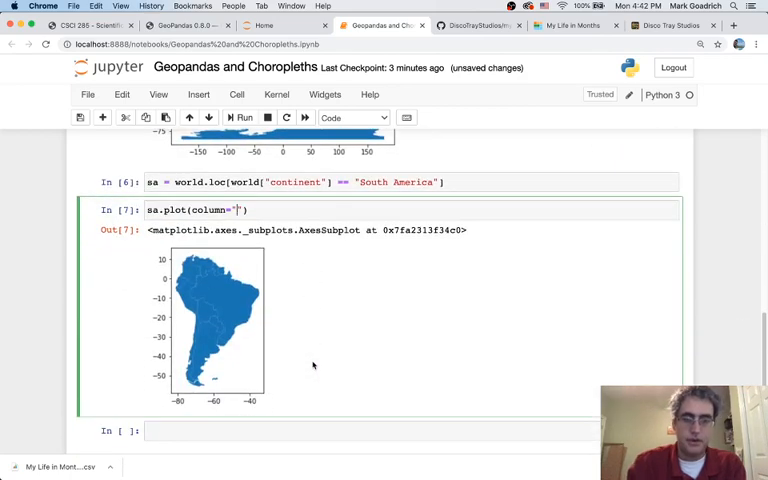
type("pop_est")
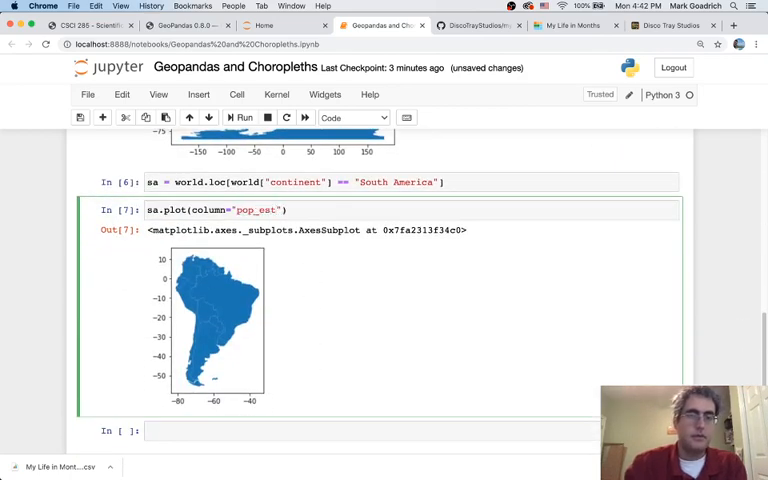
left_click(243, 117)
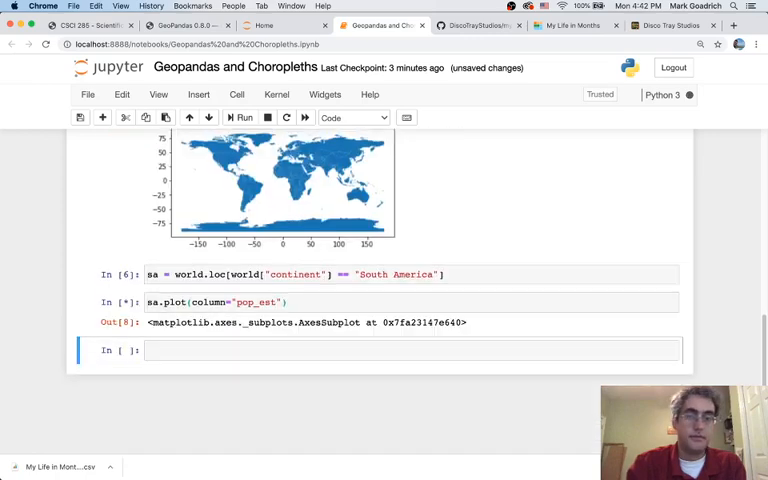
left_click(240, 117)
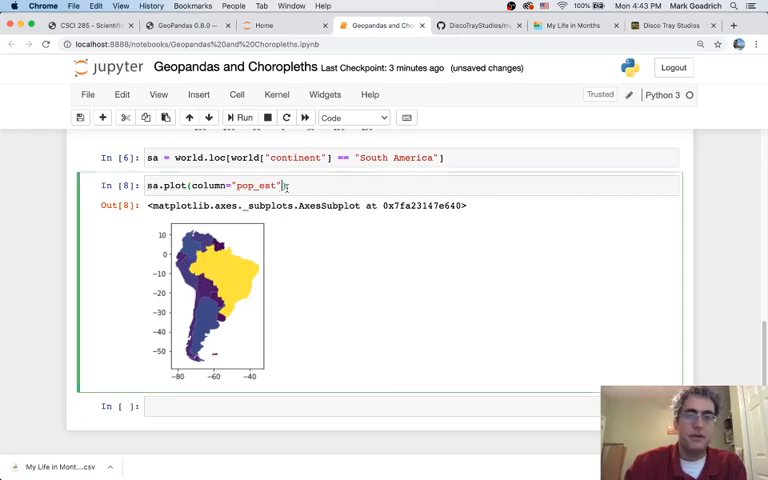
Give the population map a cmap, trying bwr first and then GnBu
type(", cmp")
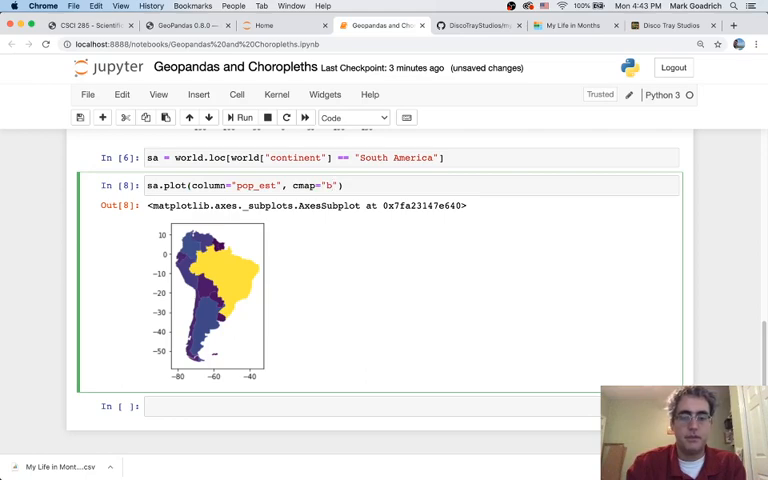
type("wr")
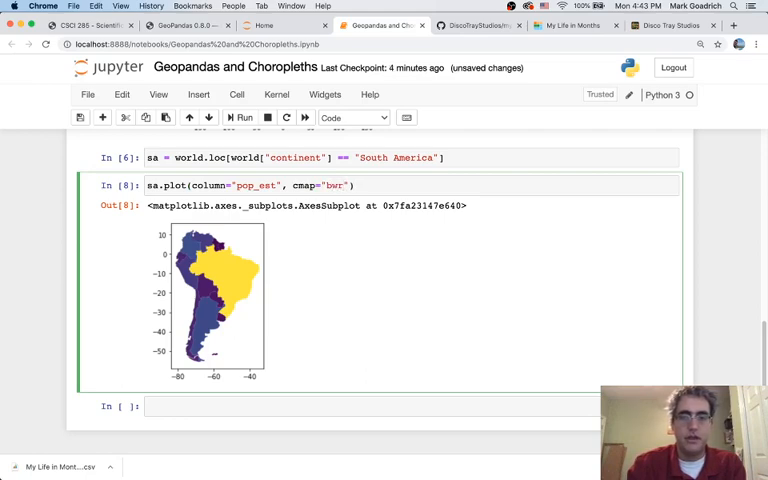
left_click(243, 117)
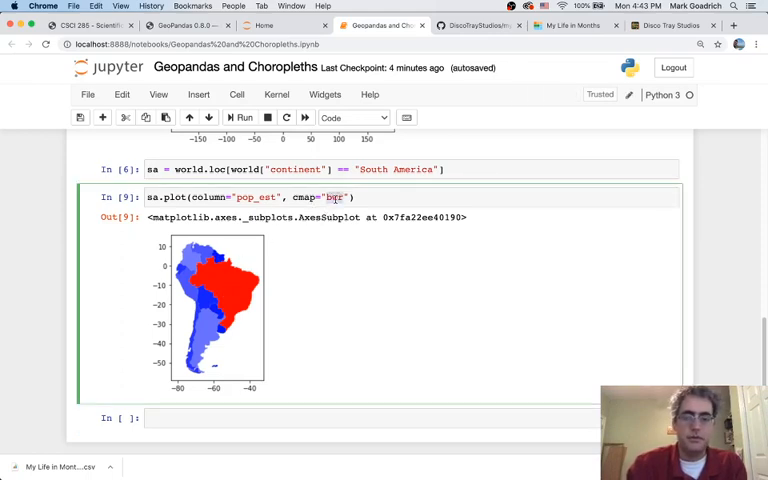
type("GnBu")
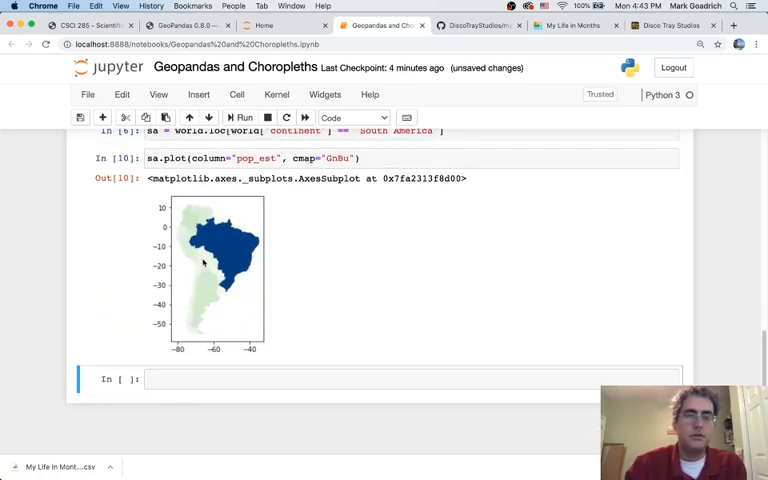
mouse_move(203, 237)
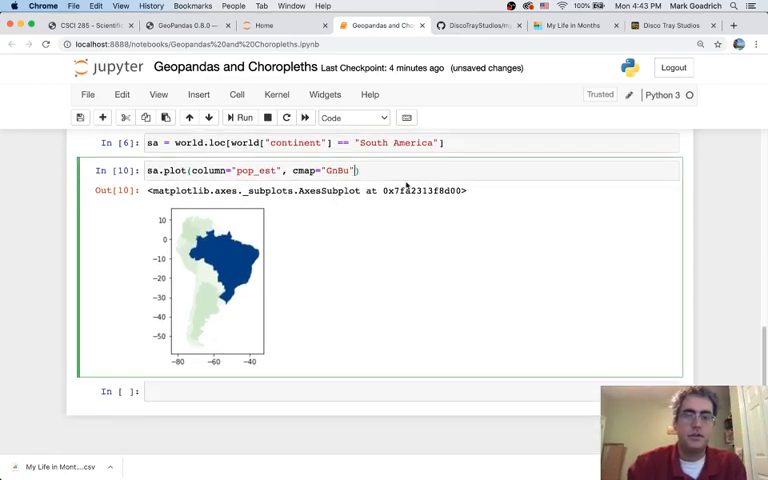
Add figsize=(12, 12) to sa.plot and rerun the cell
type(", figsiz")
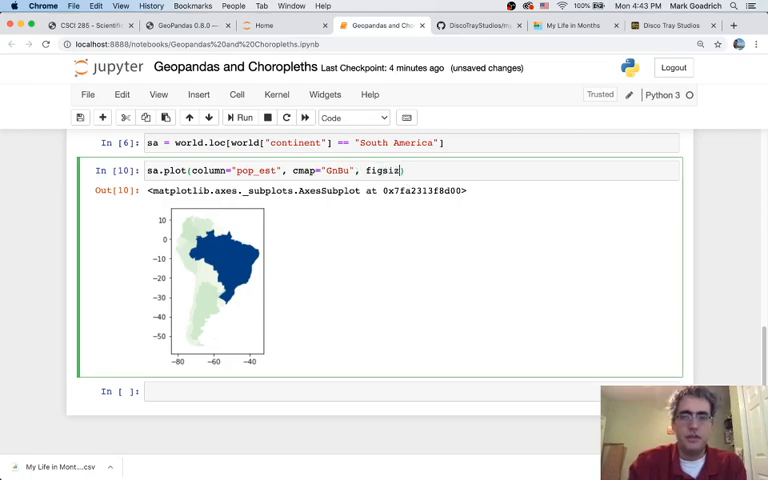
type("=(")
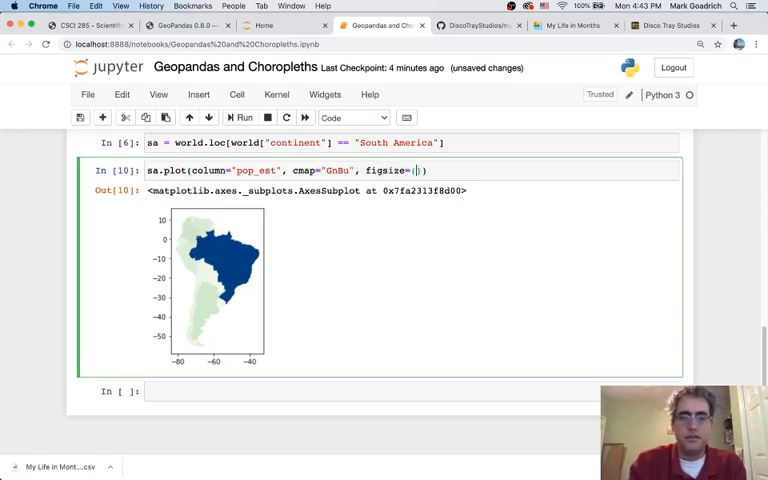
type("12, 12")
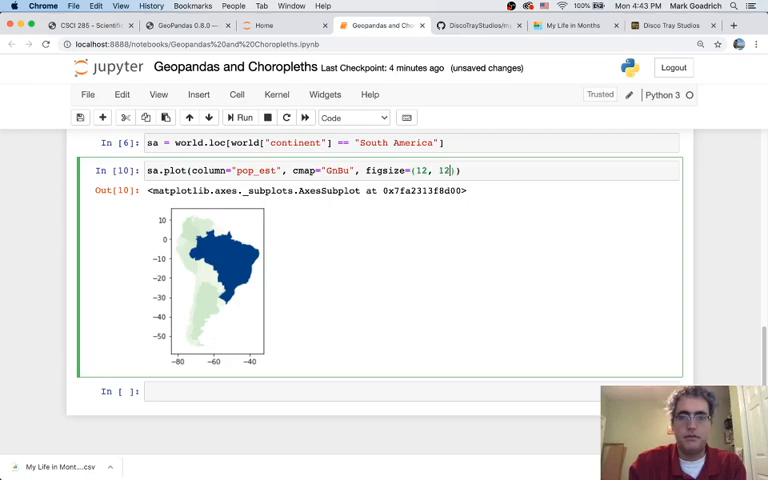
left_click(242, 117)
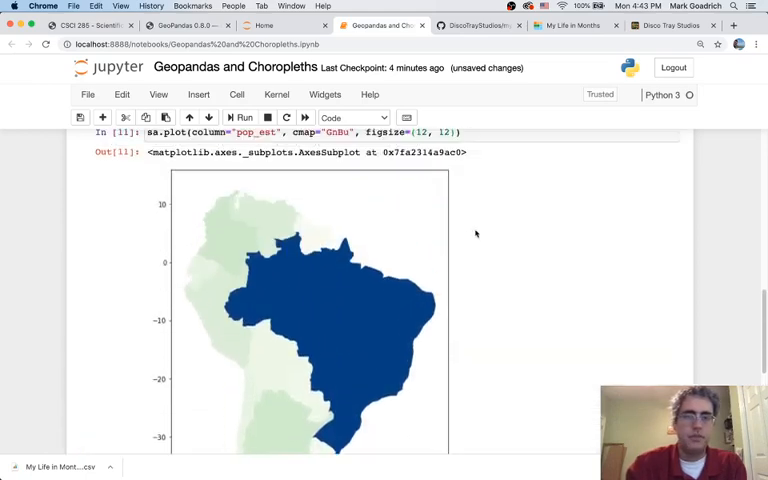
Scroll through the notebook to inspect the enlarged South America map
scroll("up", 3)
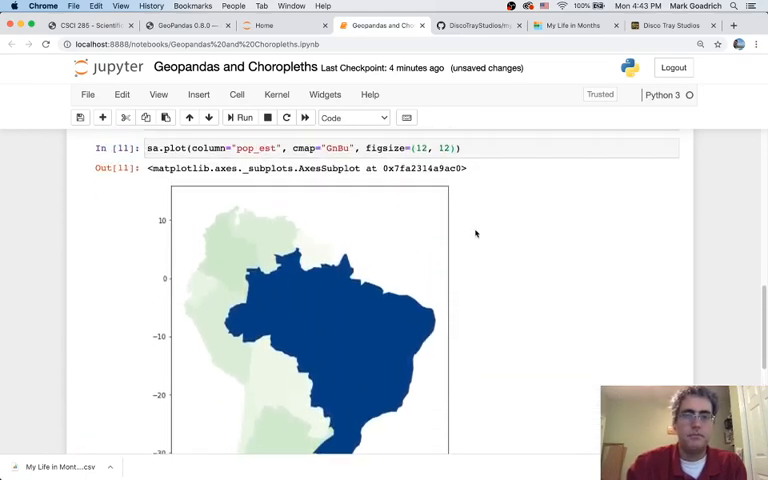
scroll("down", 3)
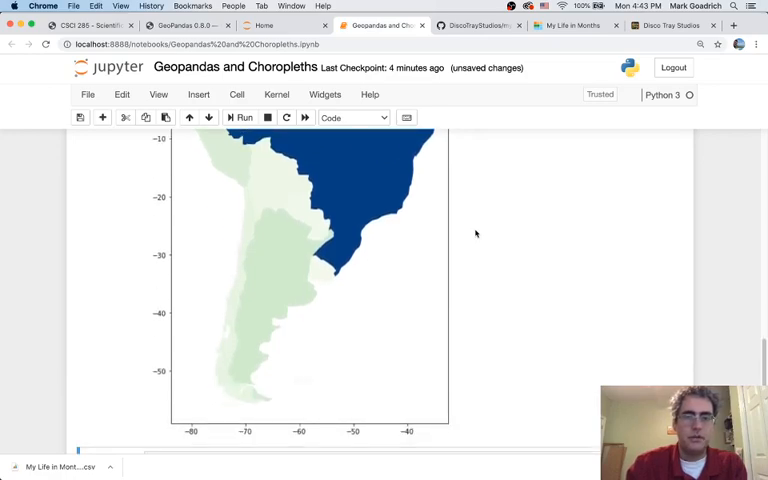
scroll("up", 3)
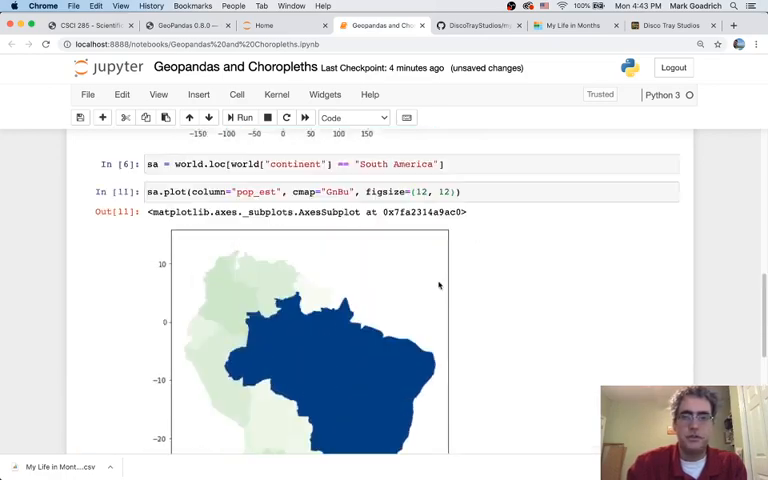
scroll("up", 3)
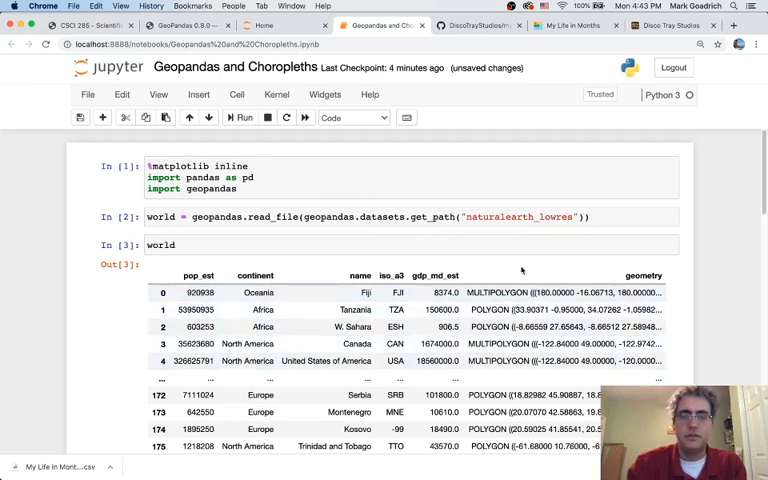
scroll("down", 3)
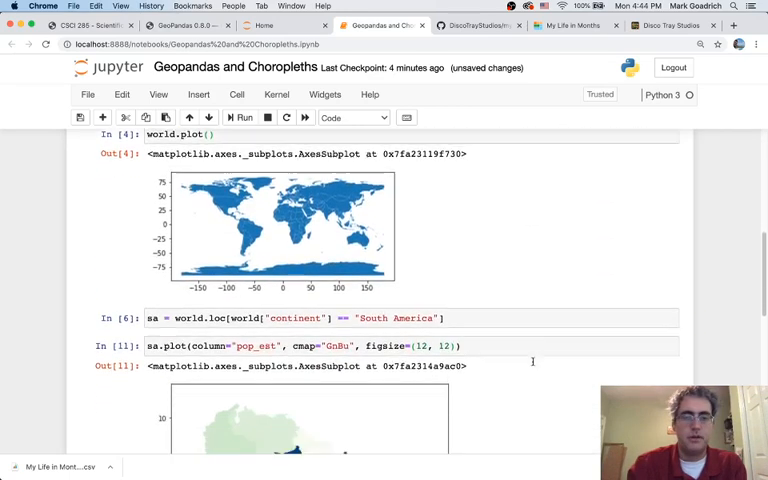
scroll("down", 3)
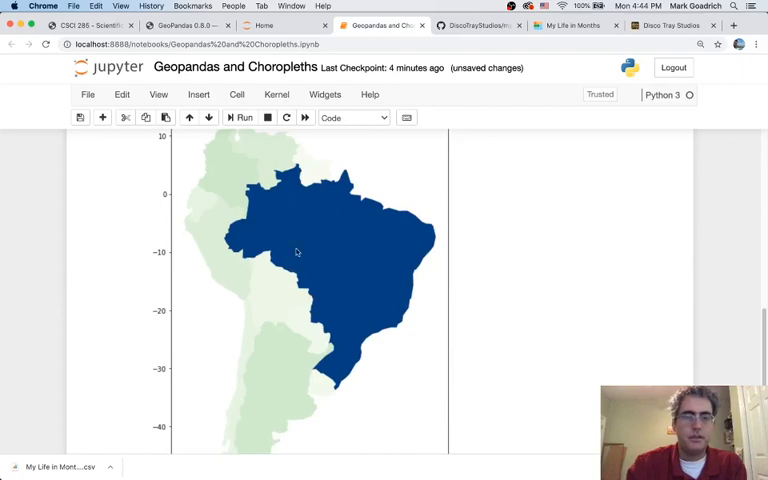
scroll("up", 3)
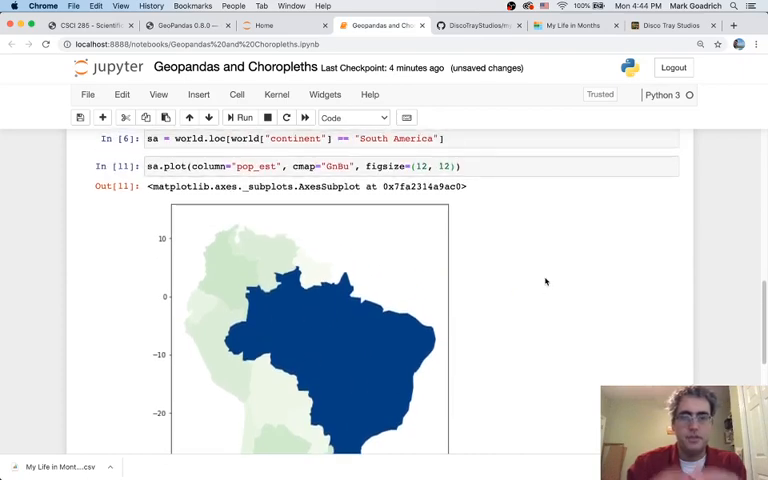
mouse_move(527, 258)
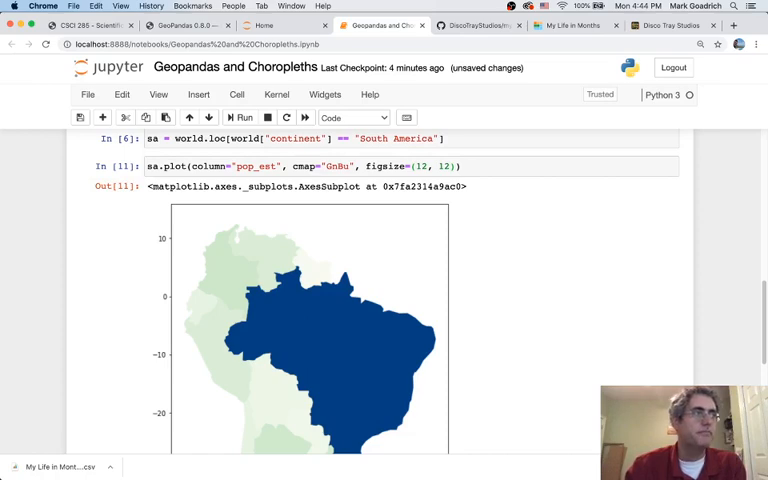
mouse_move(548, 218)
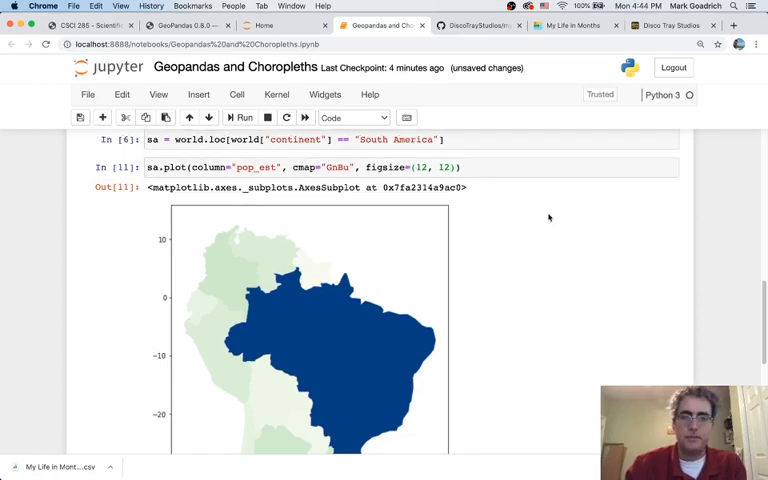
scroll("up", 3)
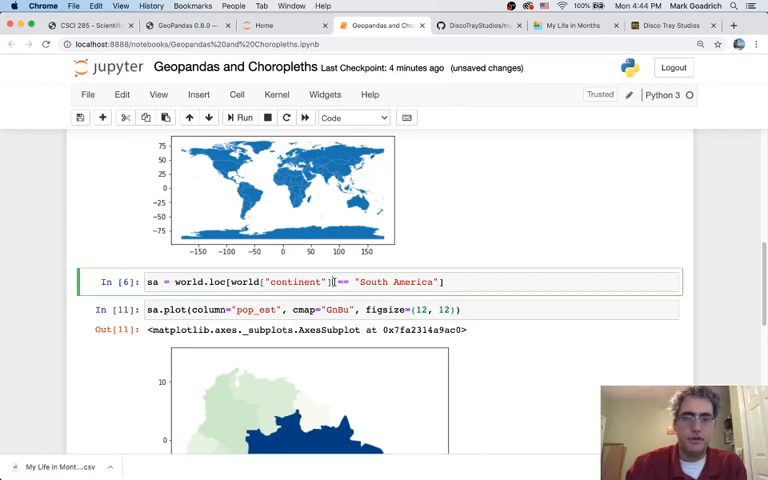
scroll("down", 3)
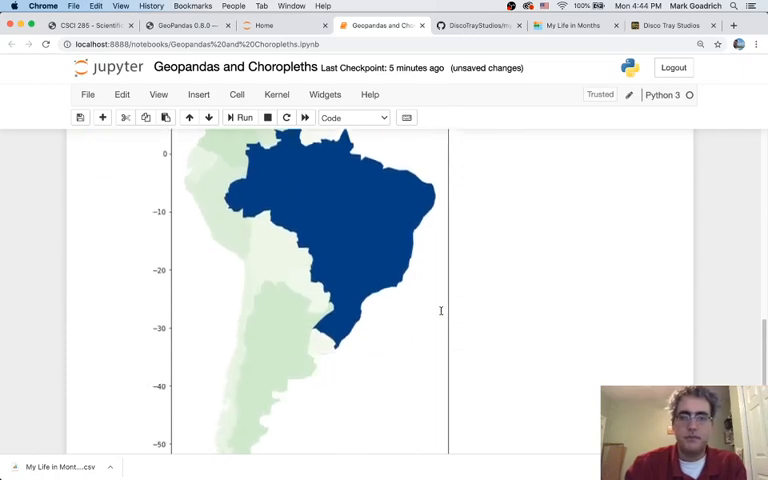
scroll("down", 3)
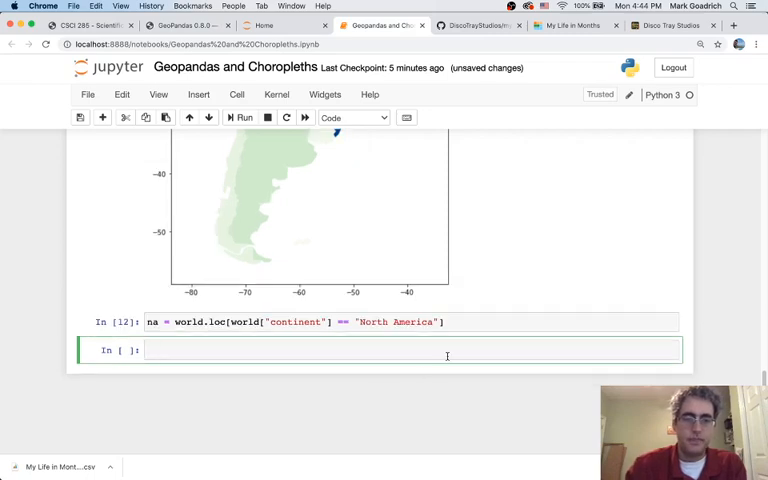
Plot the North America table with na.plot(), showing a plain blue map
type("na.plot(")
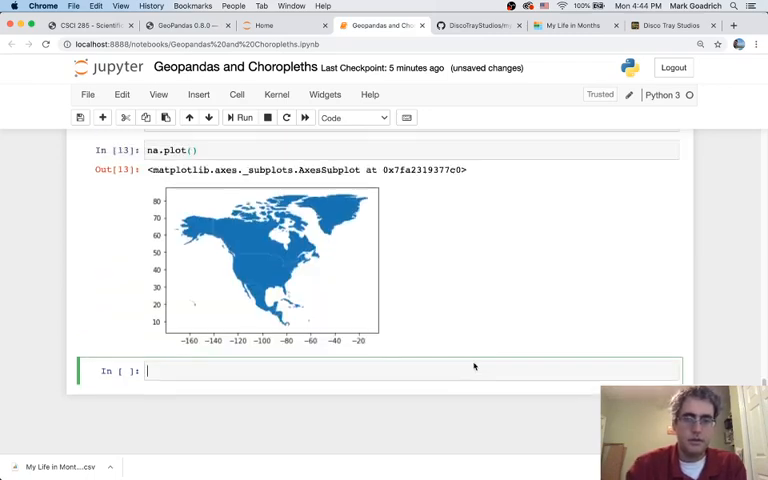
scroll("up", 3)
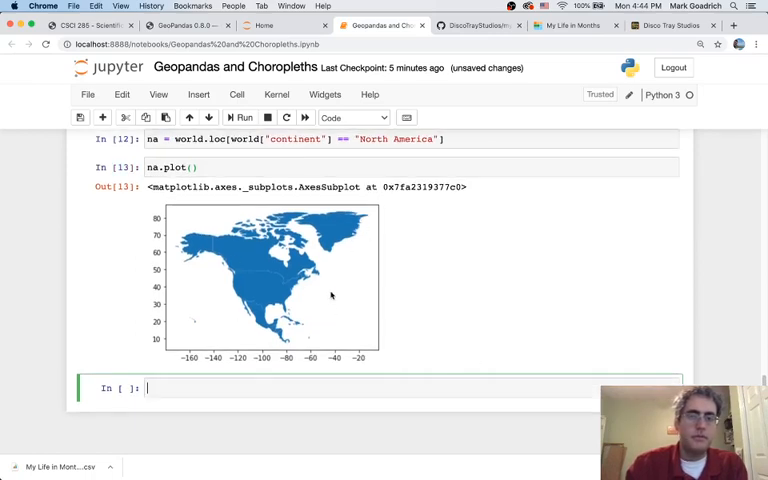
mouse_move(330, 335)
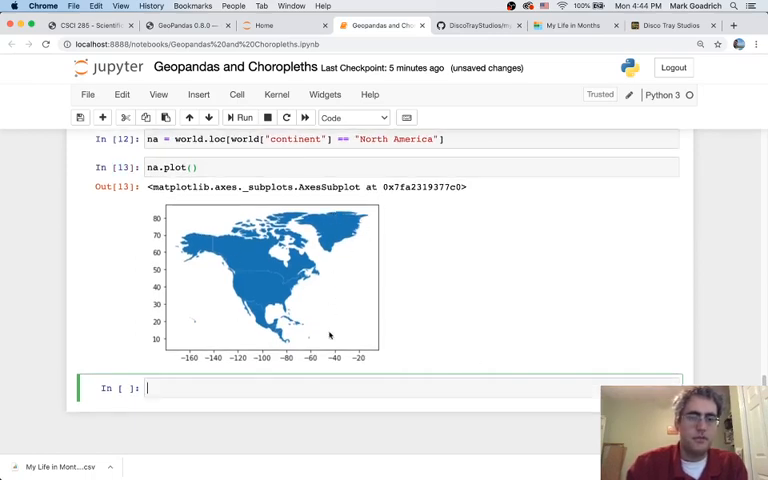
mouse_move(453, 254)
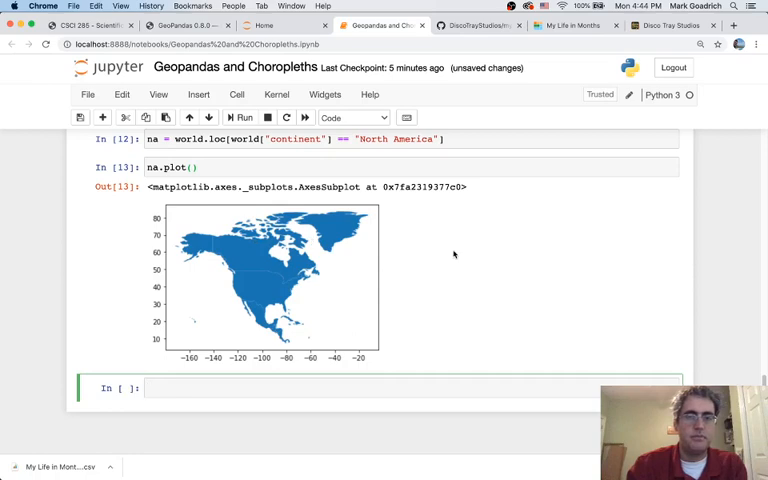
scroll("up", 3)
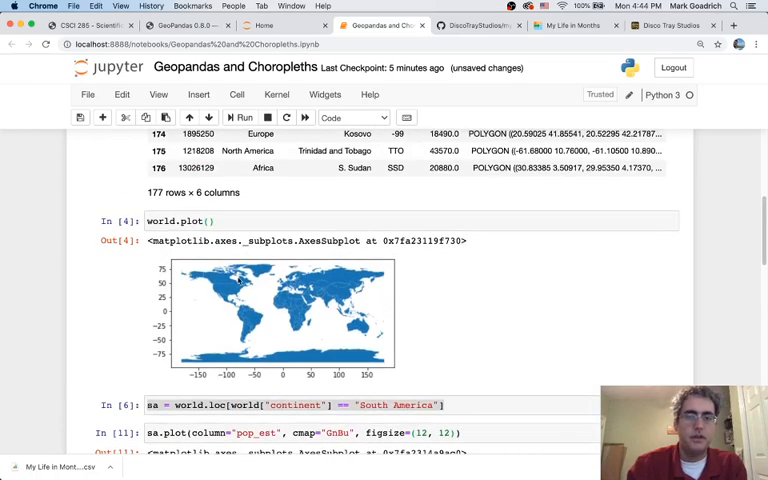
mouse_move(413, 299)
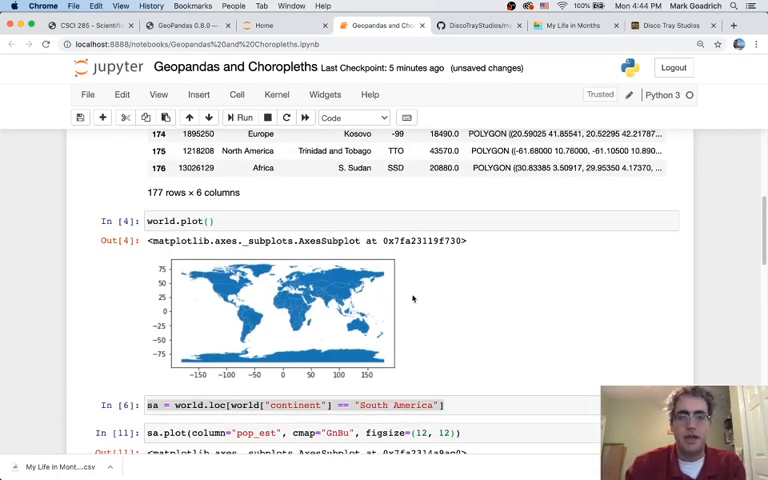
mouse_move(222, 311)
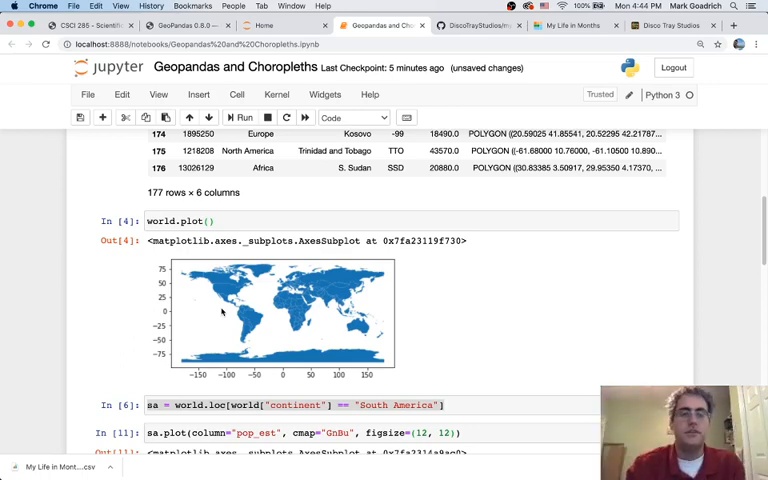
mouse_move(446, 320)
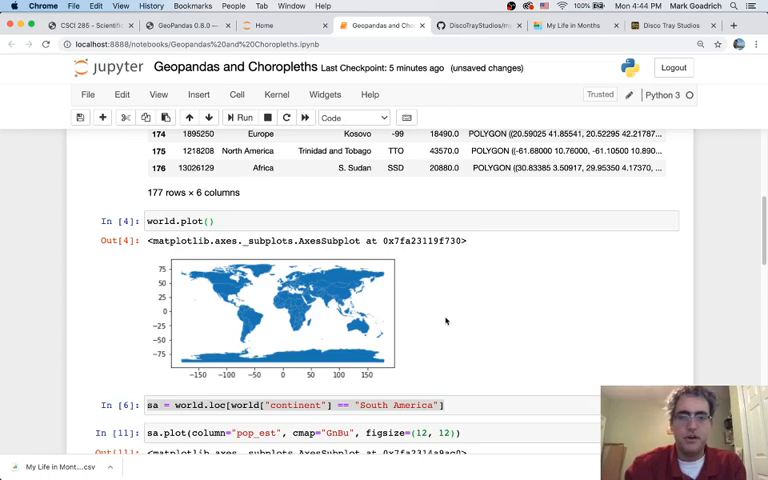
scroll("down", 3)
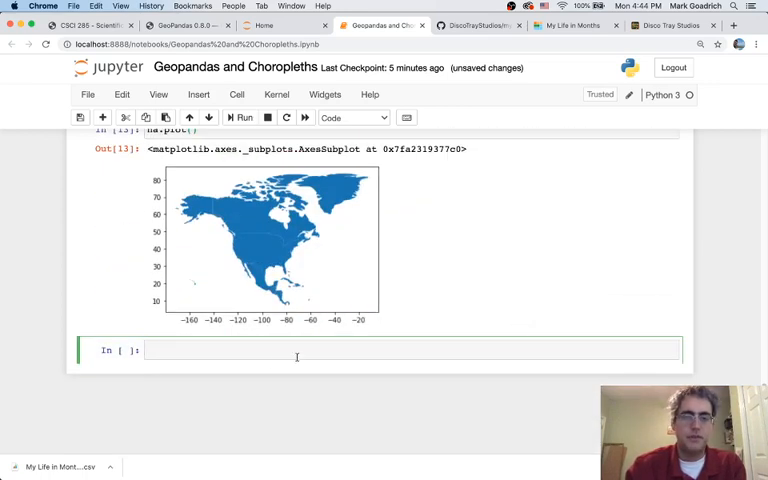
scroll("up", 3)
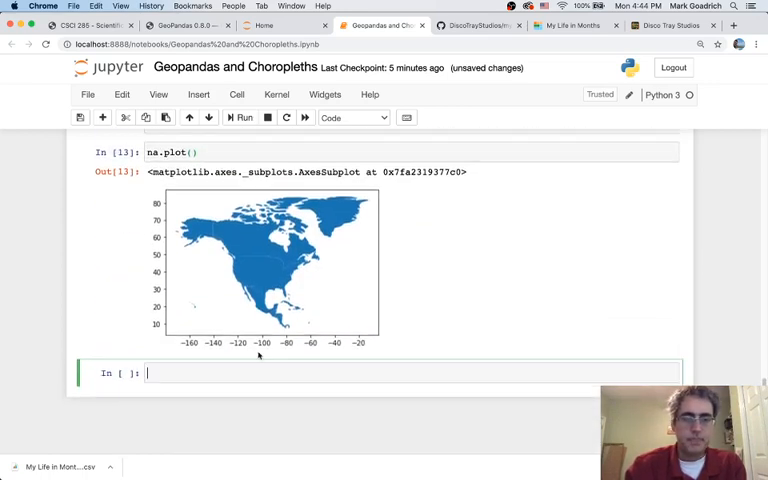
Show na.crs (WGS 84, EPSG:4326), then begin typing na.to_crs("")
type("na.c")
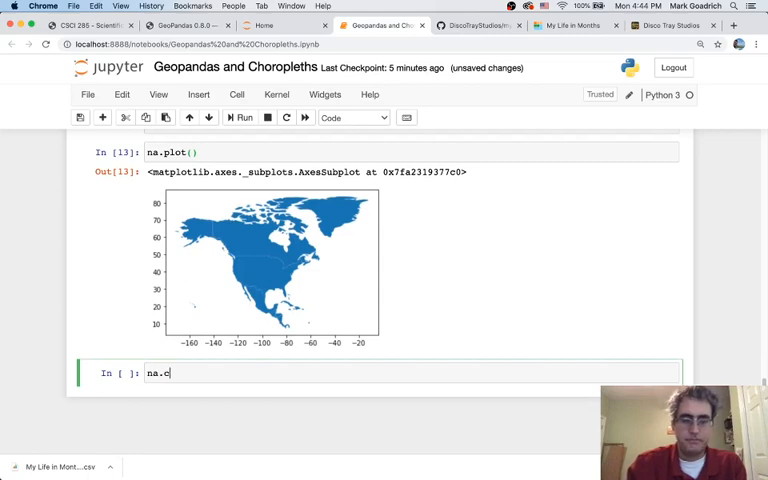
type("rs")
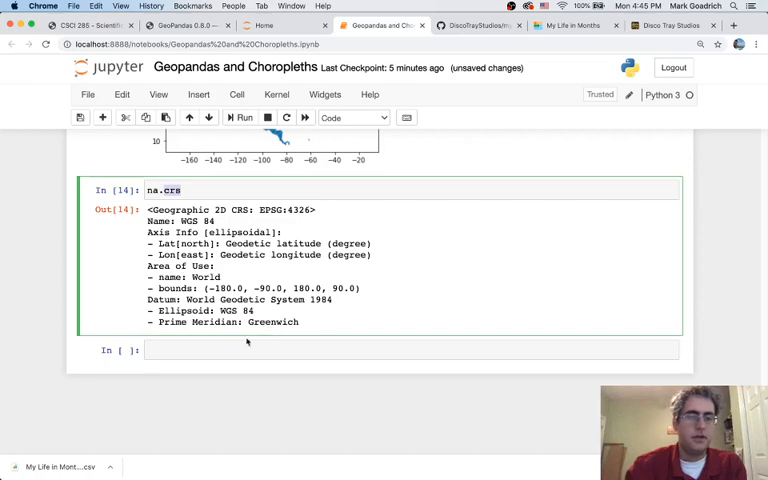
mouse_move(314, 328)
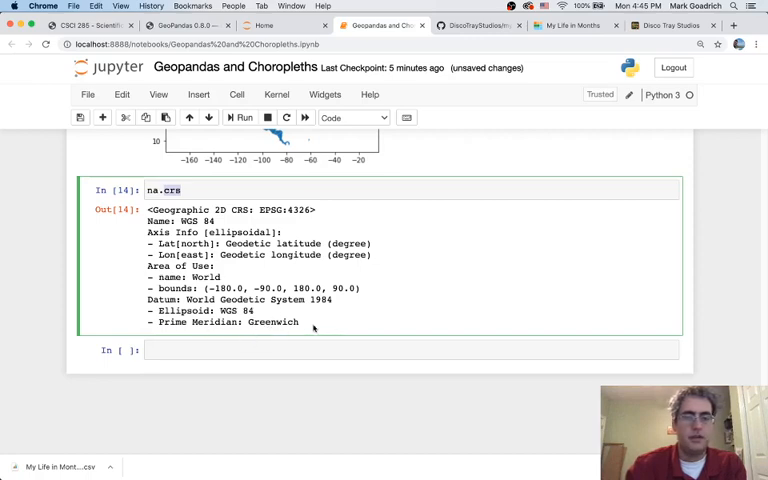
scroll("up", 3)
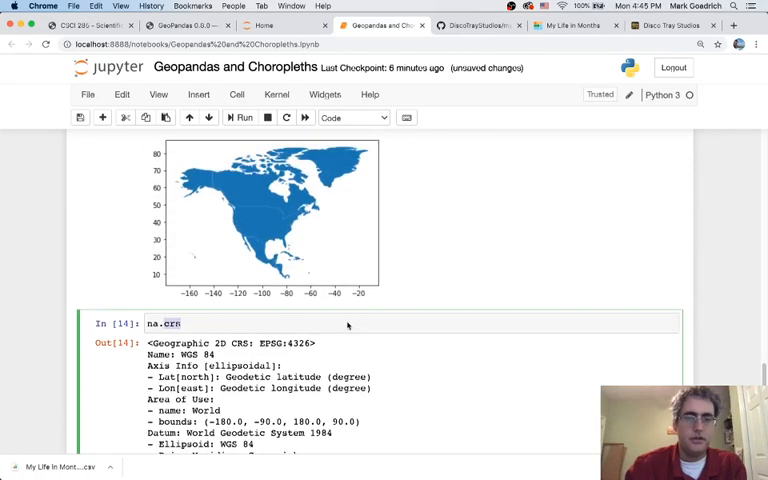
scroll("down", 3)
type("na.")
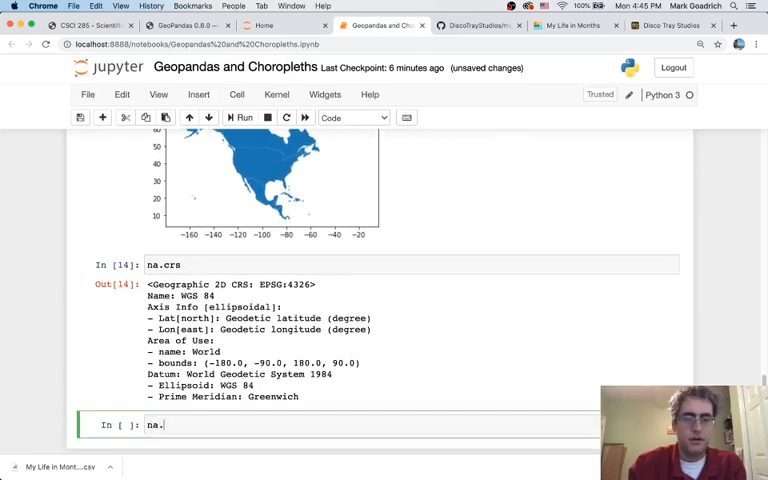
type("to_c")
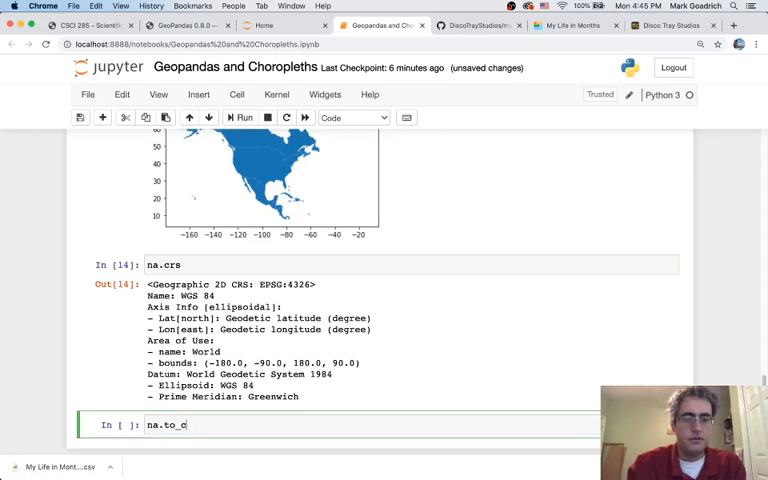
type("rs(\"\")")
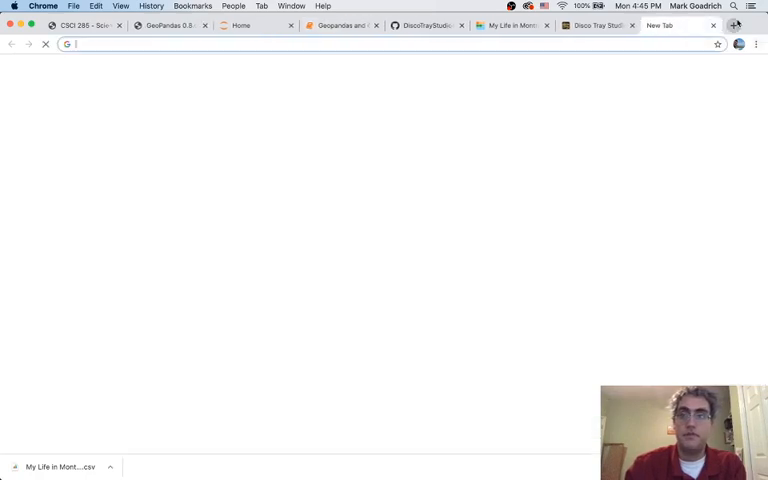
Search spatialreference.org for 'albers' projection references
type("spatialreference.org")
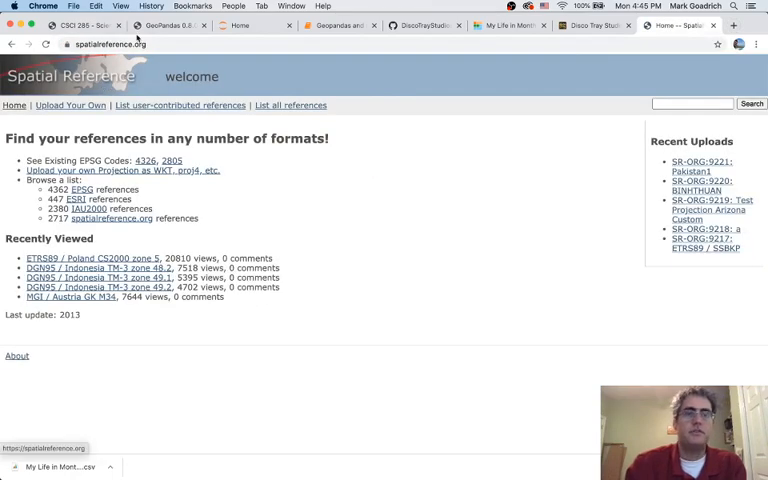
mouse_move(377, 207)
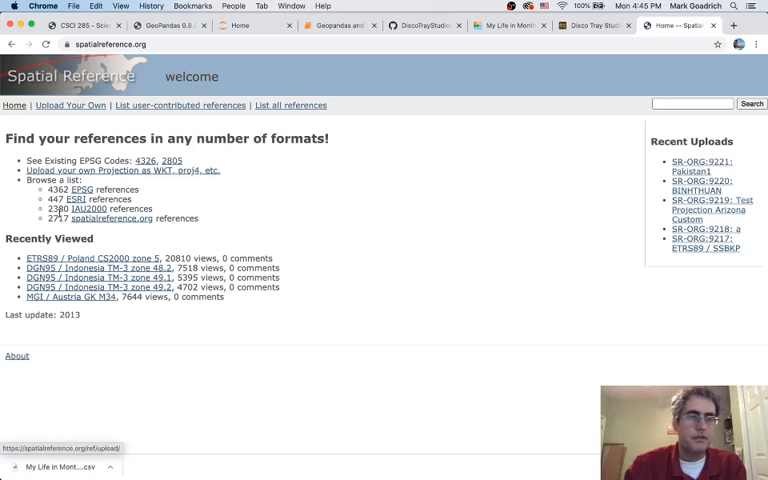
left_click(693, 103)
type("albers")
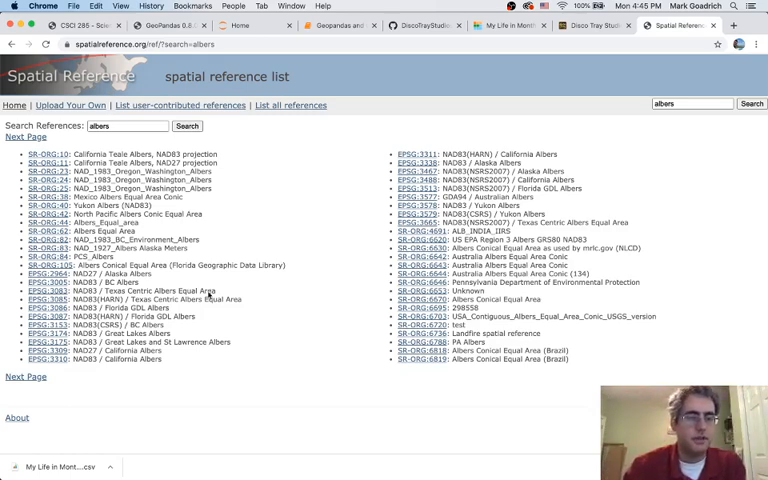
mouse_move(210, 297)
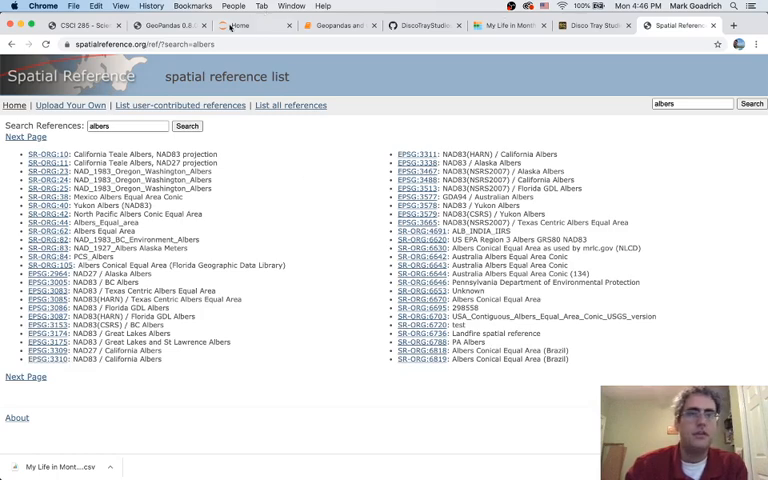
Back in the notebook, enter EPSG:3310 as the to_crs target
left_click(330, 25)
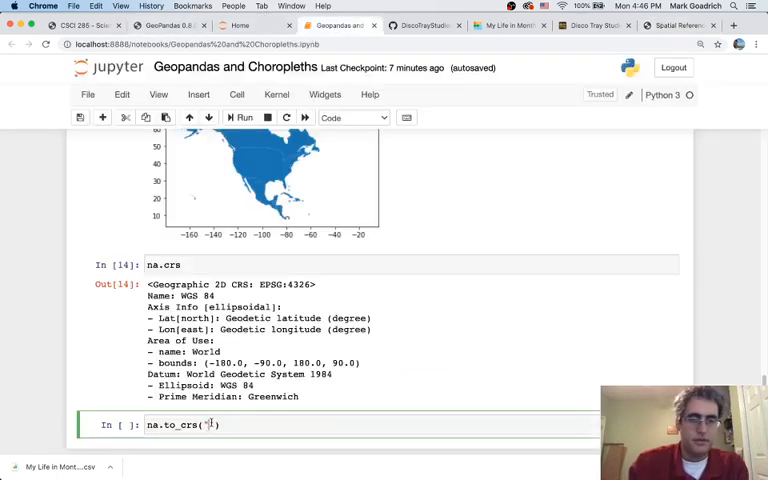
type("EPSG:")
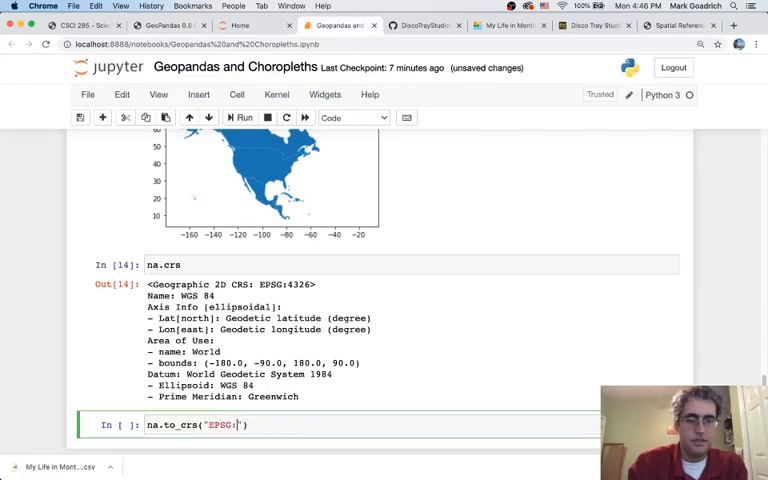
type("3")
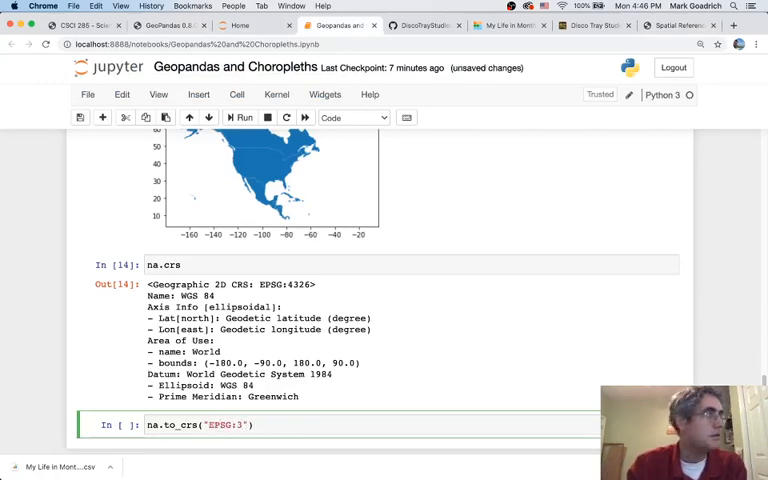
type("310")
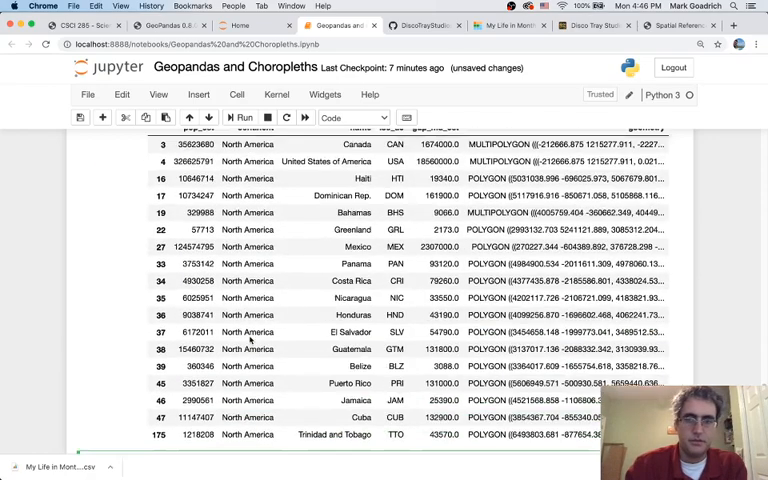
Assign the result with na = na.to_crs("EPSG:3310") and replot na
scroll("up", 3)
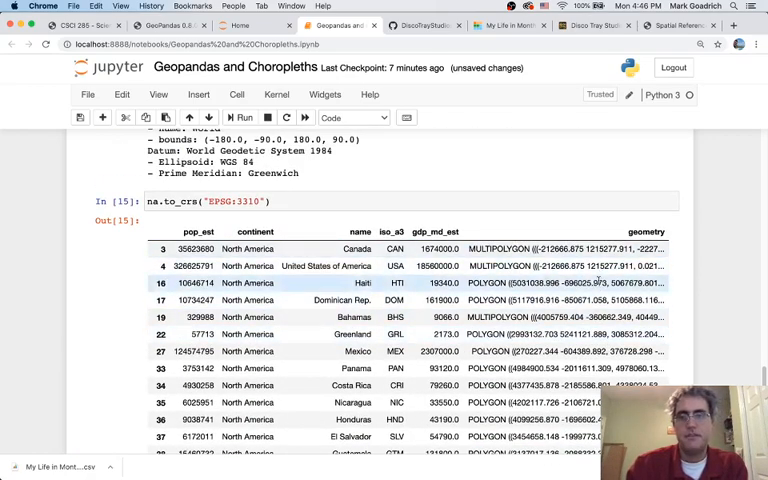
scroll("up", 3)
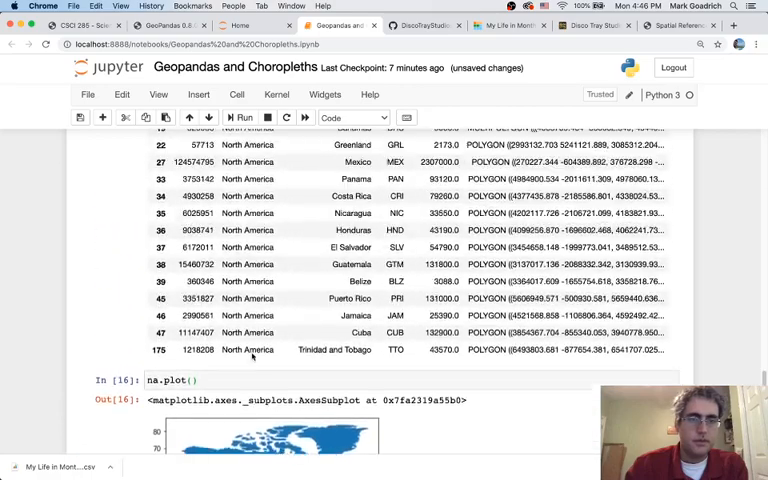
scroll("up", 3)
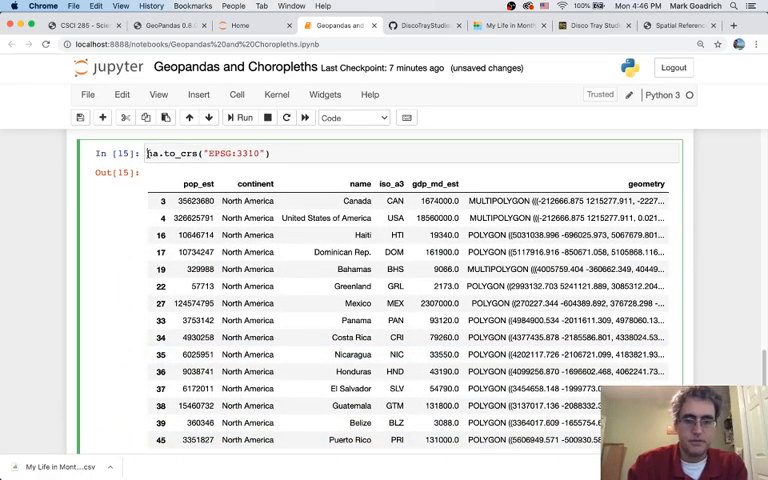
type("na =")
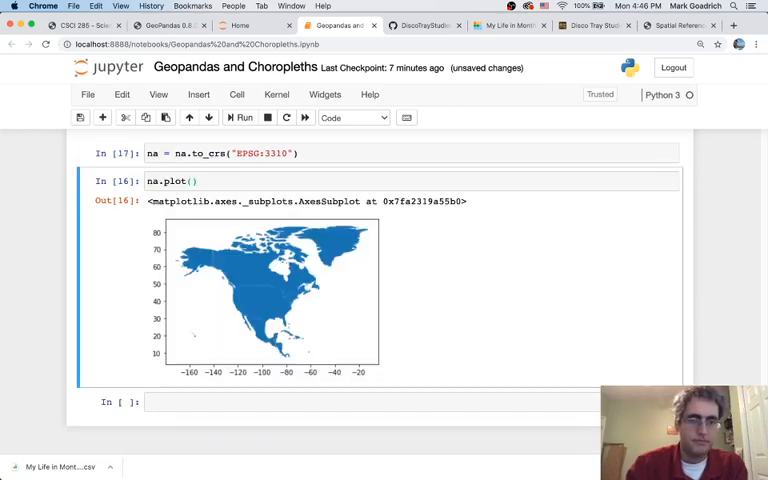
scroll("down", 3)
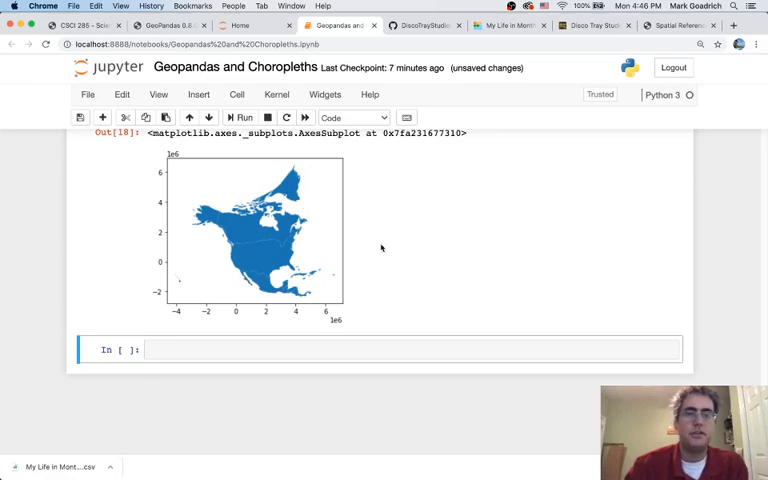
mouse_move(370, 221)
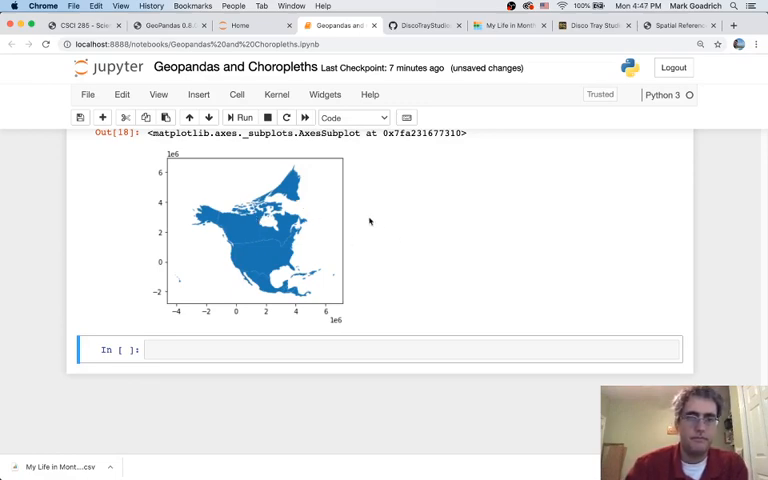
Check the Albers results again, then rerun the reprojection and plot with another EPSG code
scroll("up", 3)
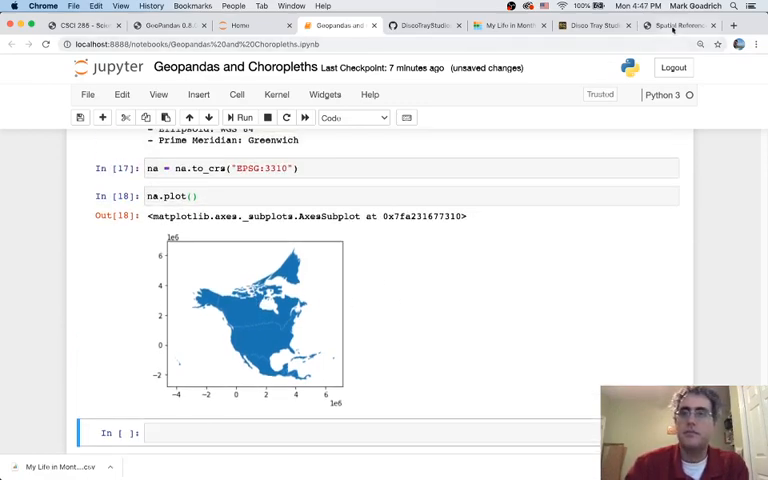
left_click(678, 25)
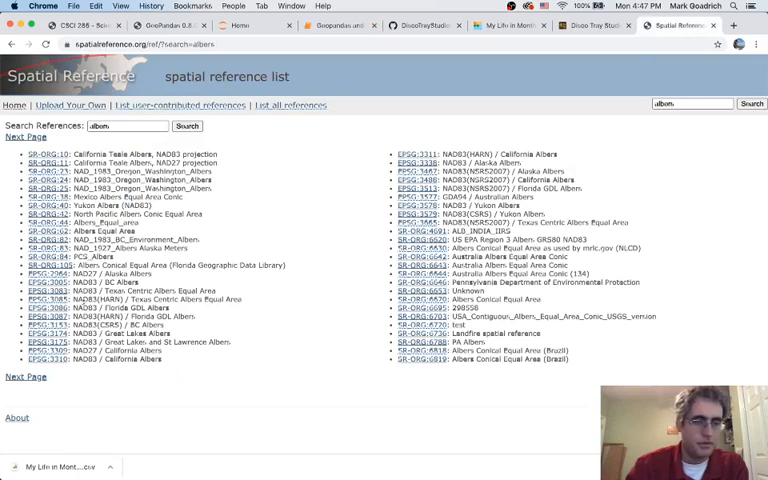
left_click(335, 25)
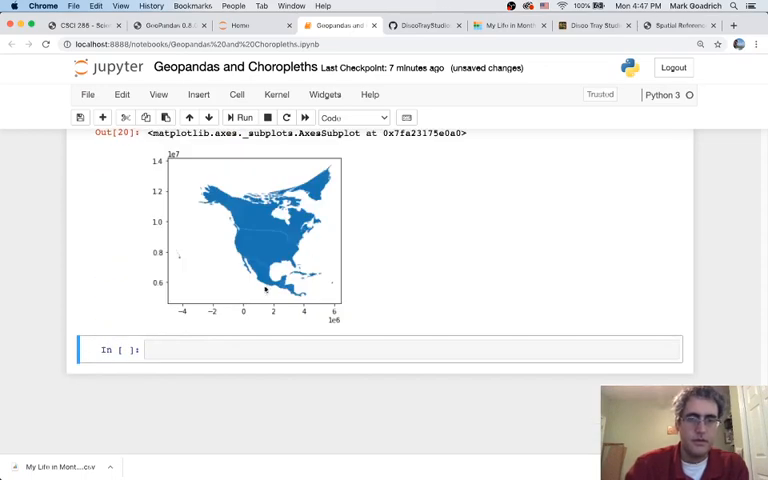
mouse_move(277, 169)
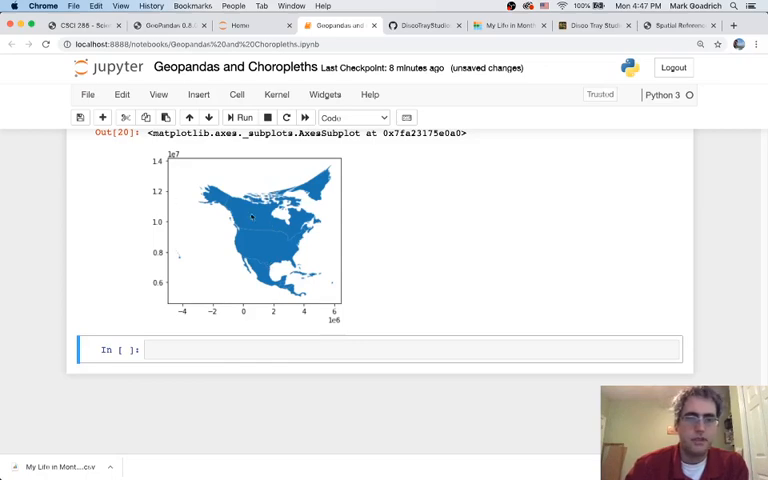
mouse_move(383, 181)
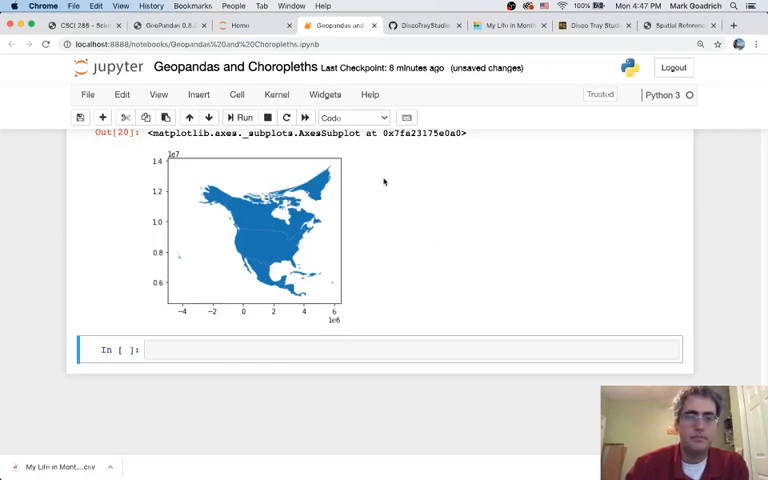
scroll("down", 3)
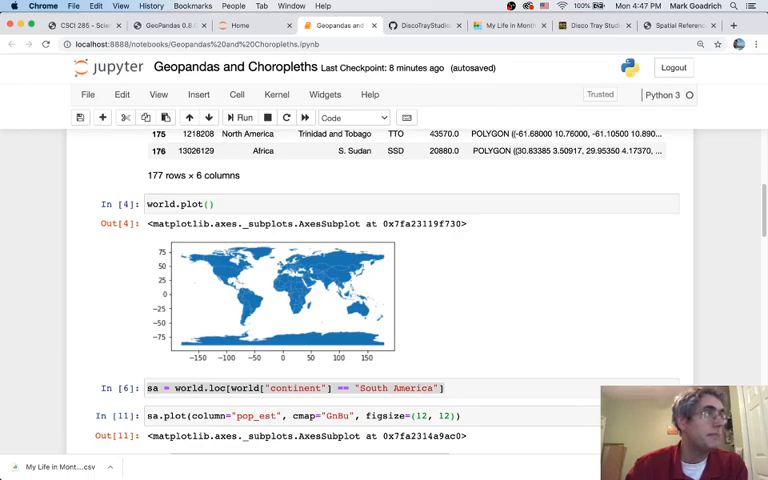
Scroll to confirm the latest map is na reprojected to EPSG:3083
scroll("down", 3)
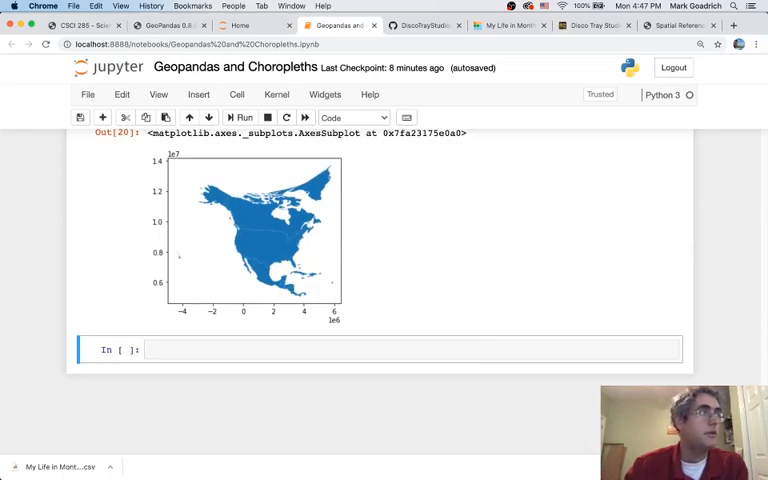
scroll("up", 3)
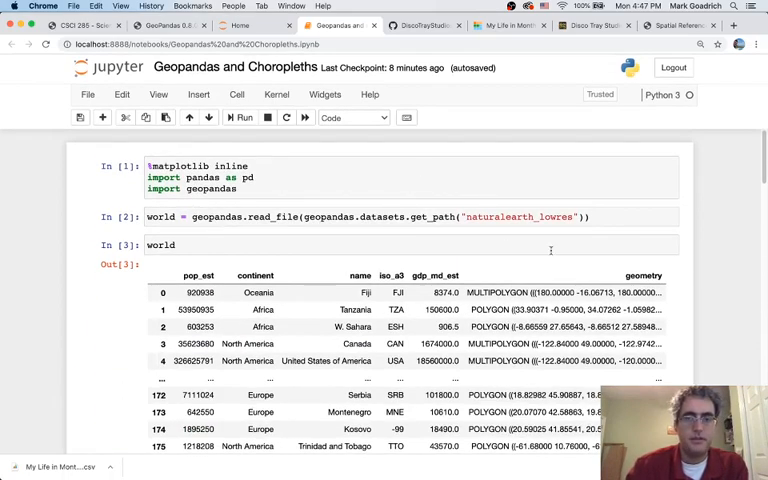
scroll("down", 3)
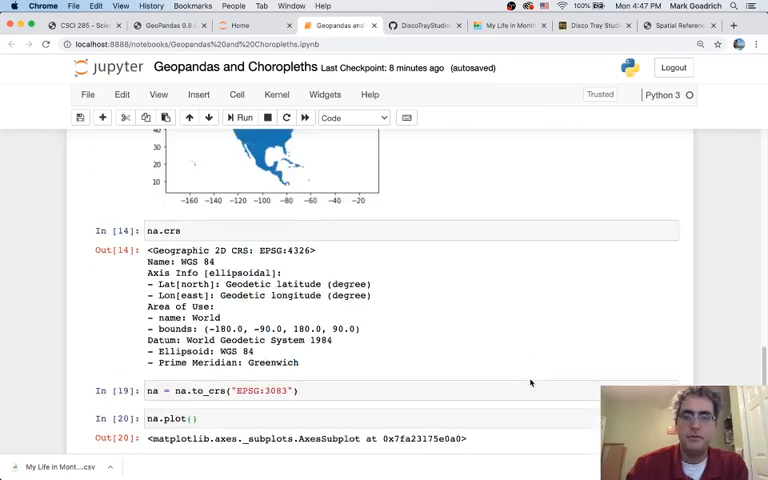
scroll("down", 3)
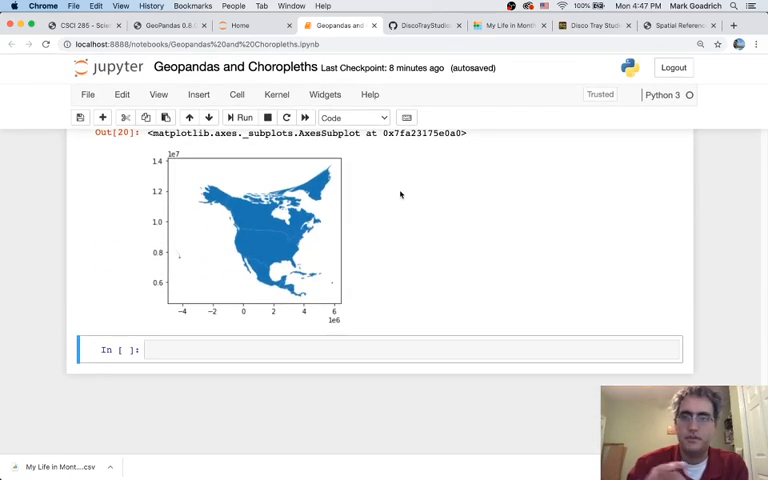
mouse_move(429, 313)
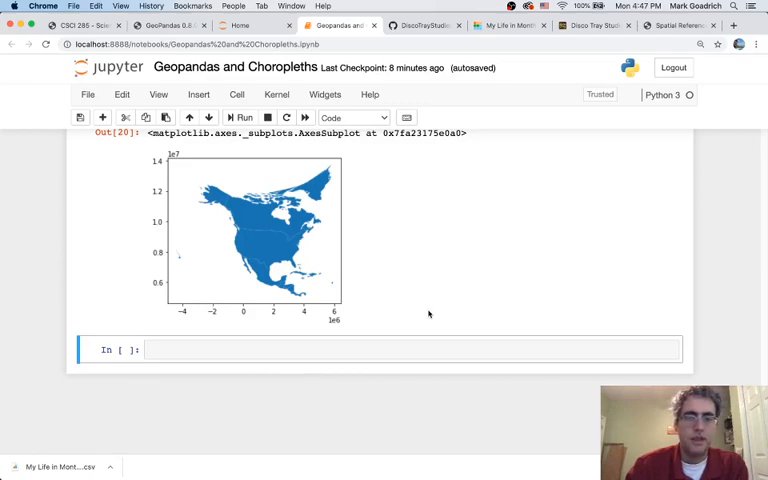
mouse_move(465, 275)
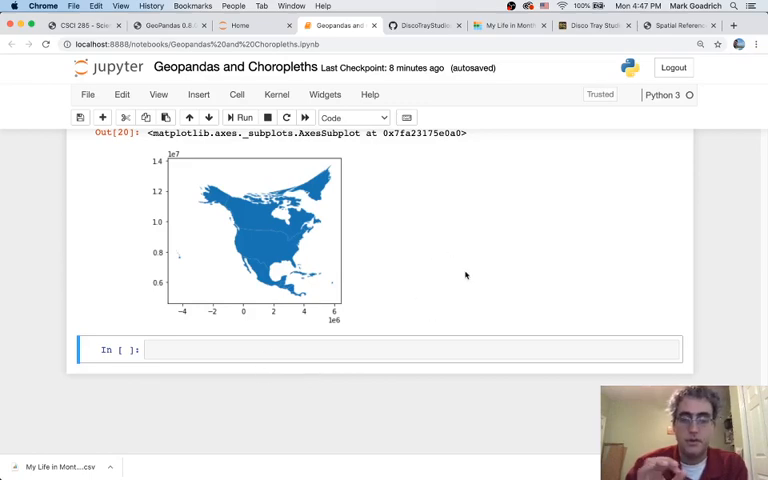
mouse_move(232, 255)
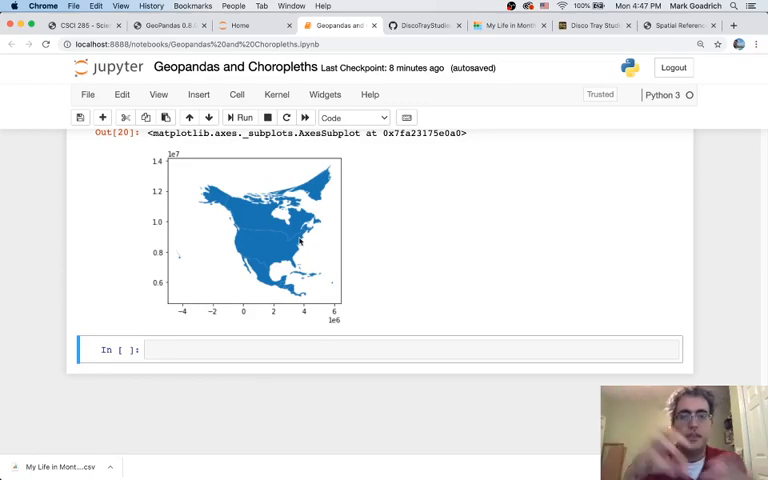
Load data/tl_2017_us_state/tl_2017_us_state.shp into us with geopandas.read_file
left_click(255, 350)
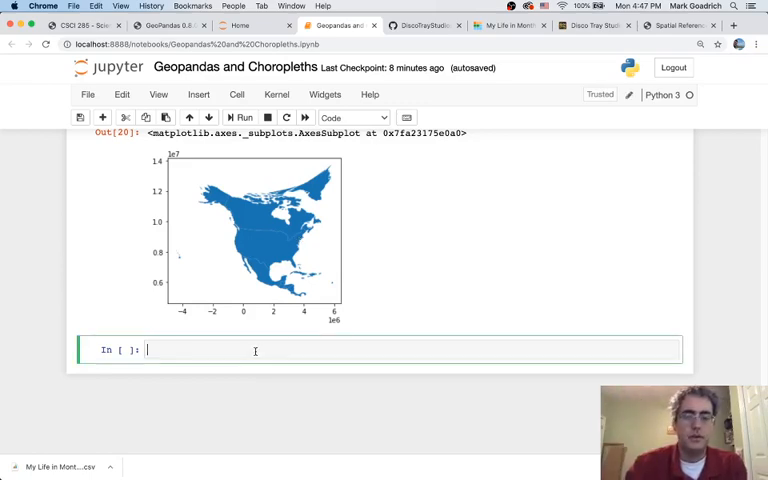
type("us =")
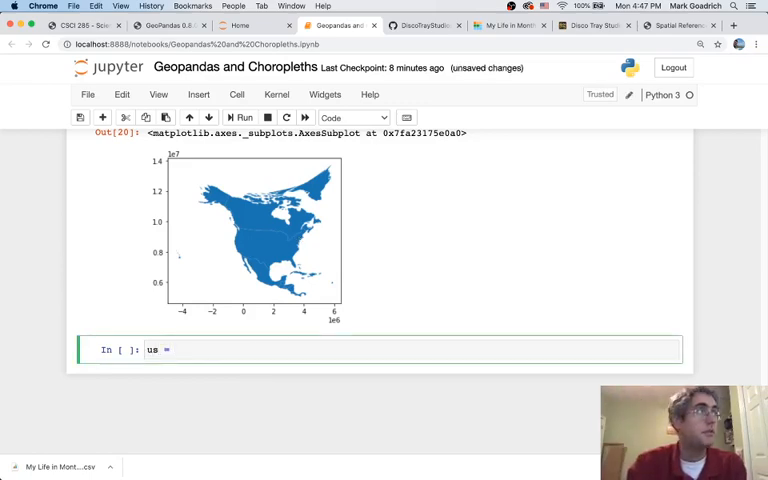
type("geopandas.read_file(\"d")
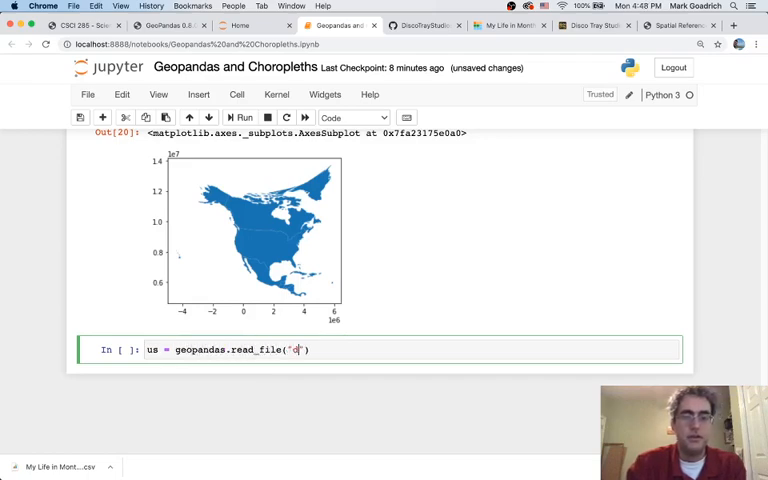
type("ata/t")
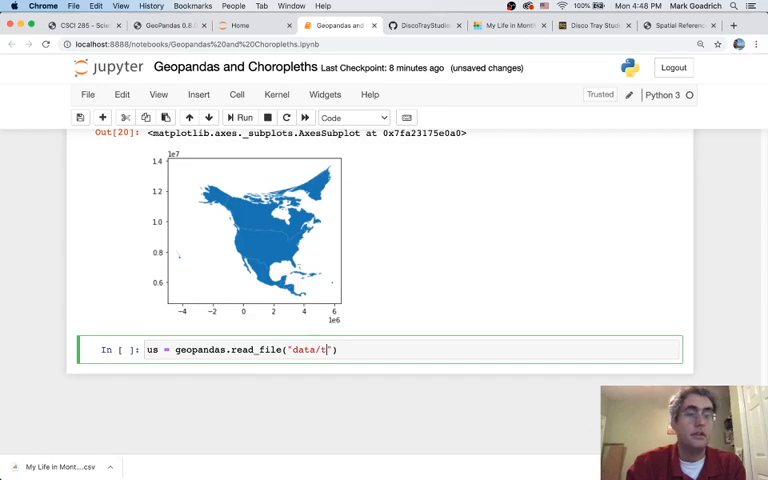
type("l_")
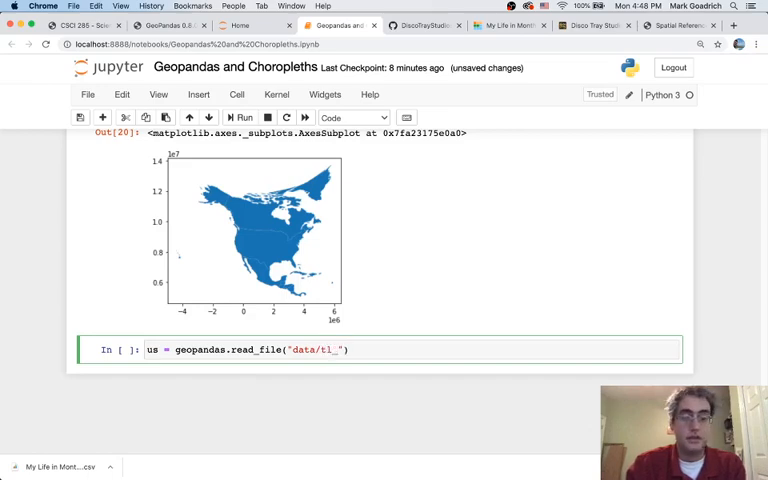
type("2017_us")
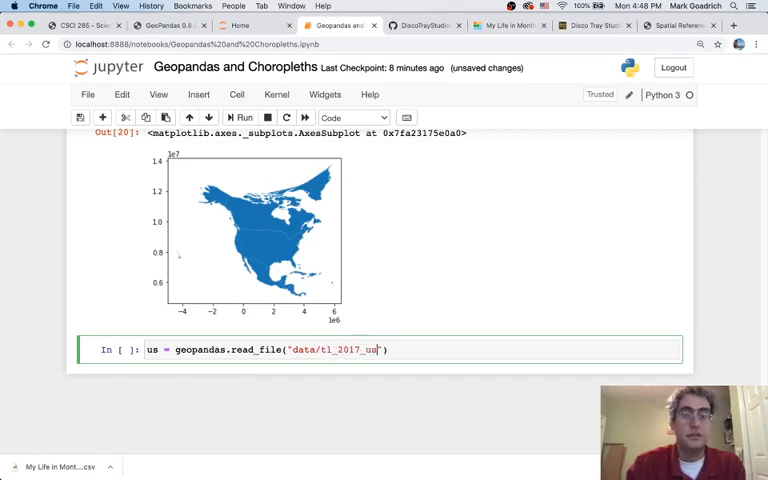
type("_state/")
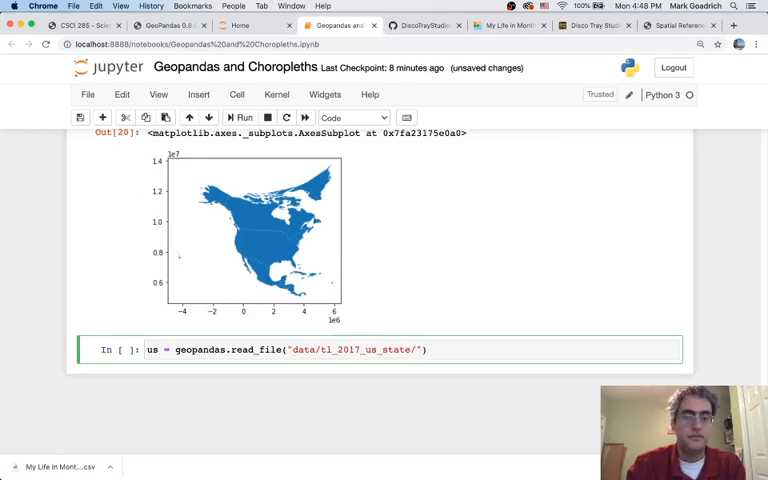
type("tl_2017")
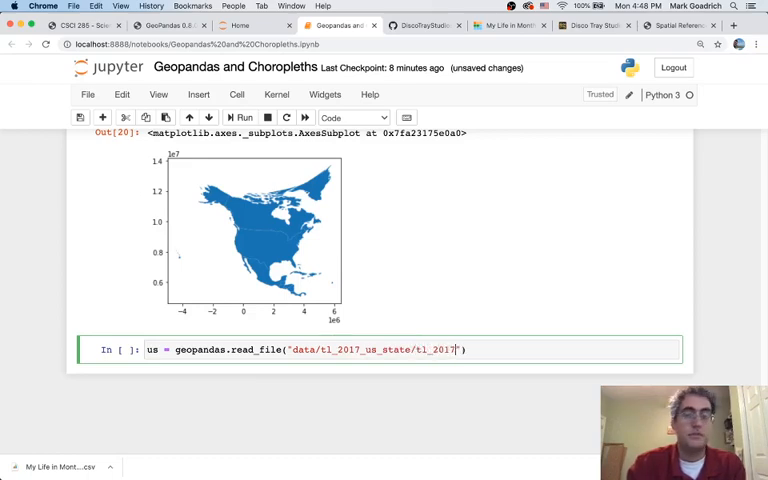
type("_us_")
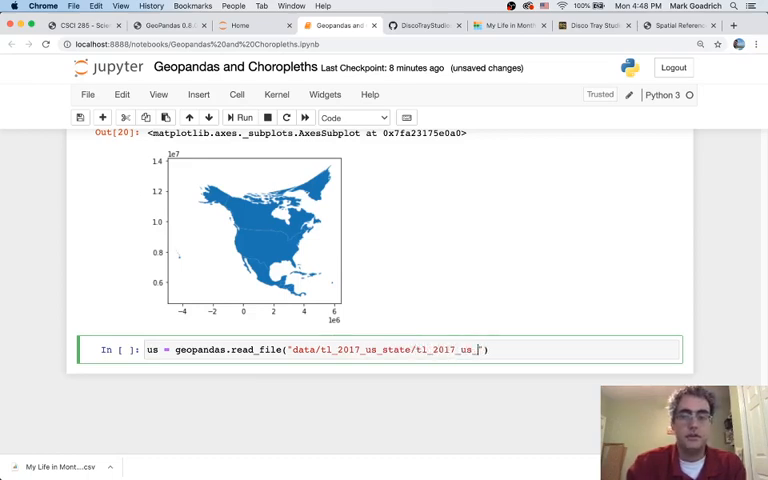
type("state.shp")
type("us.plot()")
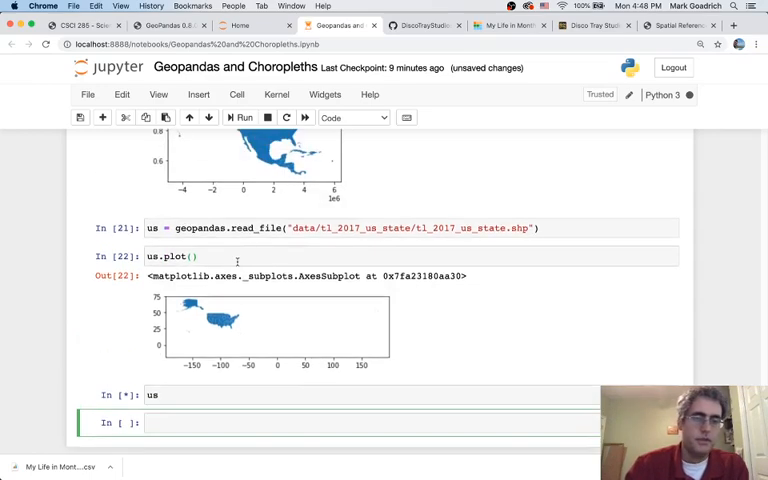
Scroll through the us table's 56 rows, including Puerto Rico, Guam and Hawaii
left_click(242, 117)
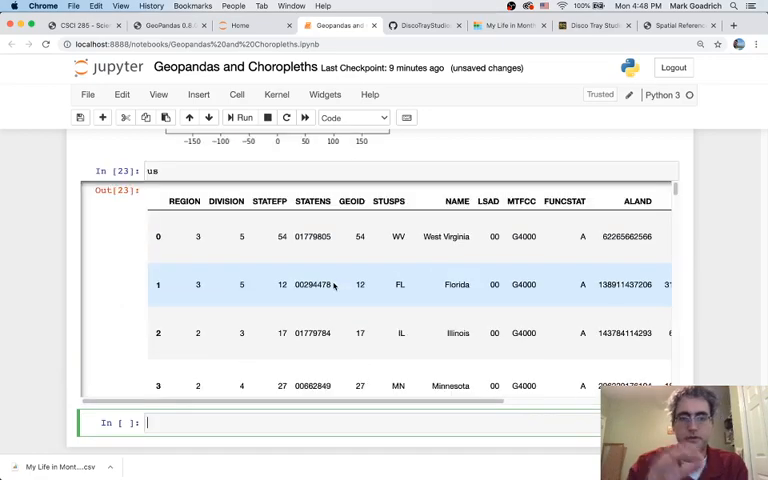
scroll("down", 3)
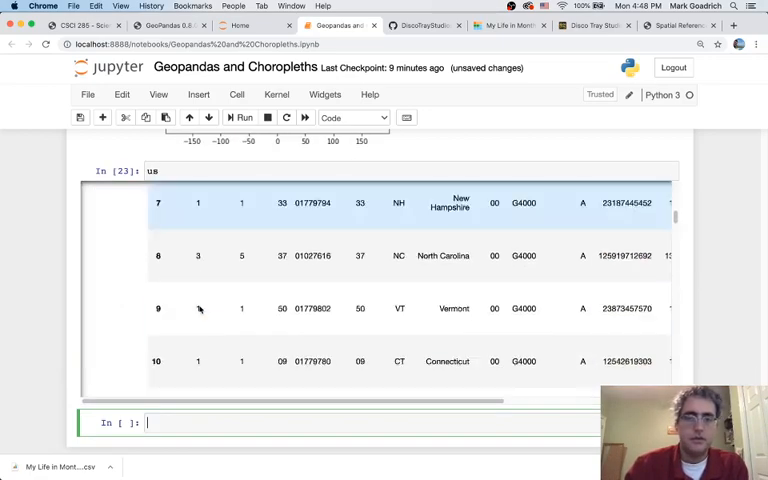
scroll("down", 3)
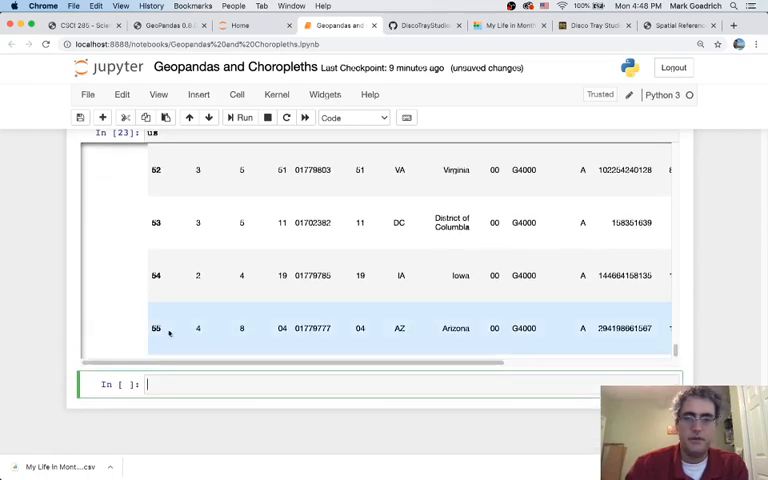
scroll("up", 3)
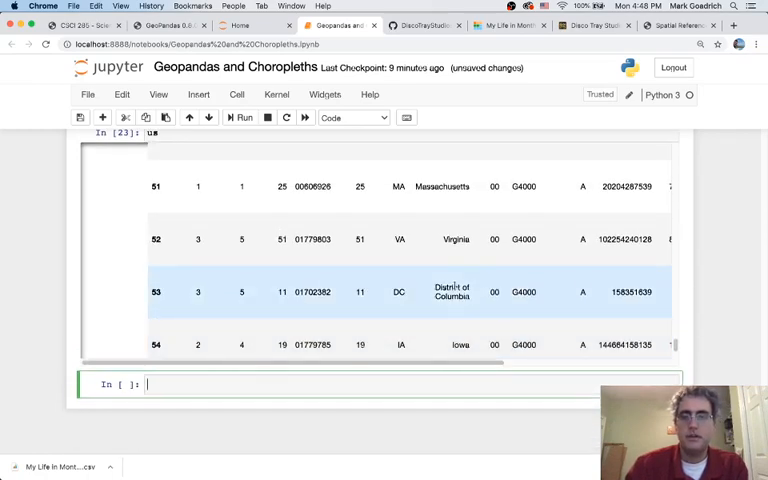
scroll("up", 3)
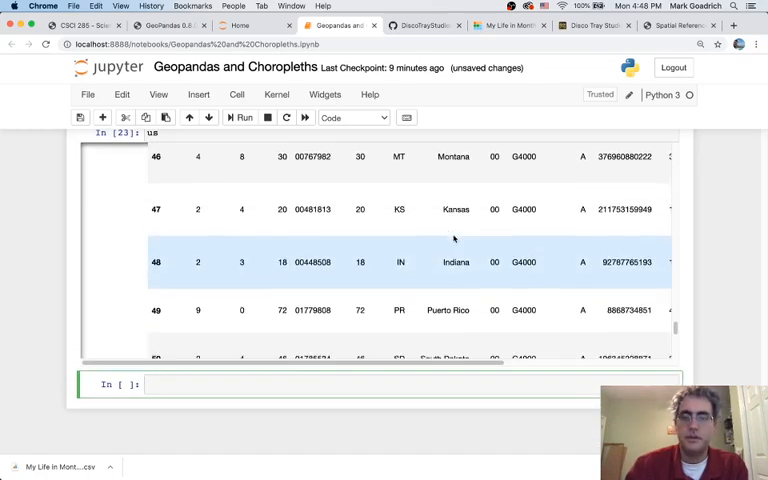
scroll("up", 3)
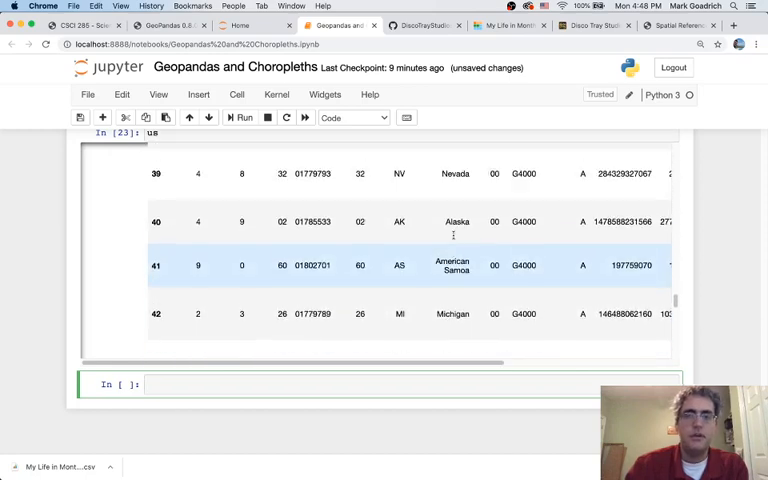
scroll("up", 3)
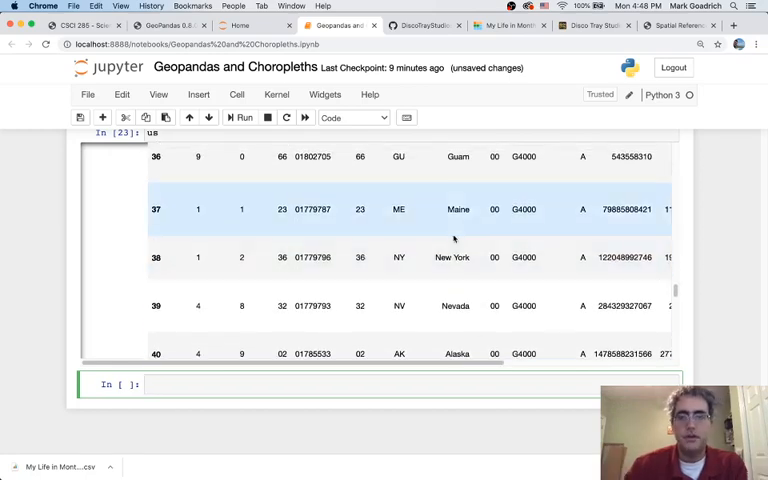
scroll("up", 3)
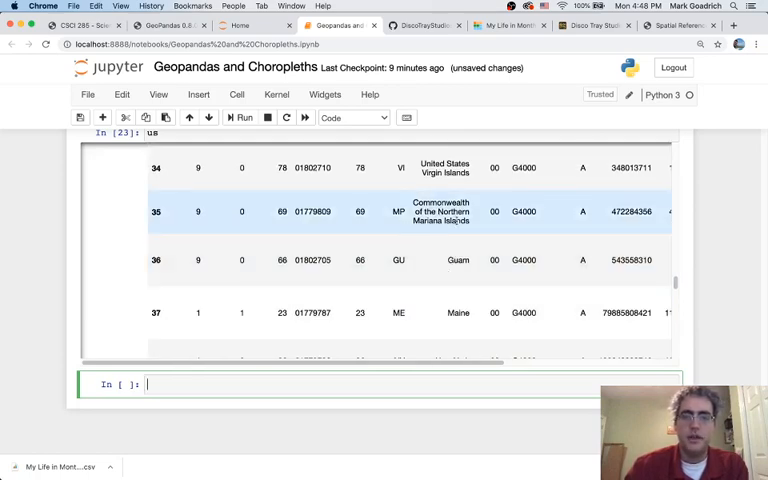
scroll("up", 3)
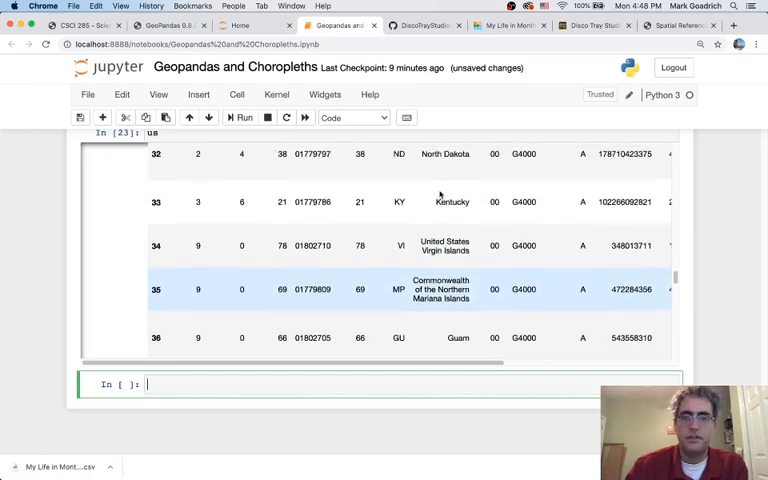
scroll("up", 3)
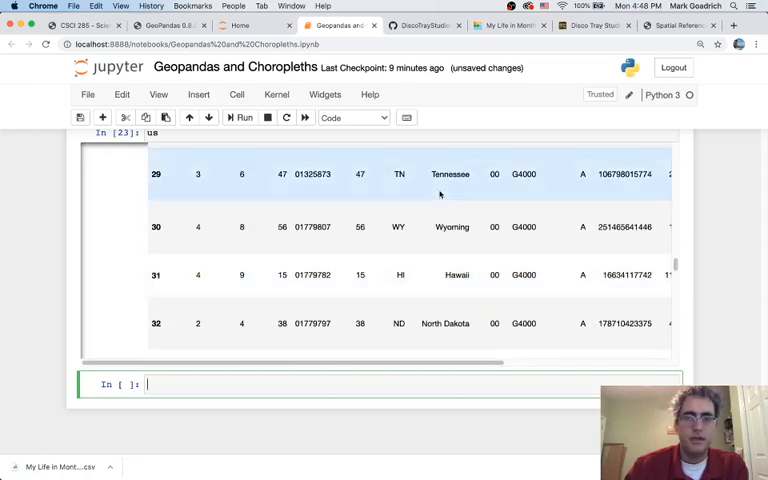
mouse_move(430, 215)
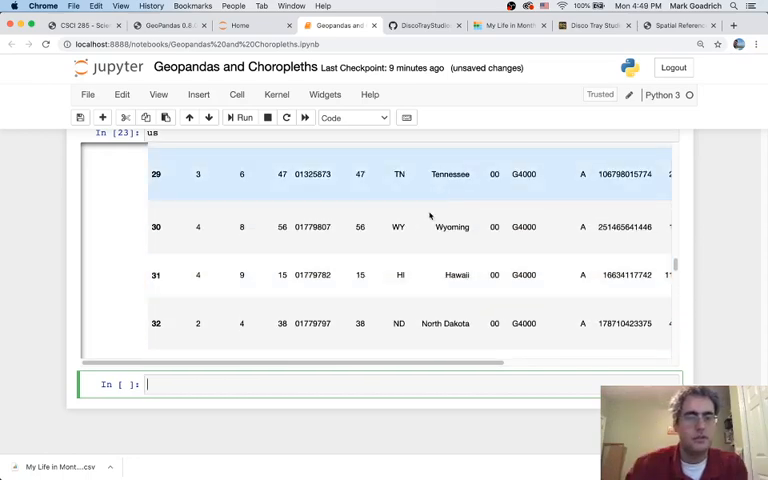
scroll("up", 3)
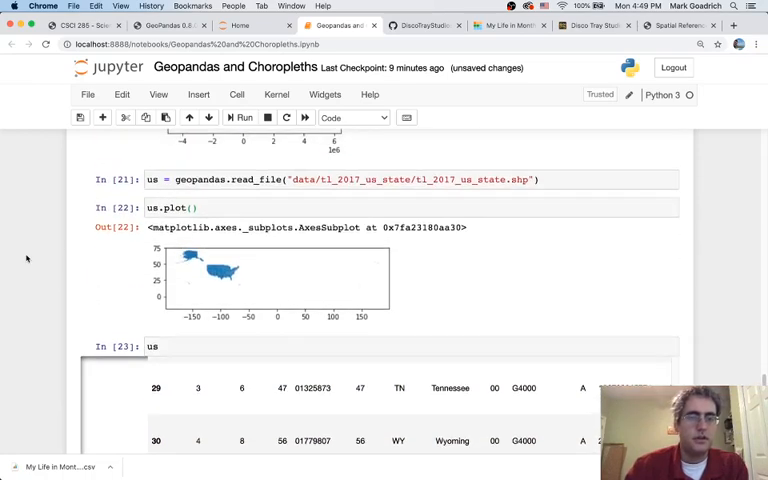
scroll("down", 3)
type("continental")
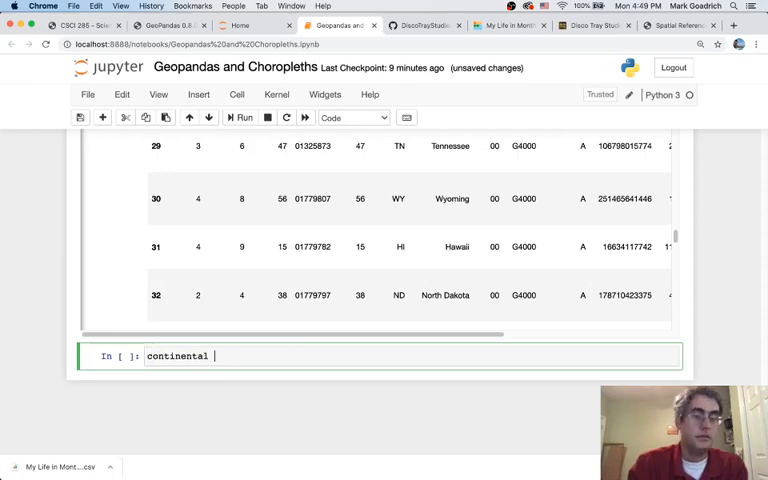
type("us.")
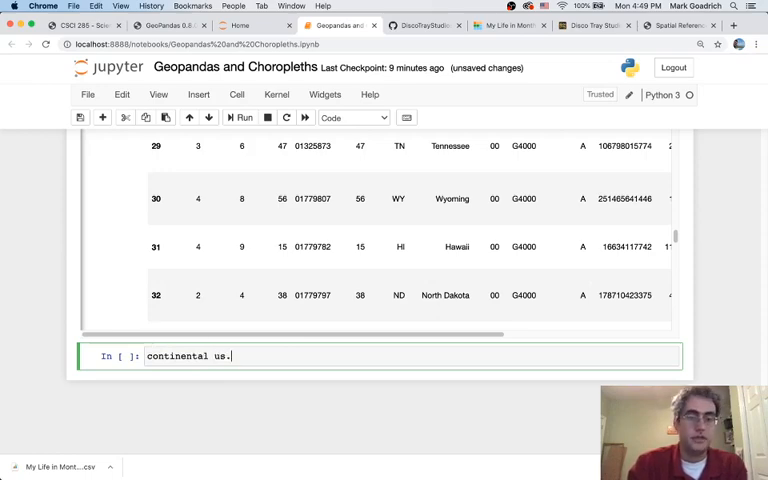
type(".loc[us]")
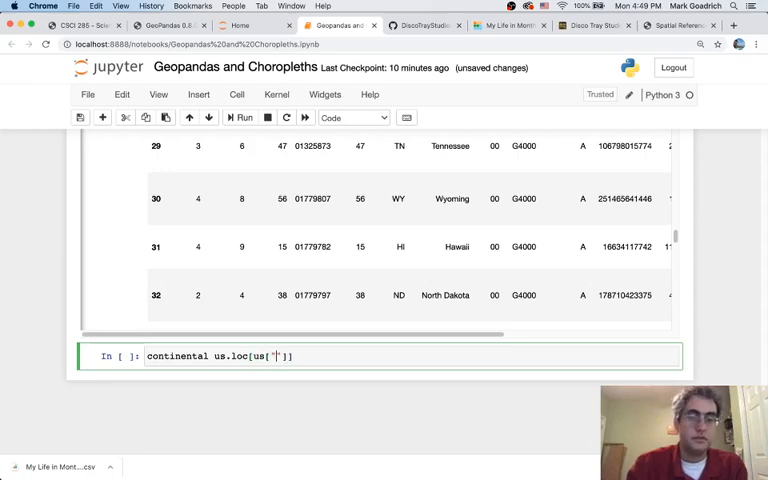
type("STUP")
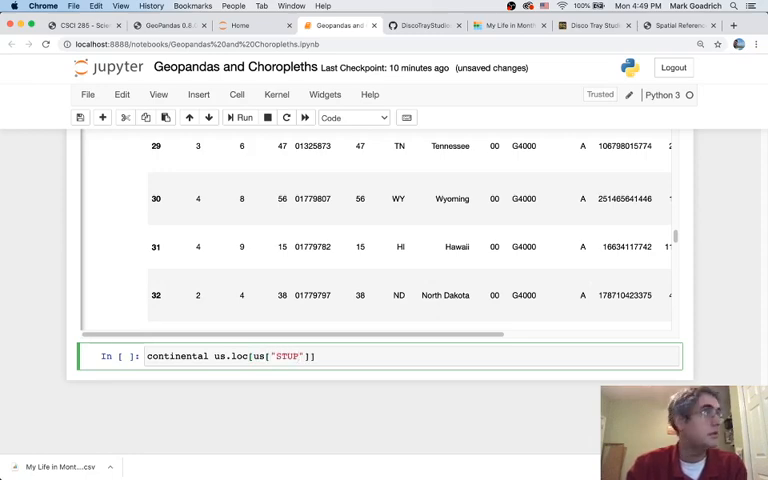
type("PS")
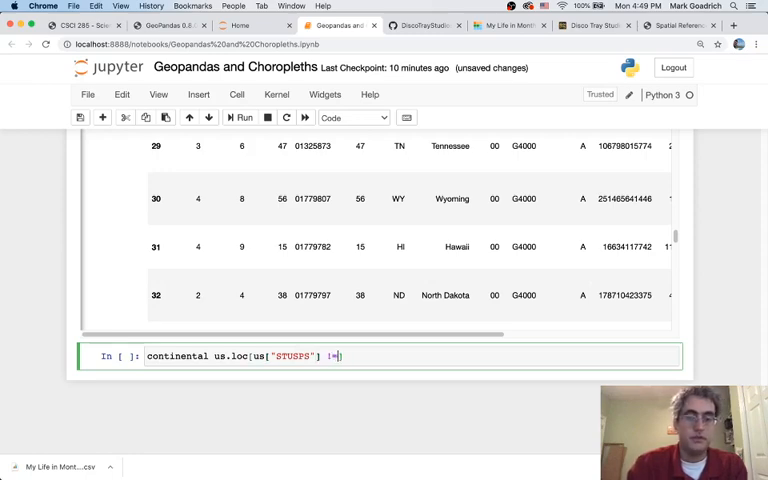
type("\"HI\"]")
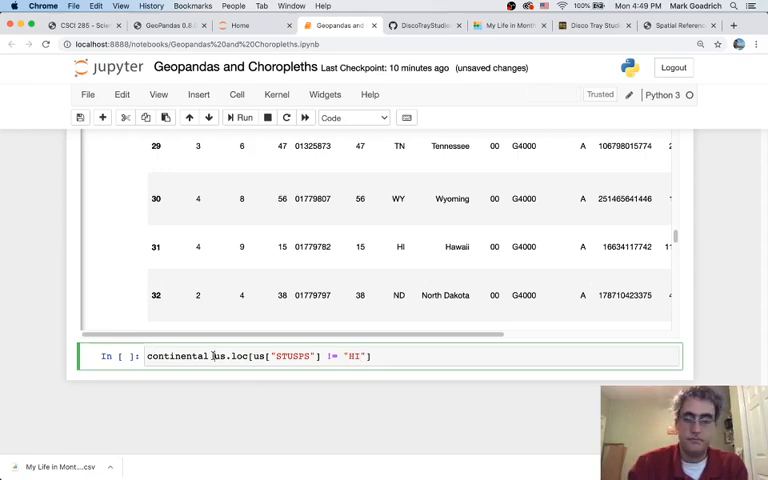
type("=")
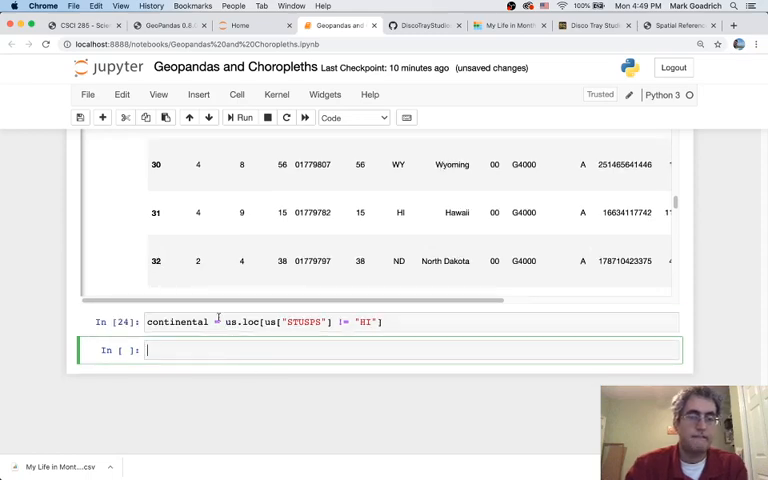
scroll("up", 3)
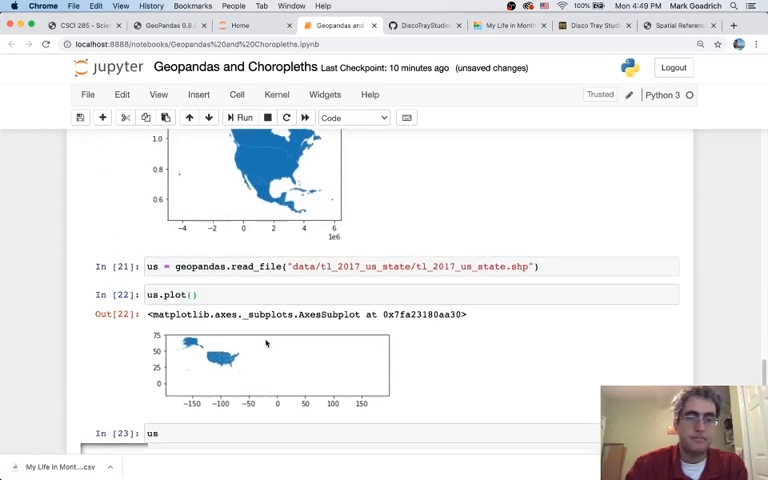
scroll("down", 3)
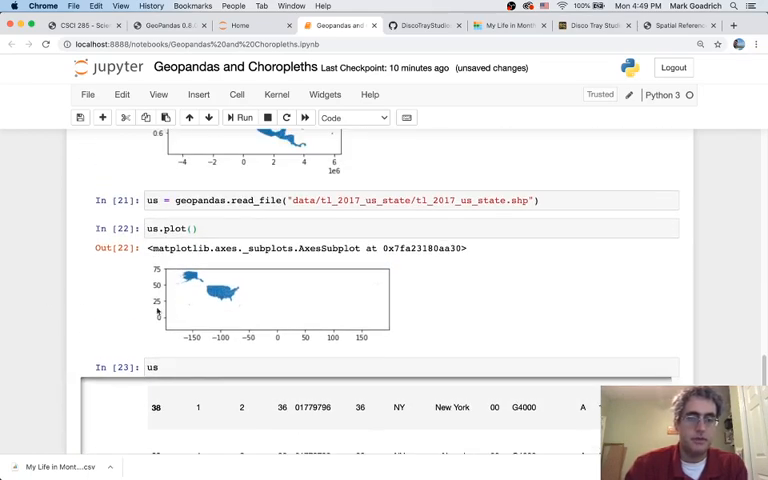
scroll("down", 3)
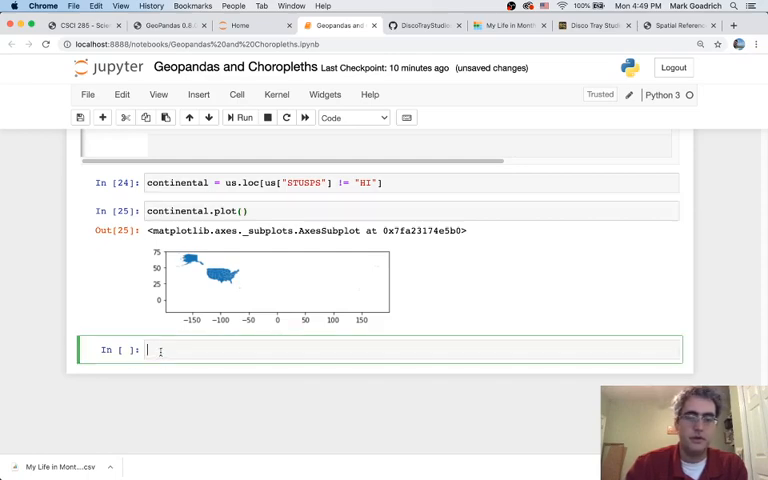
Write a for loop over the codes HI, AK, PR, VI, MP, AS, GU
type("for state")
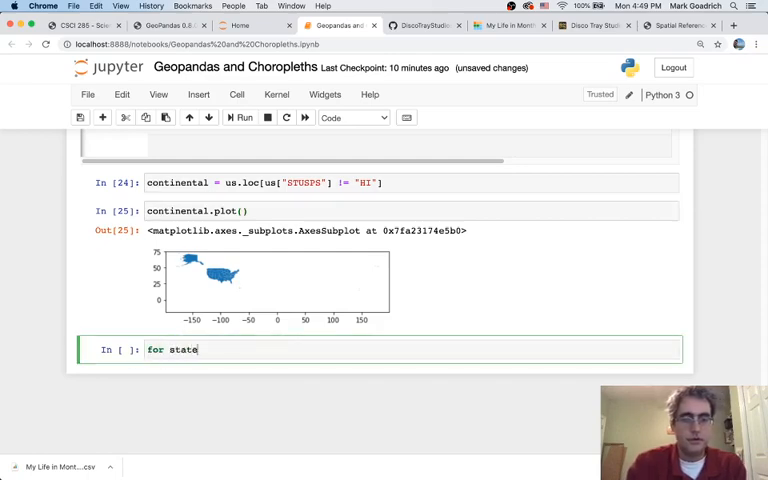
type("in")
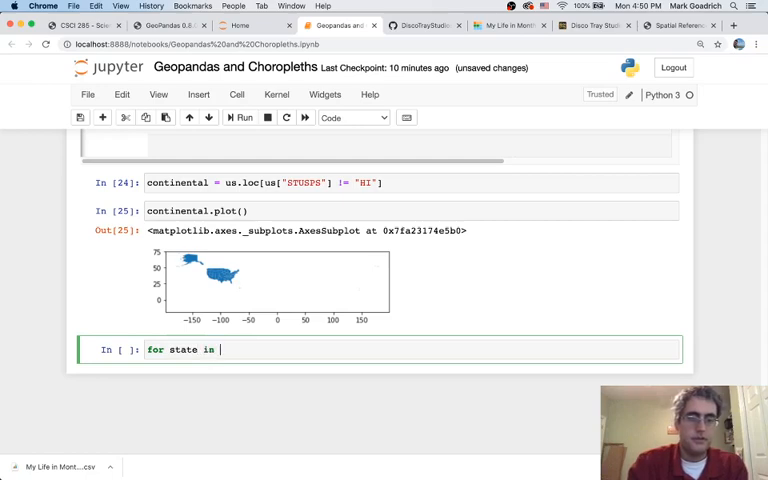
type("[\"\"]")
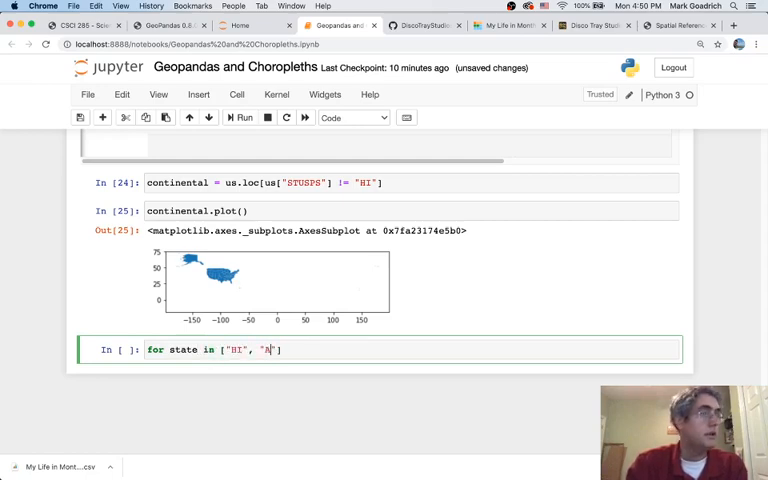
type("K\", \"")
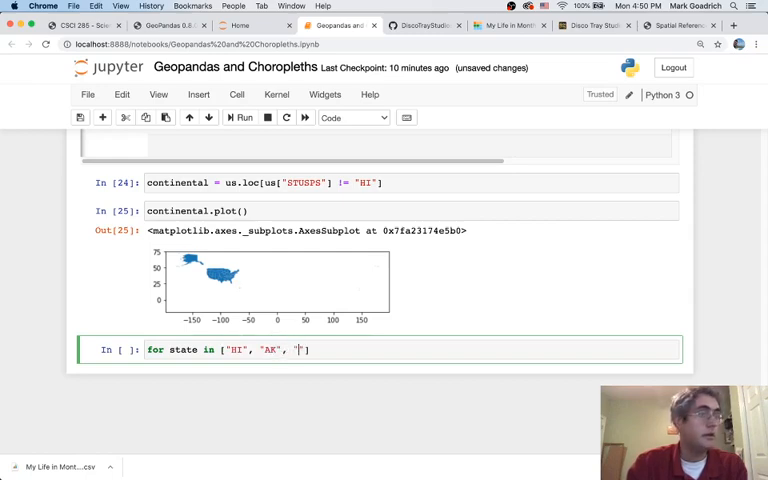
type("PR\", \"")
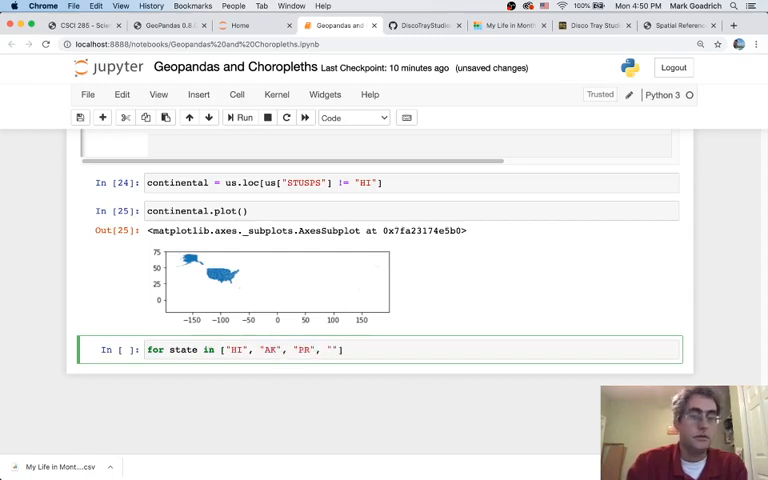
type("\"VI\", \"M")
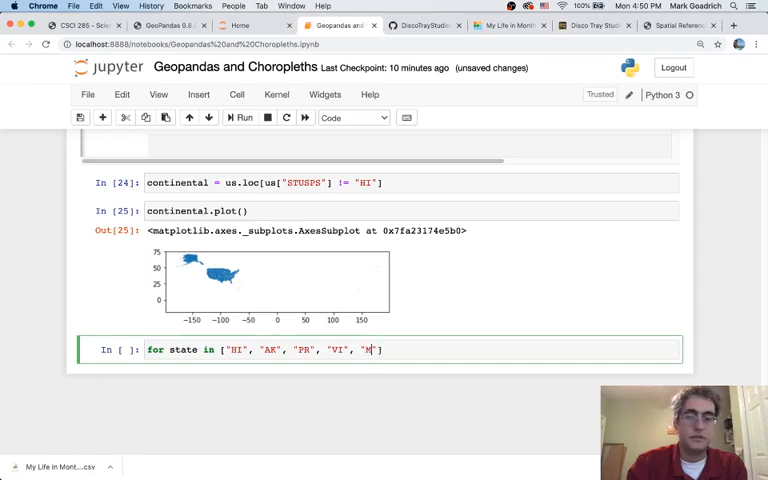
type("P\", \"")
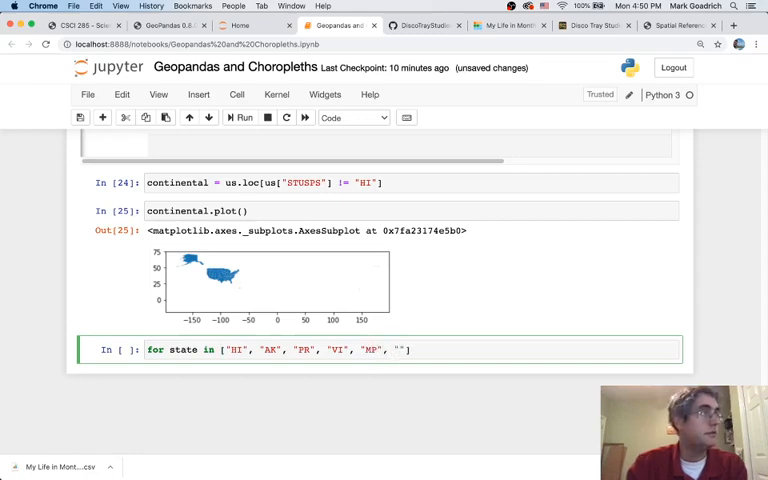
type("\"AS\", \"C")
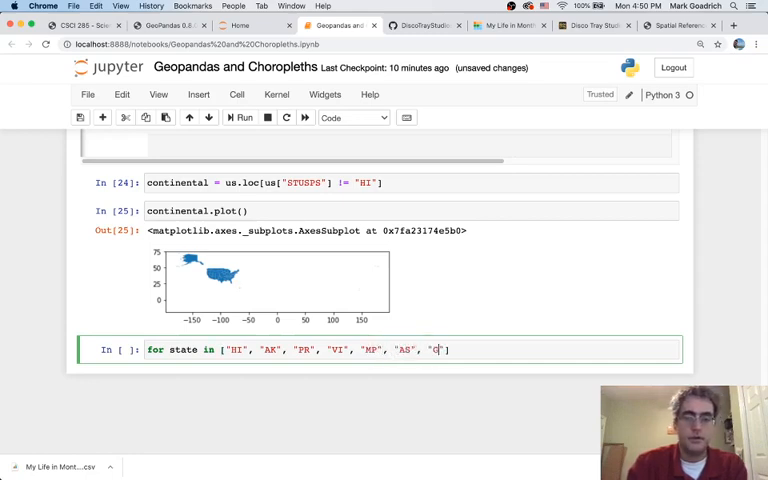
type("GU\"]:")
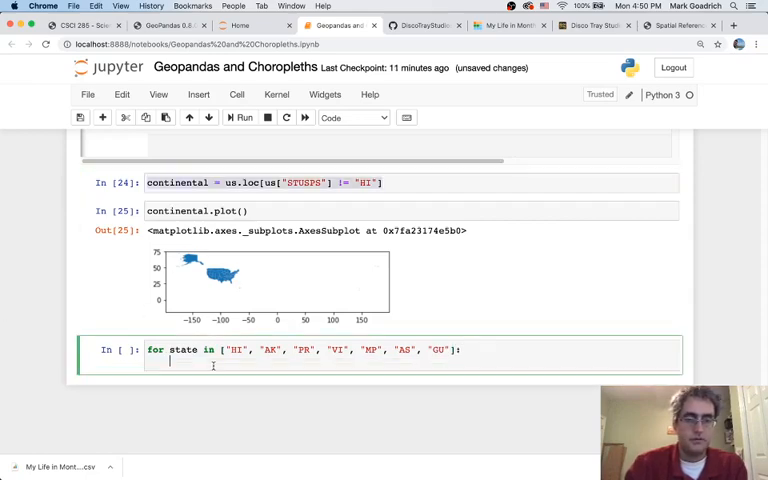
Filter each code out of continental with .loc, then replot the contiguous states
type("continental = con.loc[us[\"STUSPS\"] != \"HI\"]")
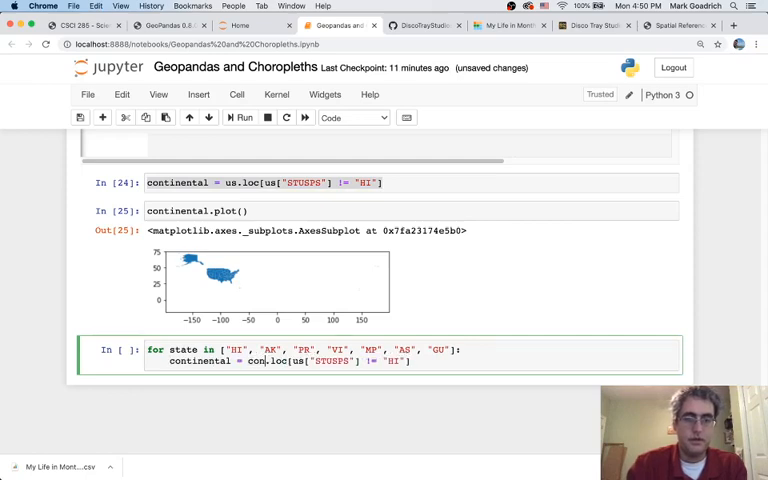
type("tinental")
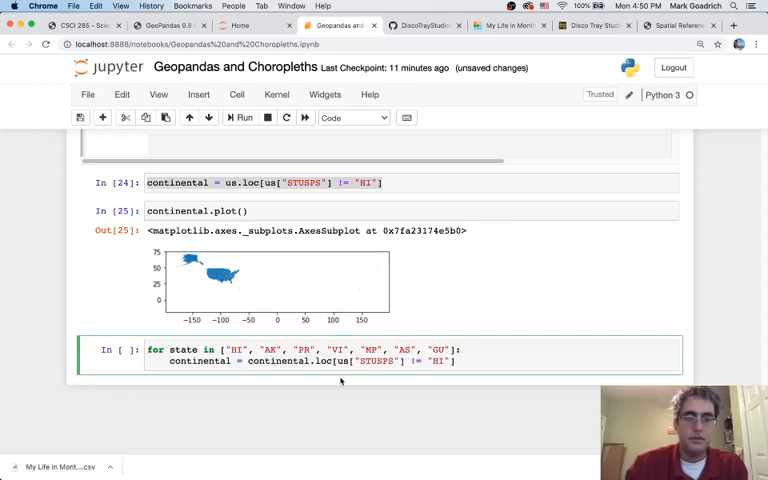
type("continental")
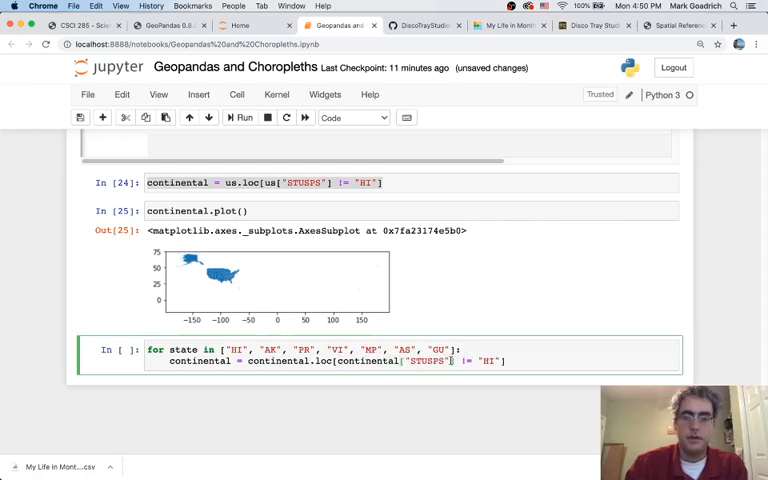
type("state")
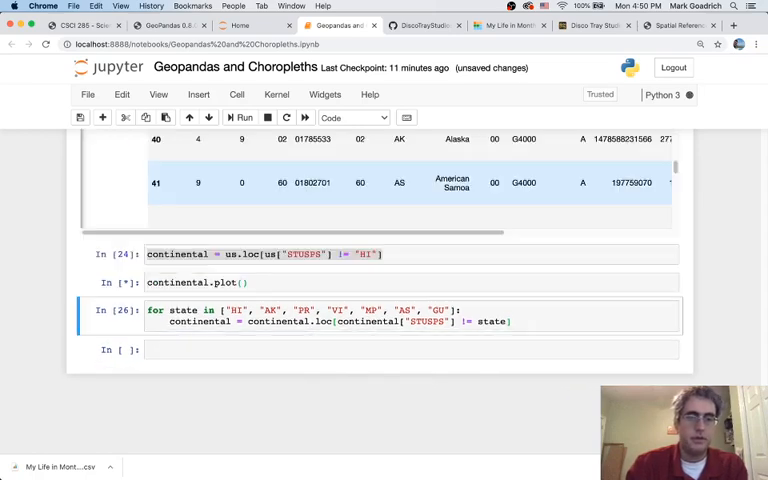
left_click(243, 117)
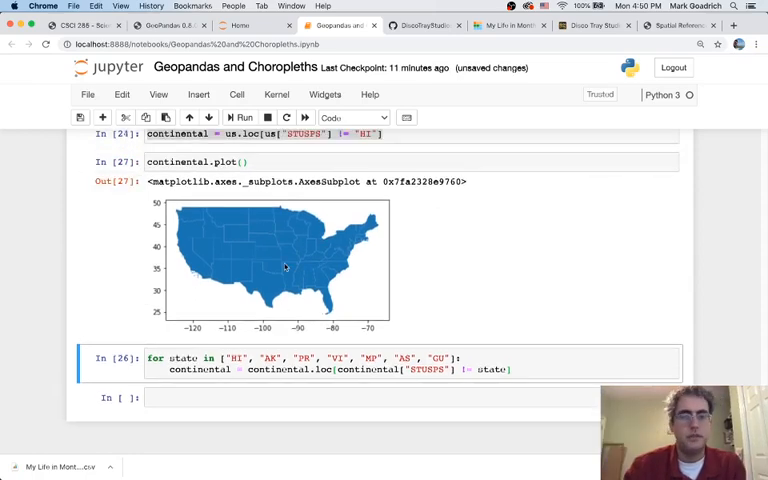
mouse_move(235, 240)
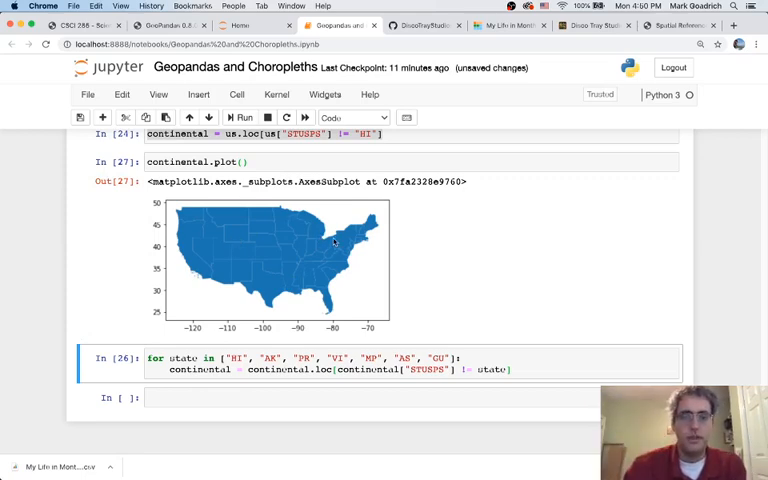
mouse_move(430, 262)
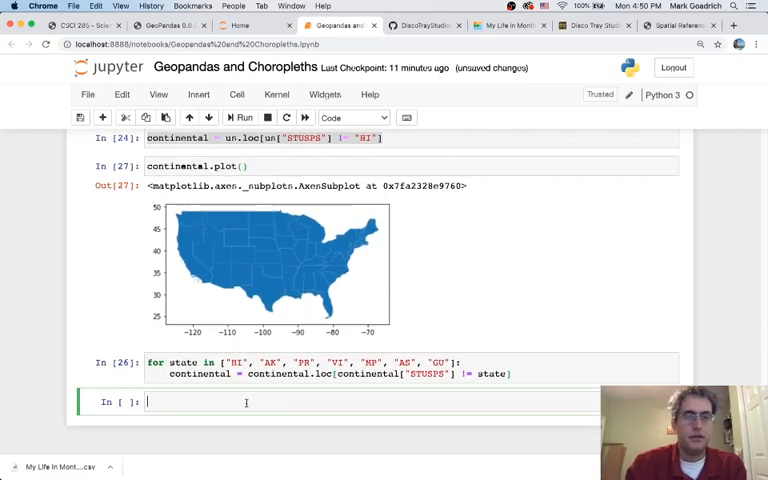
Reproject continental to EPSG:3083, fix the string syntax error, and keep the result
type("continental.")
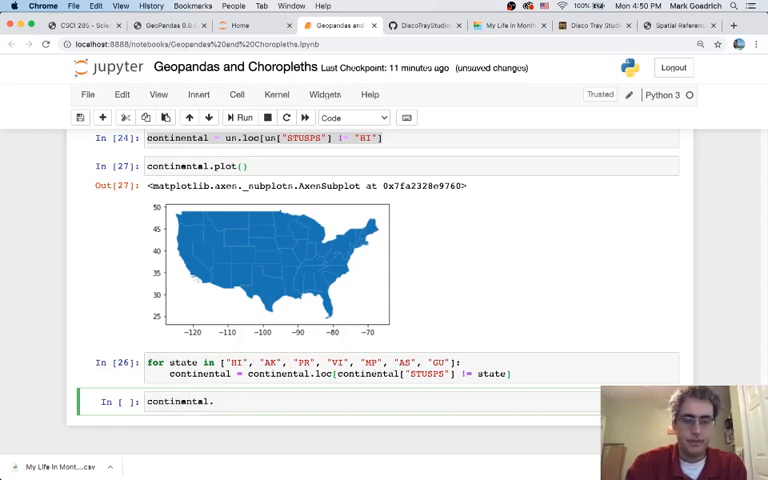
type("to_crs(\"")
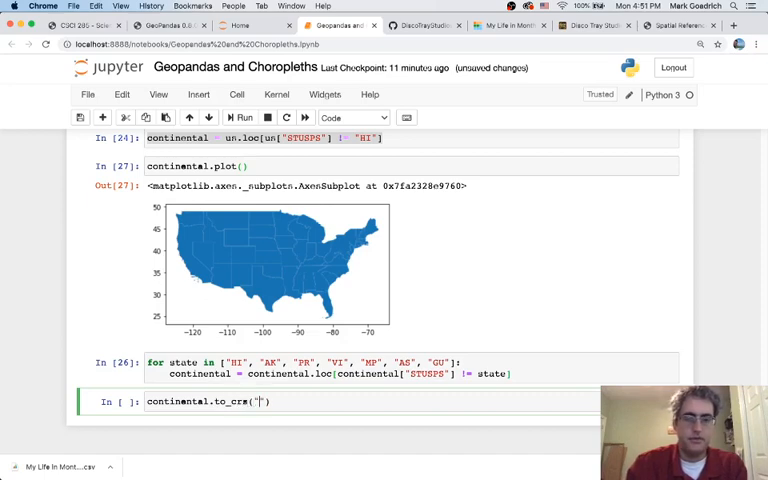
scroll("up", 3)
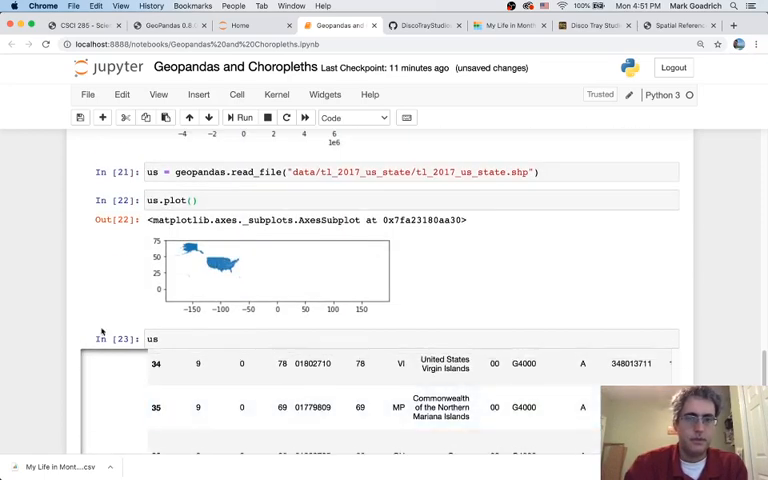
scroll("up", 3)
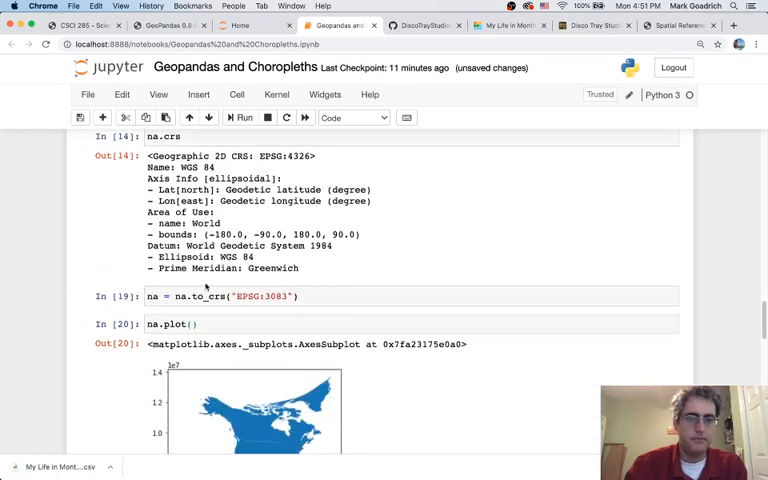
mouse_move(232, 296)
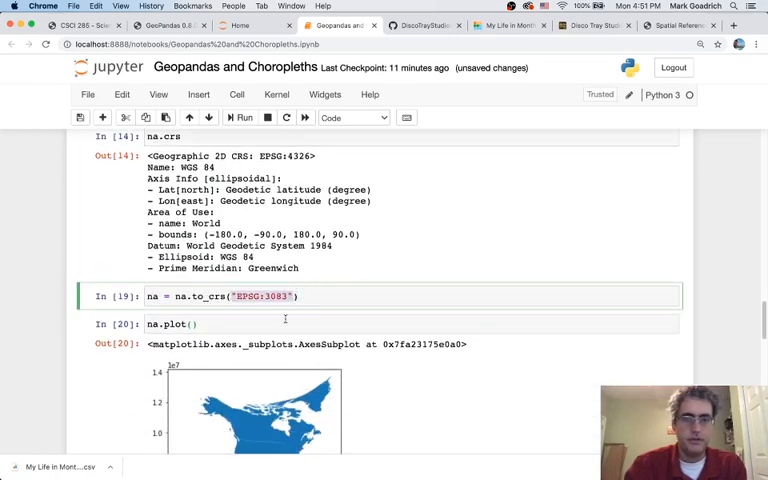
scroll("down", 3)
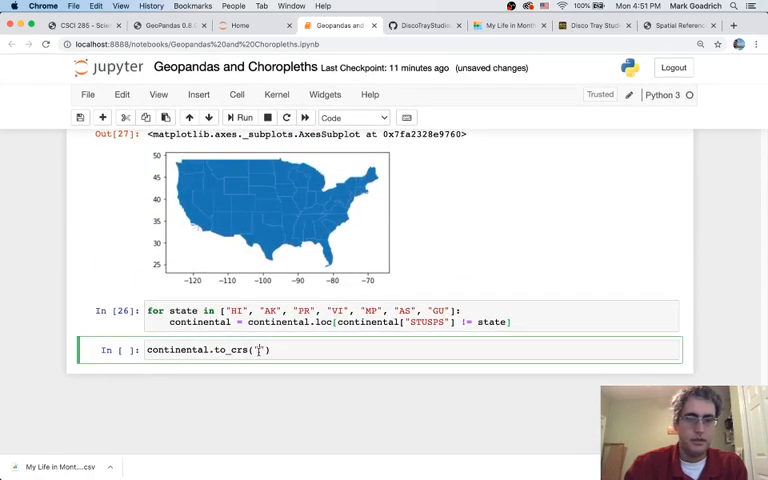
type("EPSG:3083")
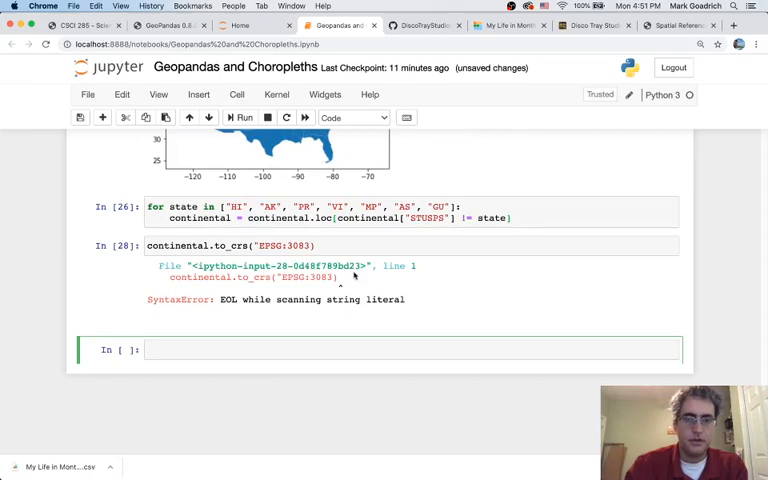
left_click(318, 245)
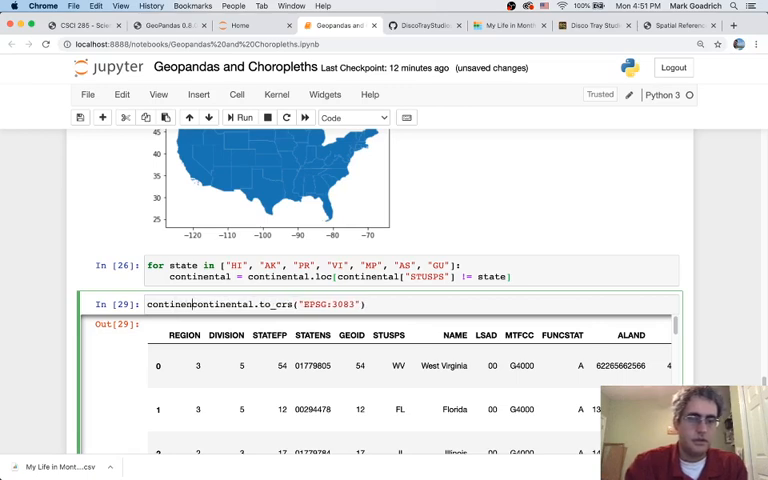
left_click(242, 117)
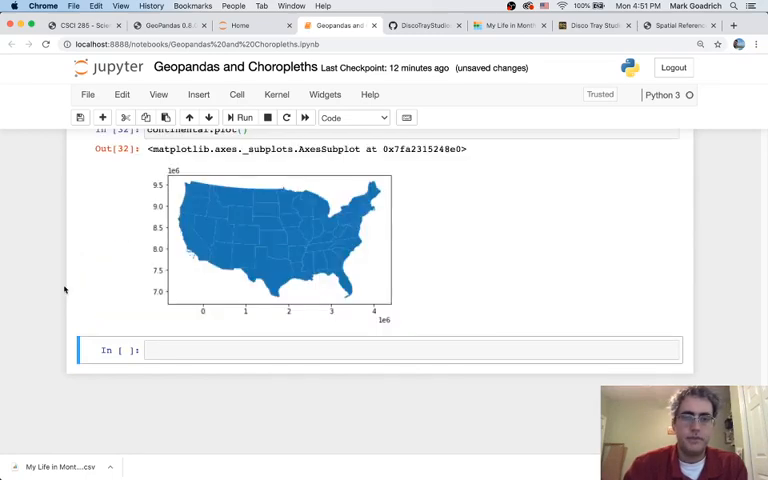
mouse_move(340, 212)
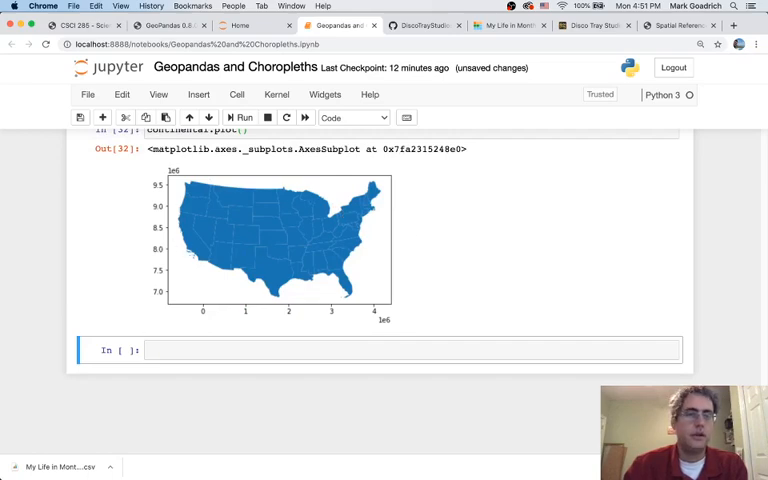
mouse_move(485, 253)
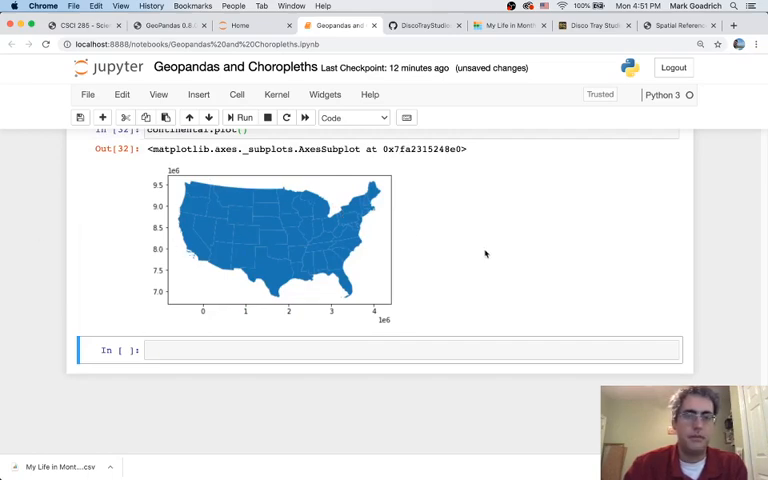
scroll("up", 3)
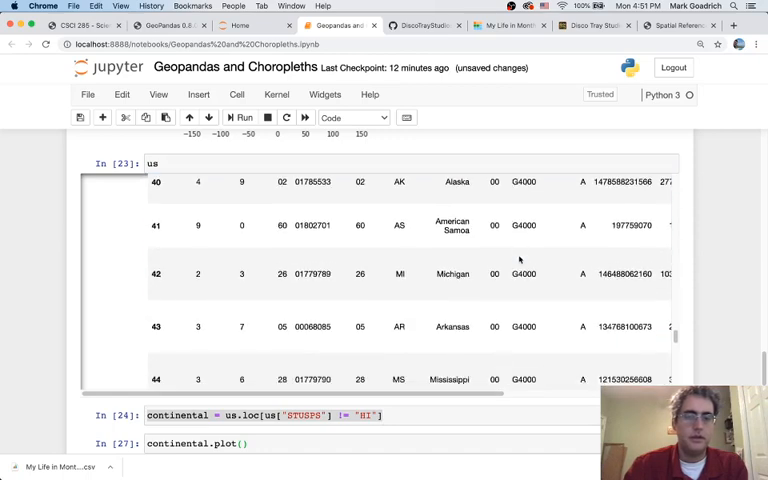
scroll("down", 3)
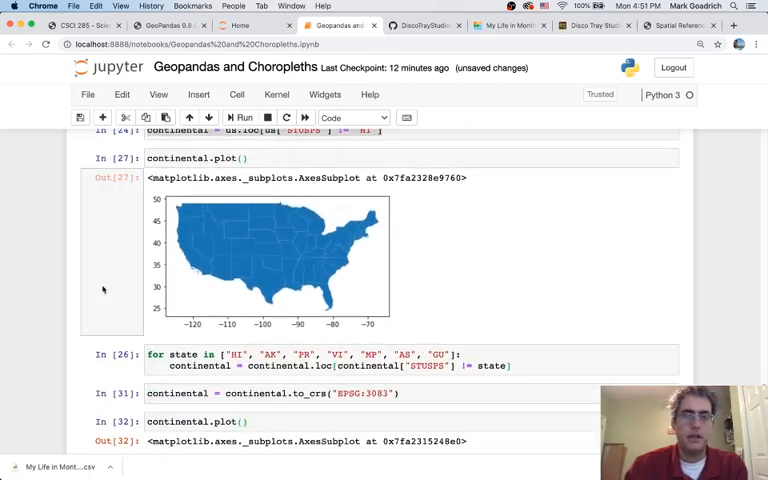
scroll("down", 3)
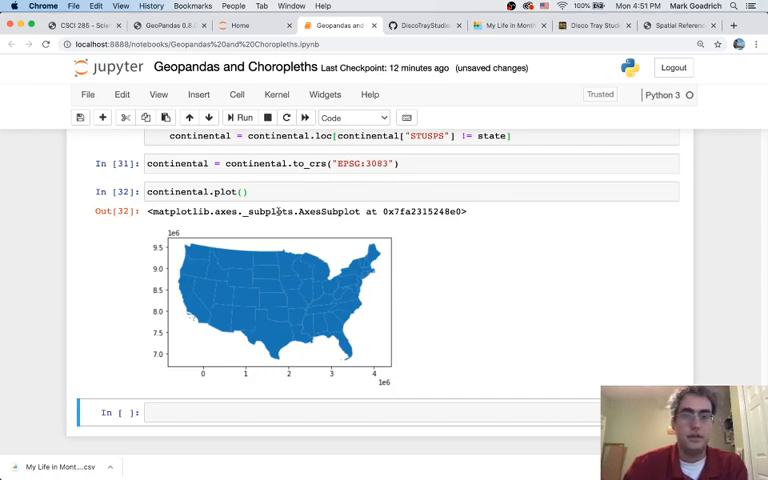
Add column="ALAND", cmap="GnBu" and a figsize argument to the continental.plot call
type("column=\"")
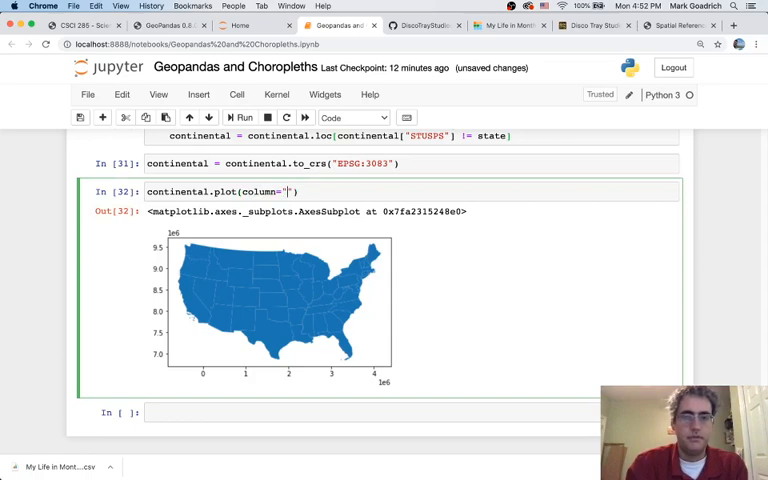
type("ALAND")
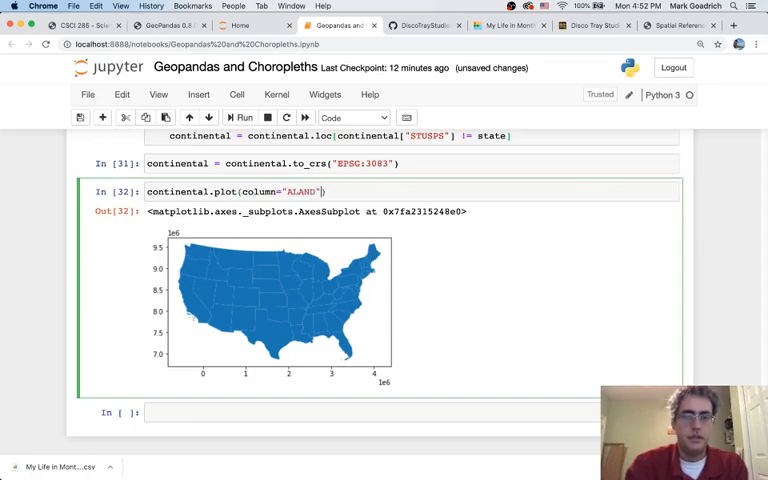
type(", cmap")
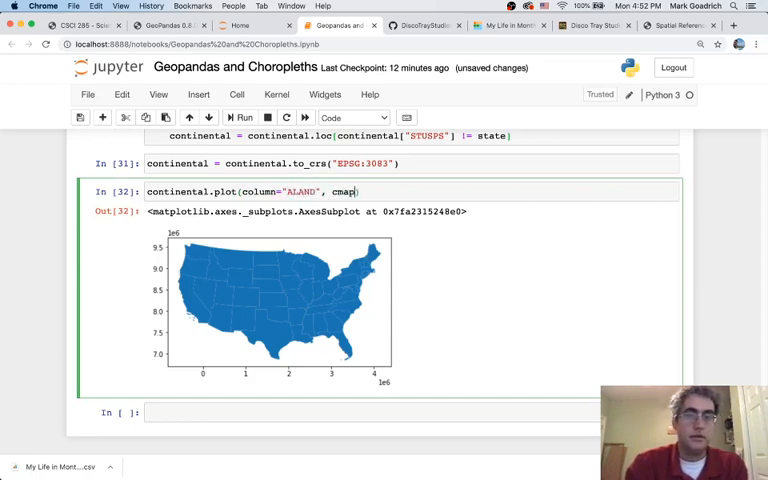
type("\"\"")
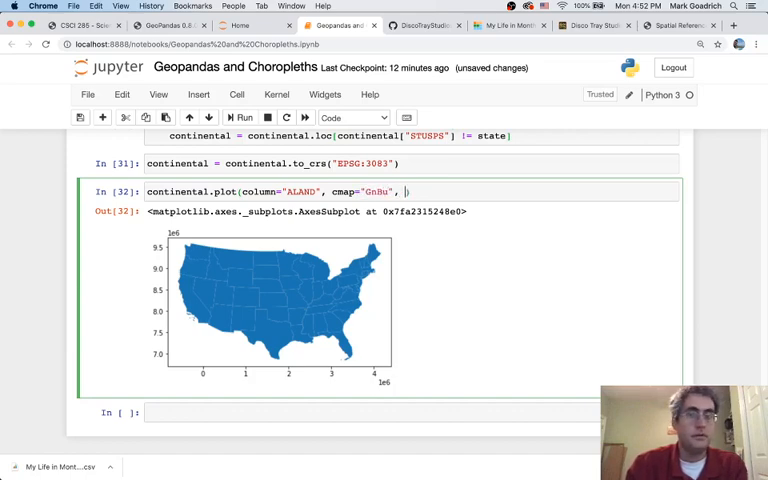
type("figsize")
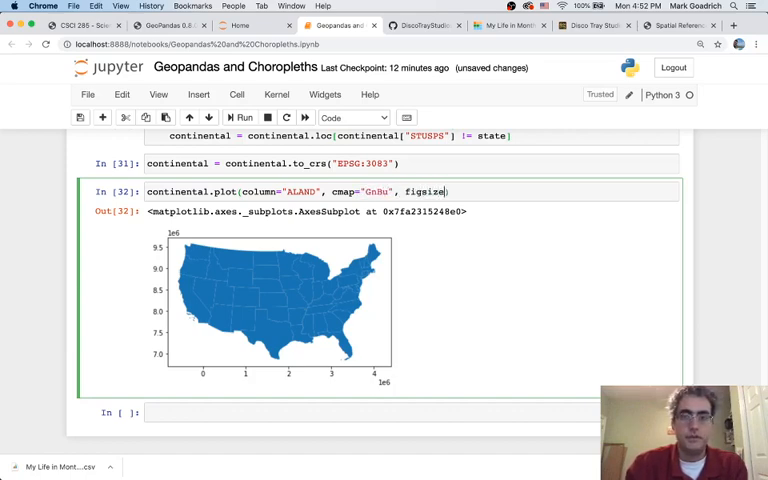
type("(2")
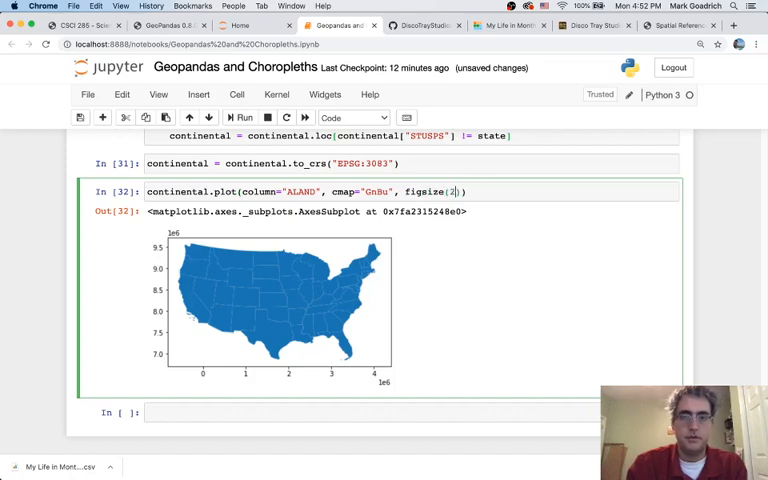
Fix the figsize syntax error to (12, 12) and rerun the land-area choropleth cell
left_click(240, 117)
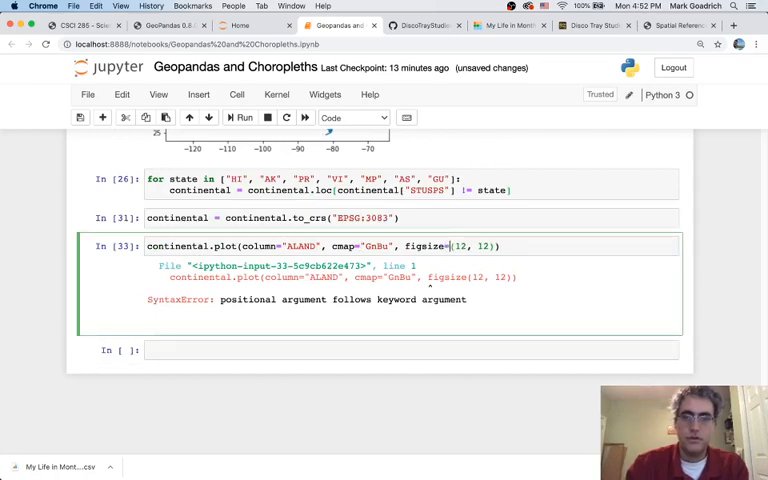
left_click(241, 117)
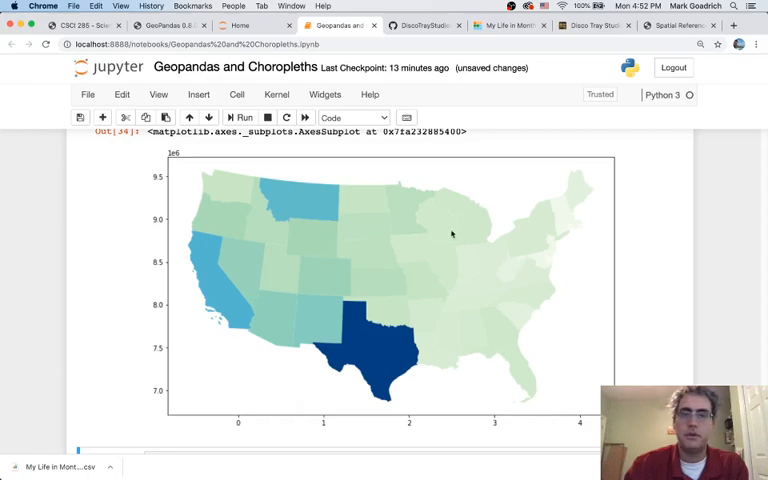
mouse_move(420, 260)
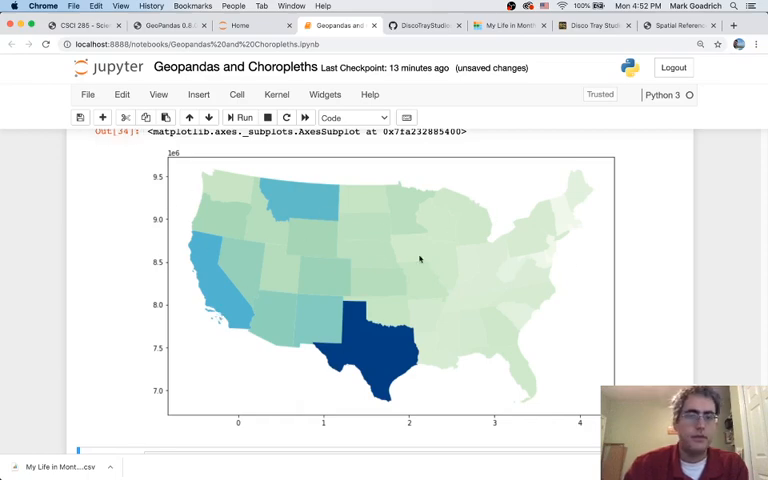
mouse_move(463, 226)
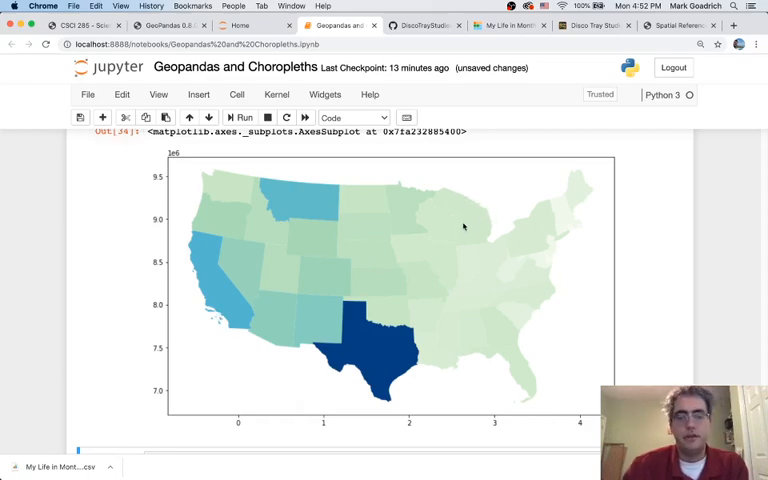
mouse_move(453, 196)
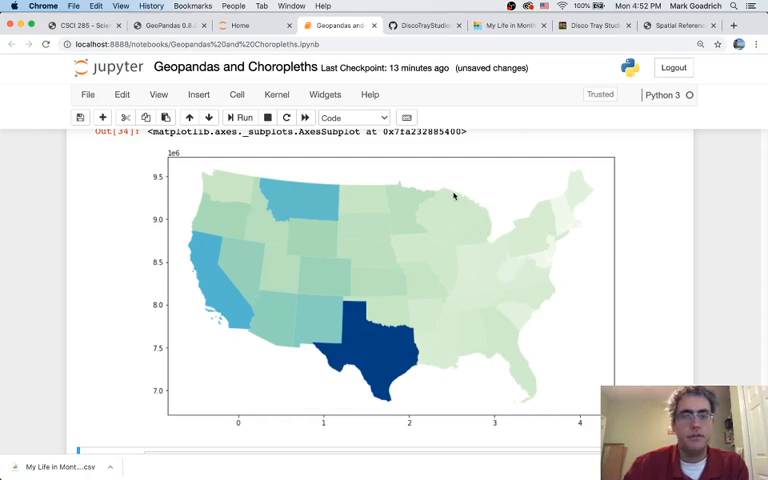
mouse_move(456, 201)
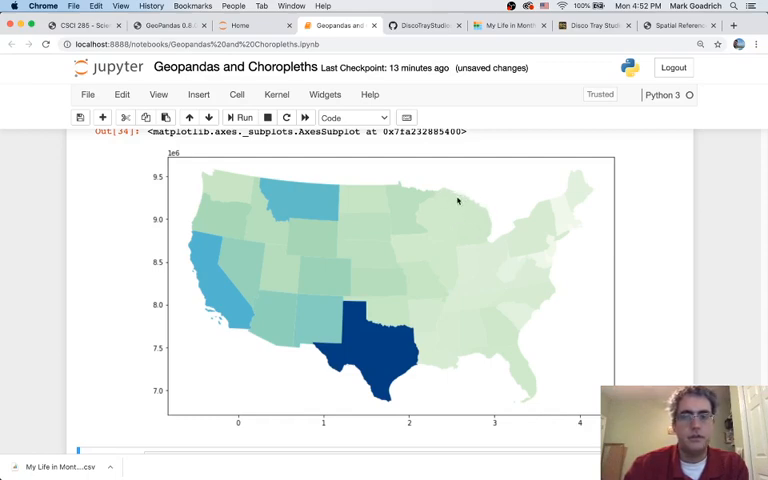
mouse_move(328, 265)
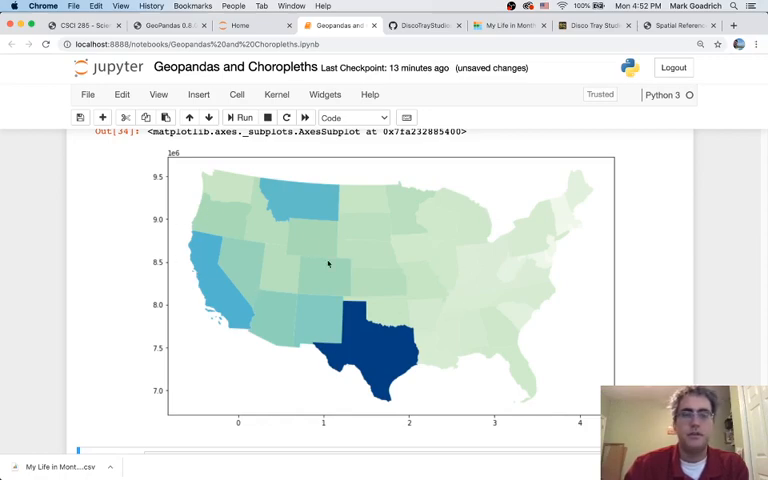
scroll("up", 3)
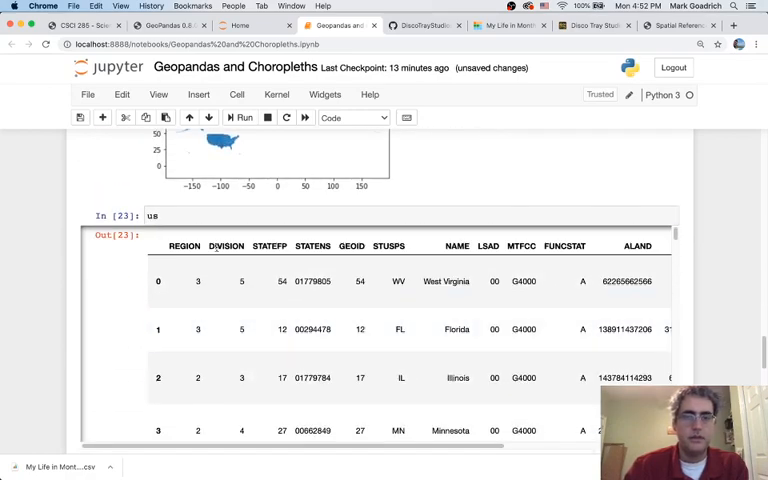
scroll("right", 3)
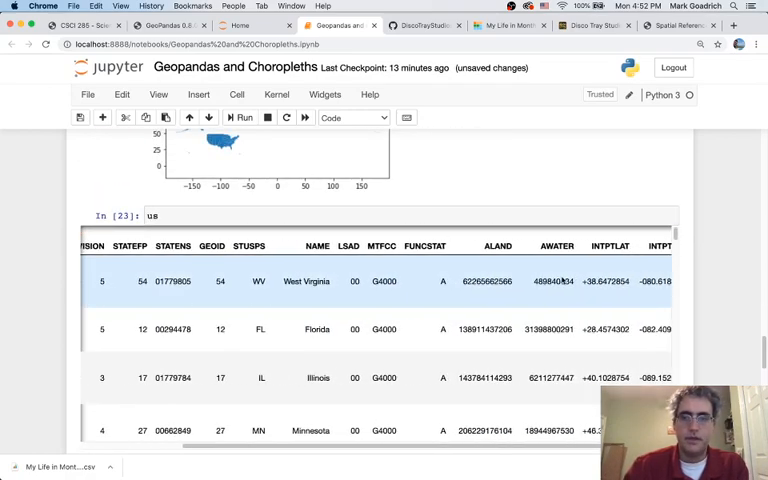
scroll("right", 3)
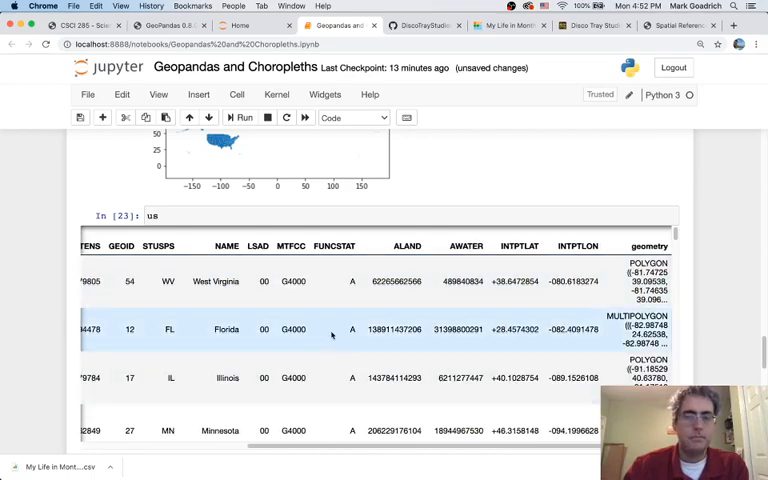
left_click(243, 117)
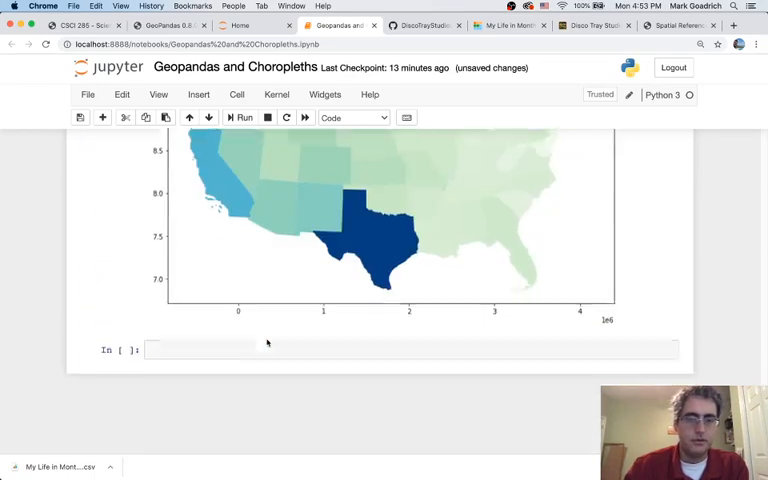
scroll("up", 3)
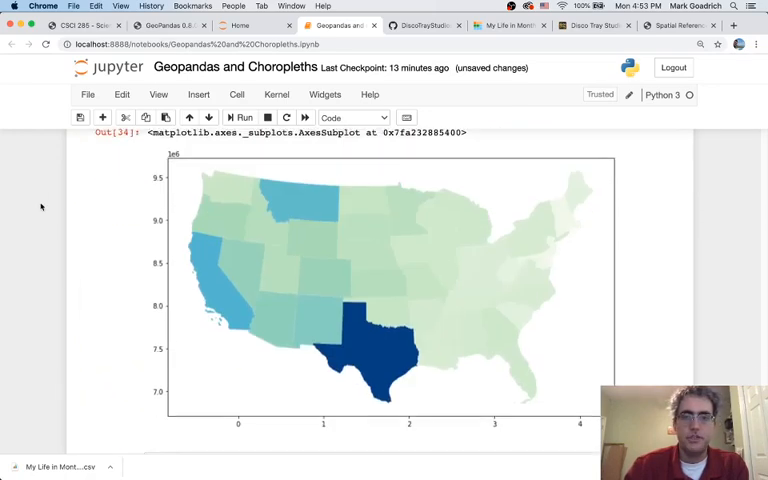
scroll("down", 3)
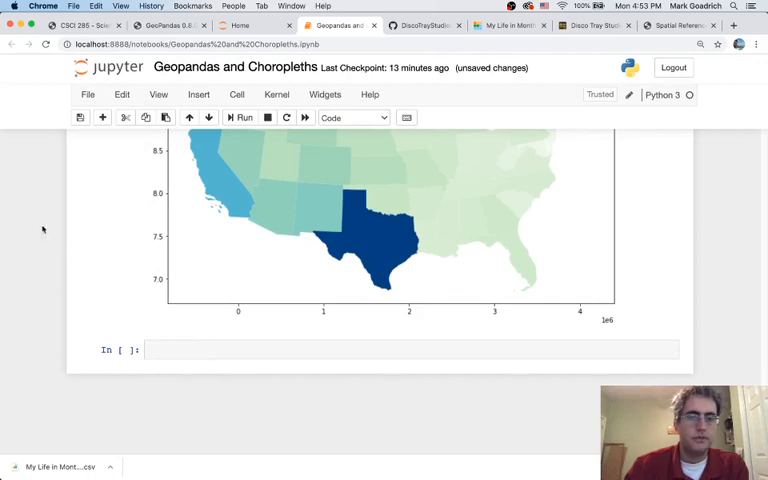
scroll("up", 3)
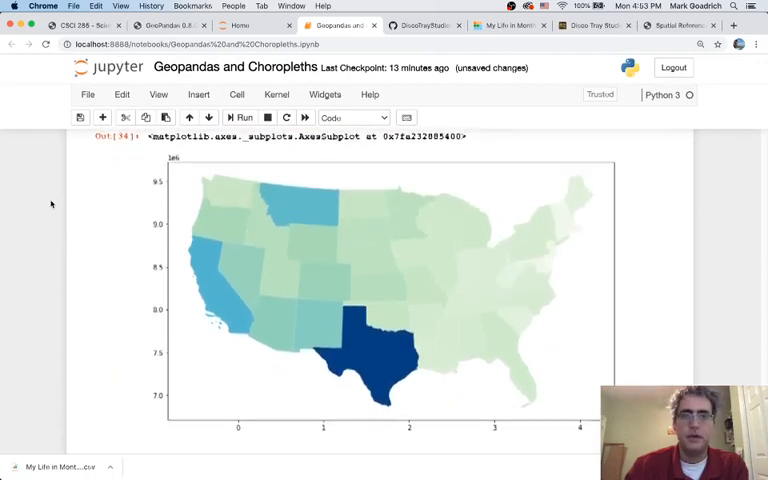
scroll("up", 3)
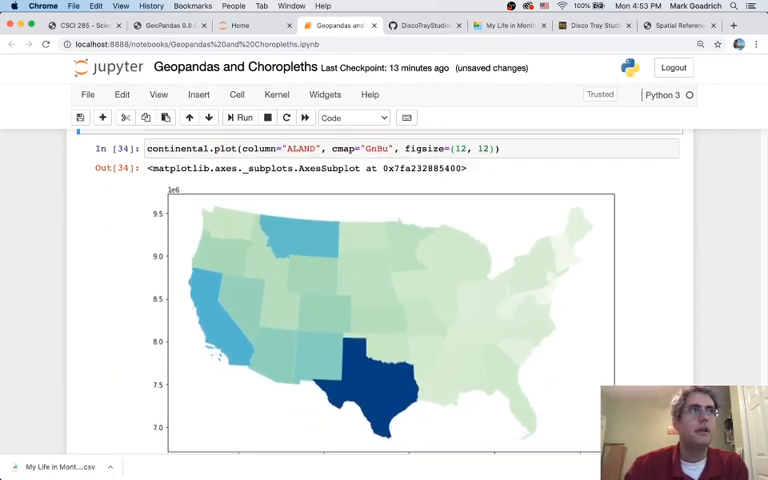